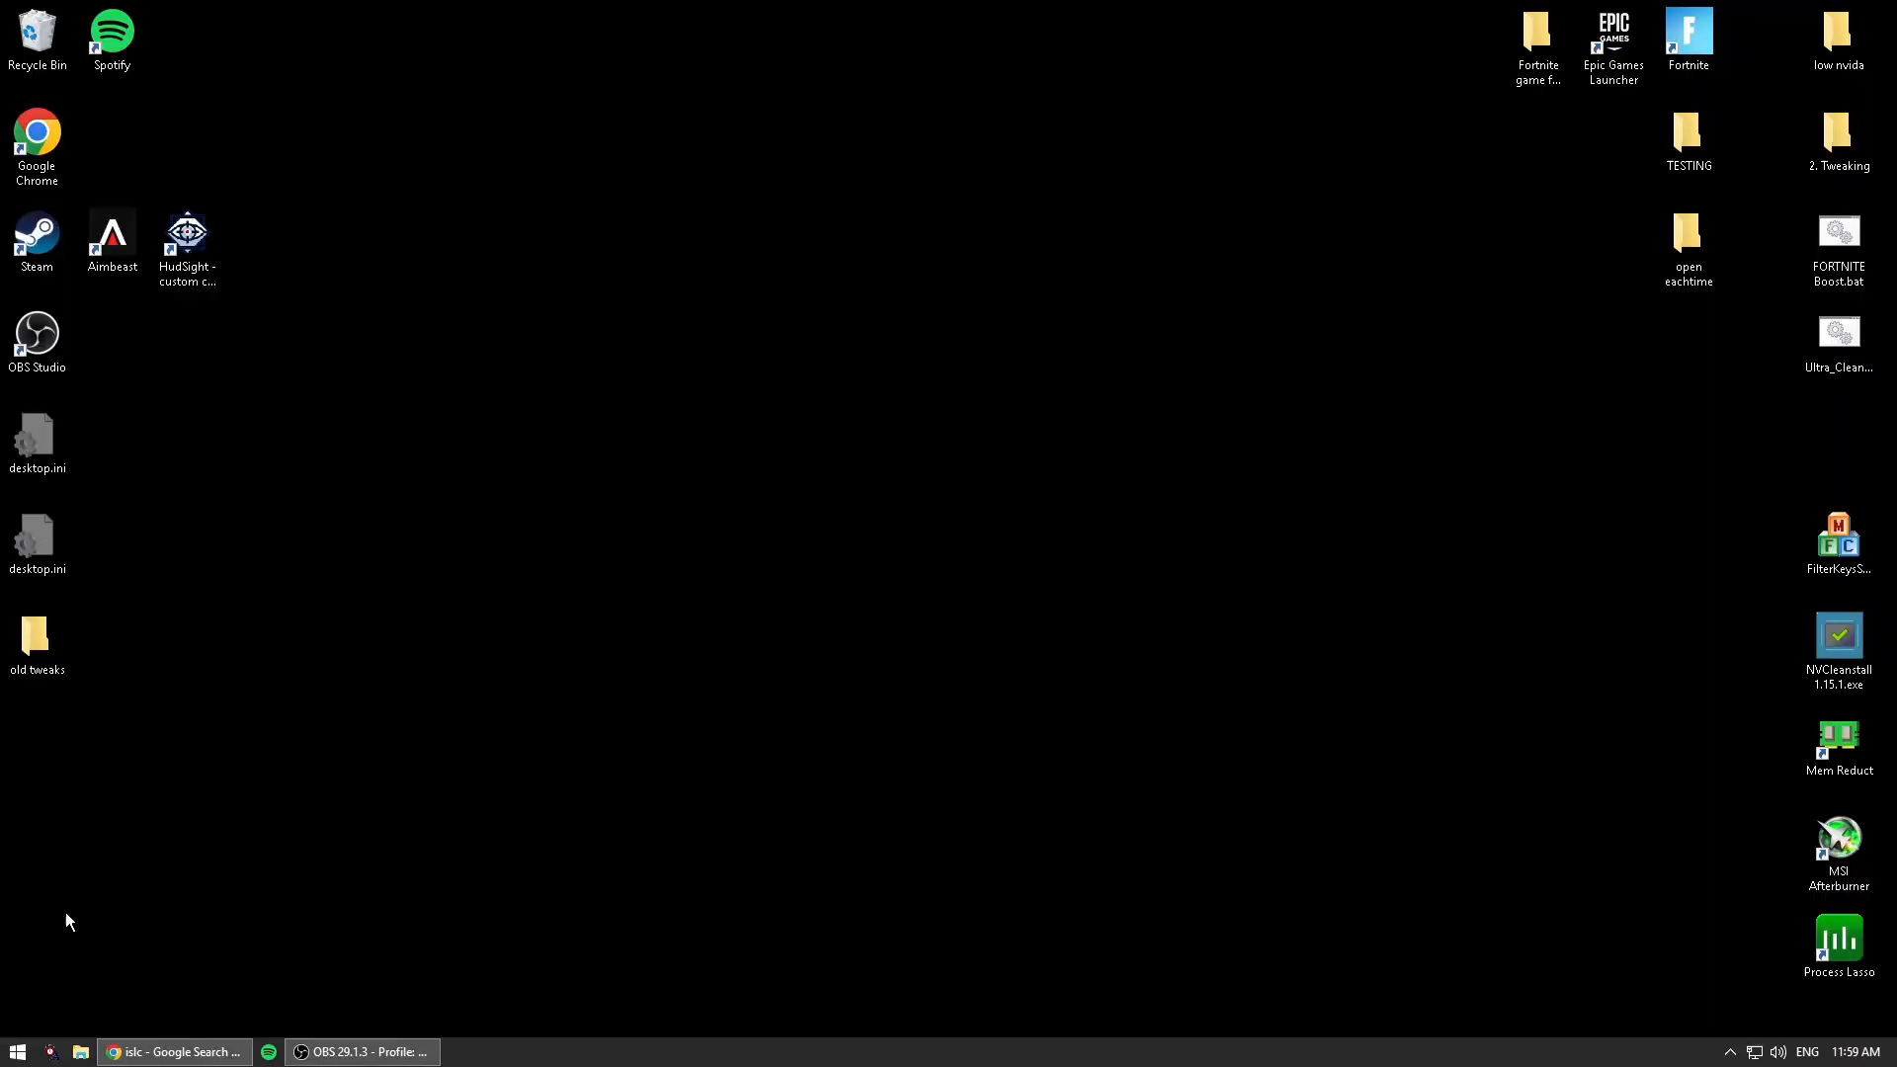
# Restore Chrome showing the islc search results with Wagnardsoft's ISLC v1.0.2.9 release page on top.
pyautogui.click(174, 1051)
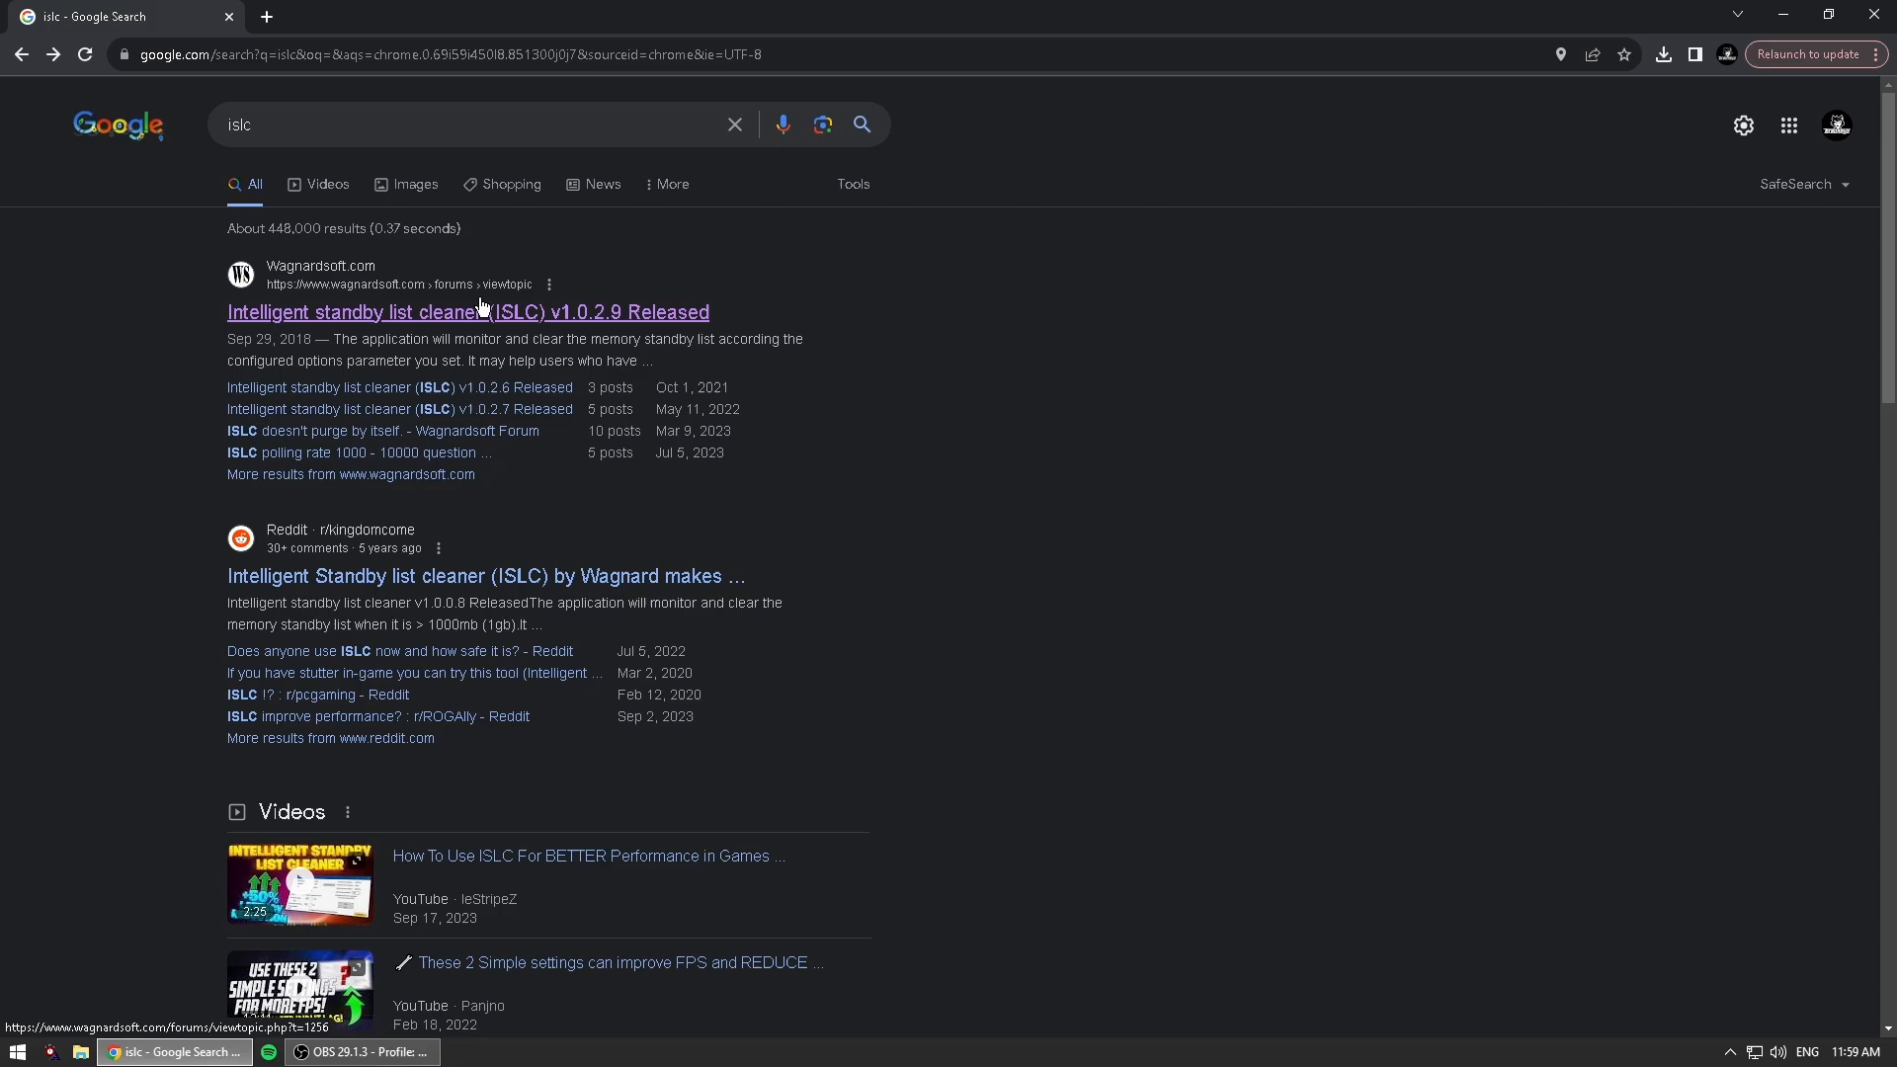
pyautogui.moveTo(360, 324)
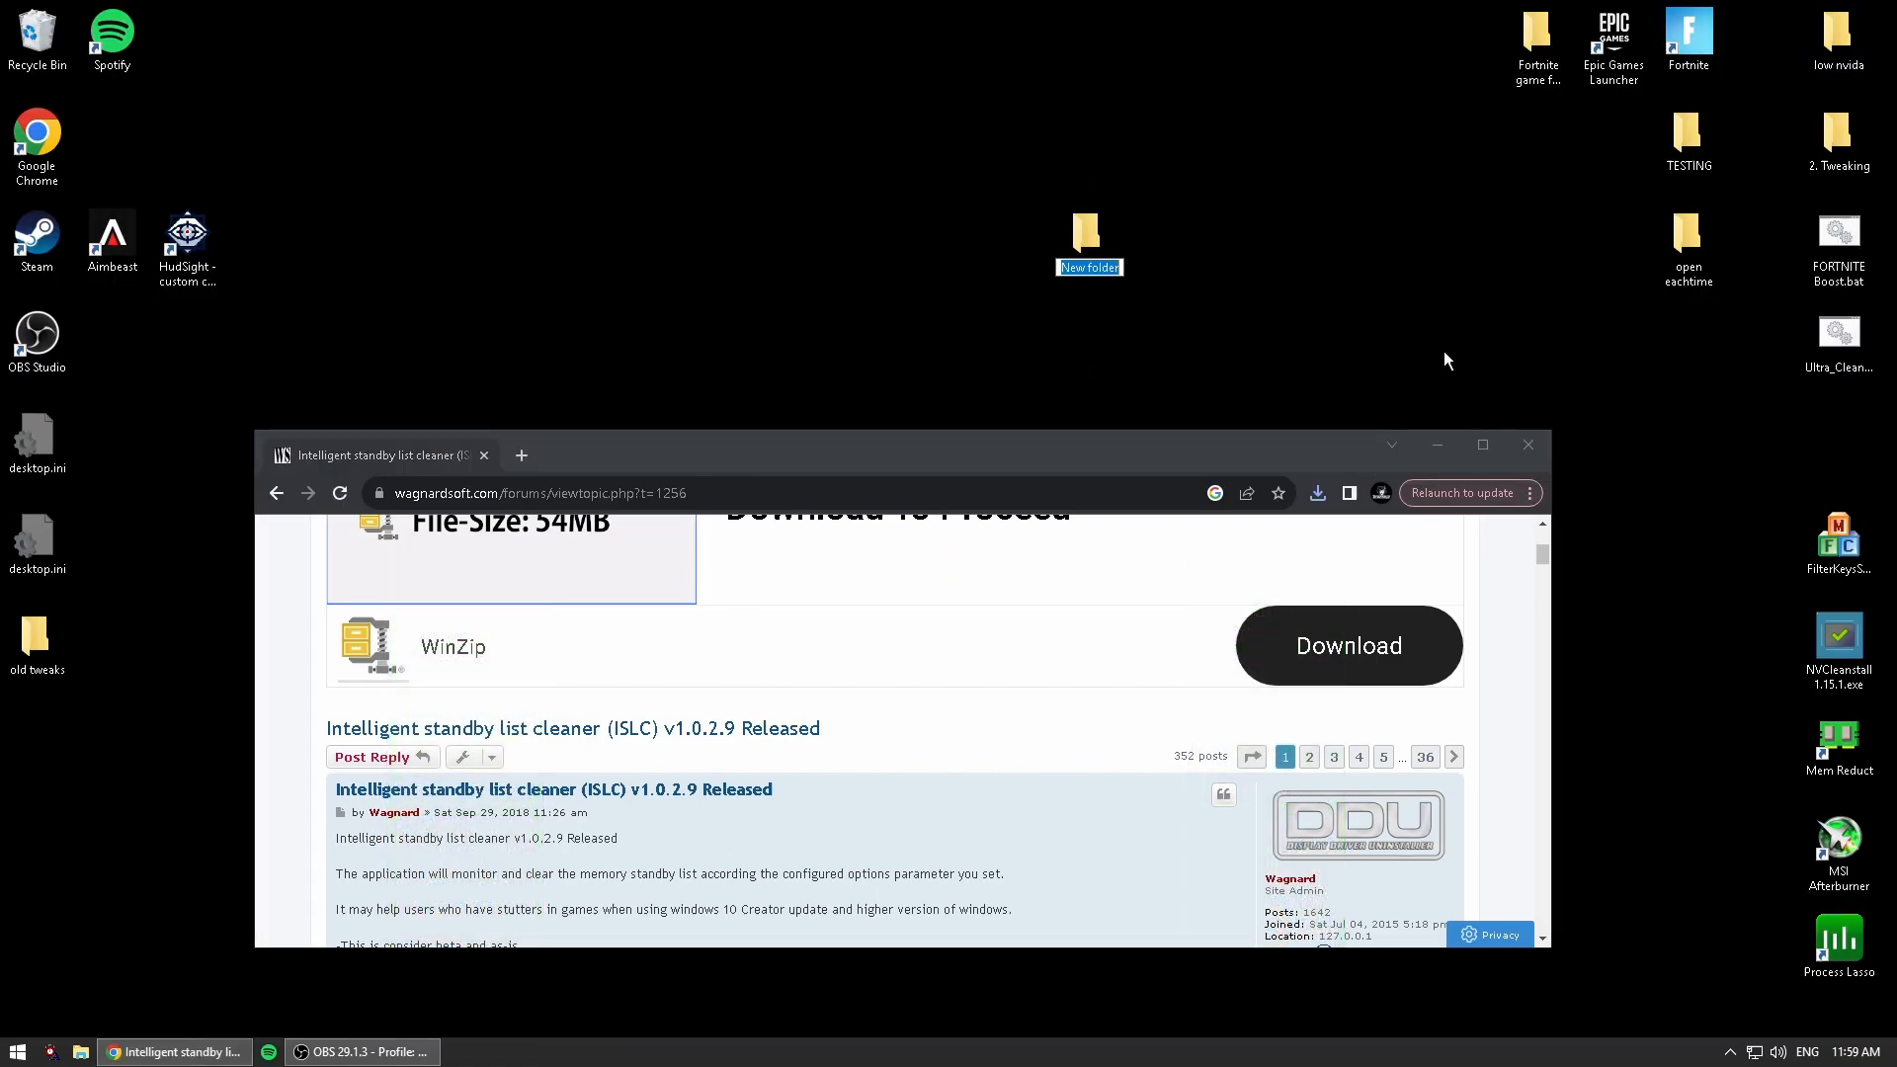
# Name the new desktop folder 'islc', extract ISLC v1.0.2.9 into it and launch the cleaner.
pyautogui.write('islc')
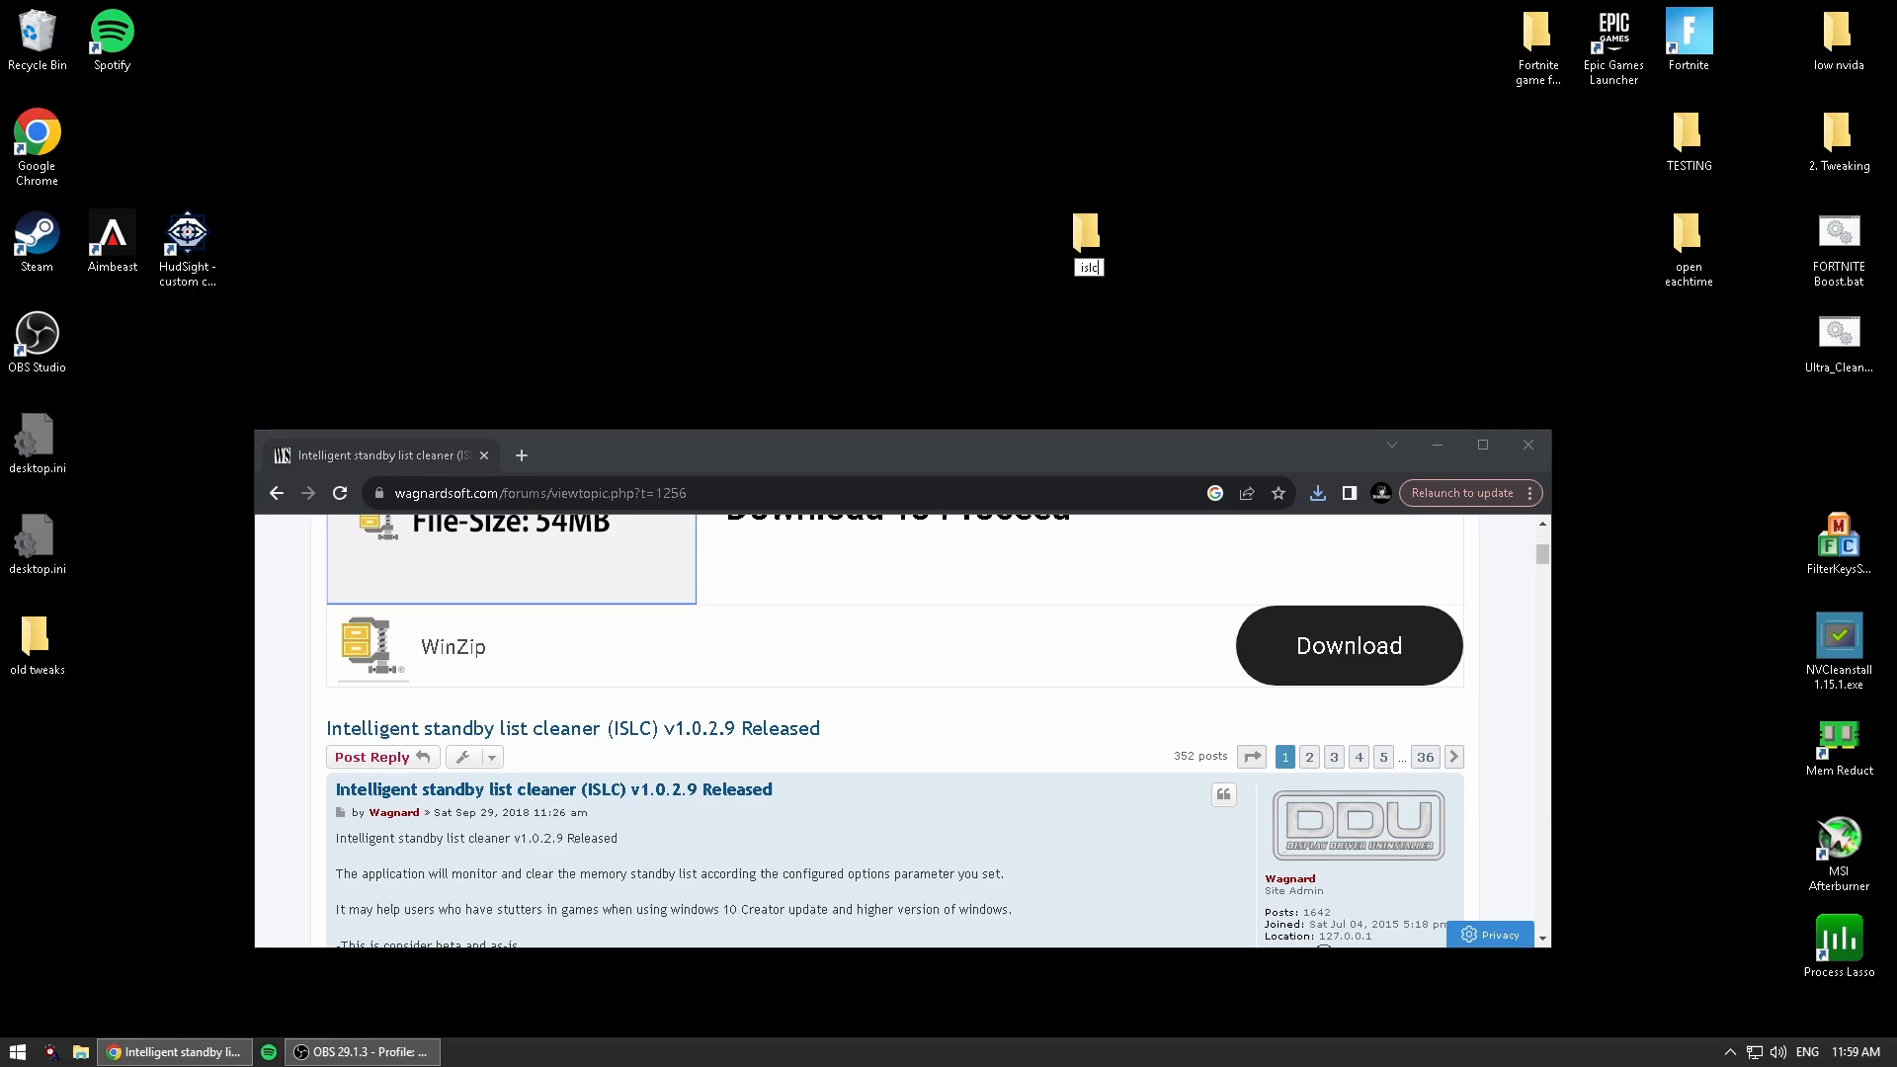
pyautogui.click(1316, 494)
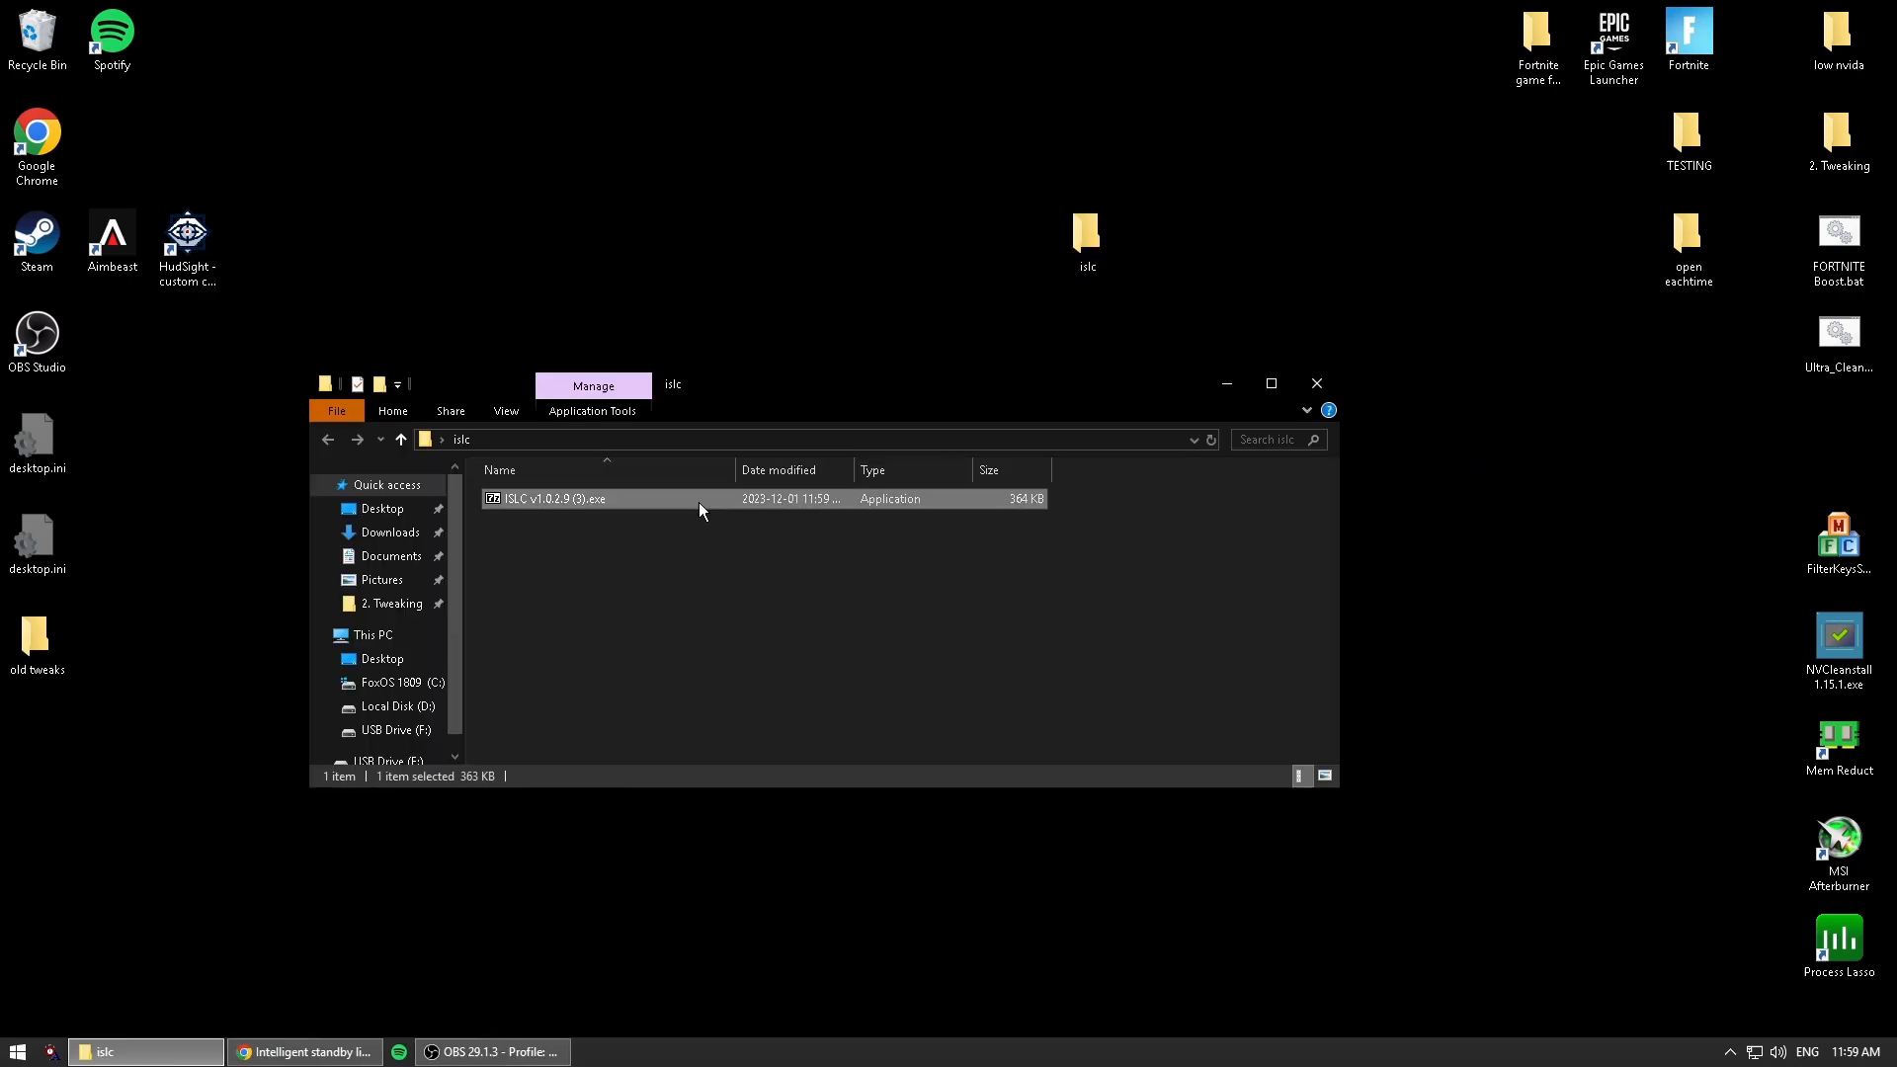
pyautogui.doubleClick(557, 498)
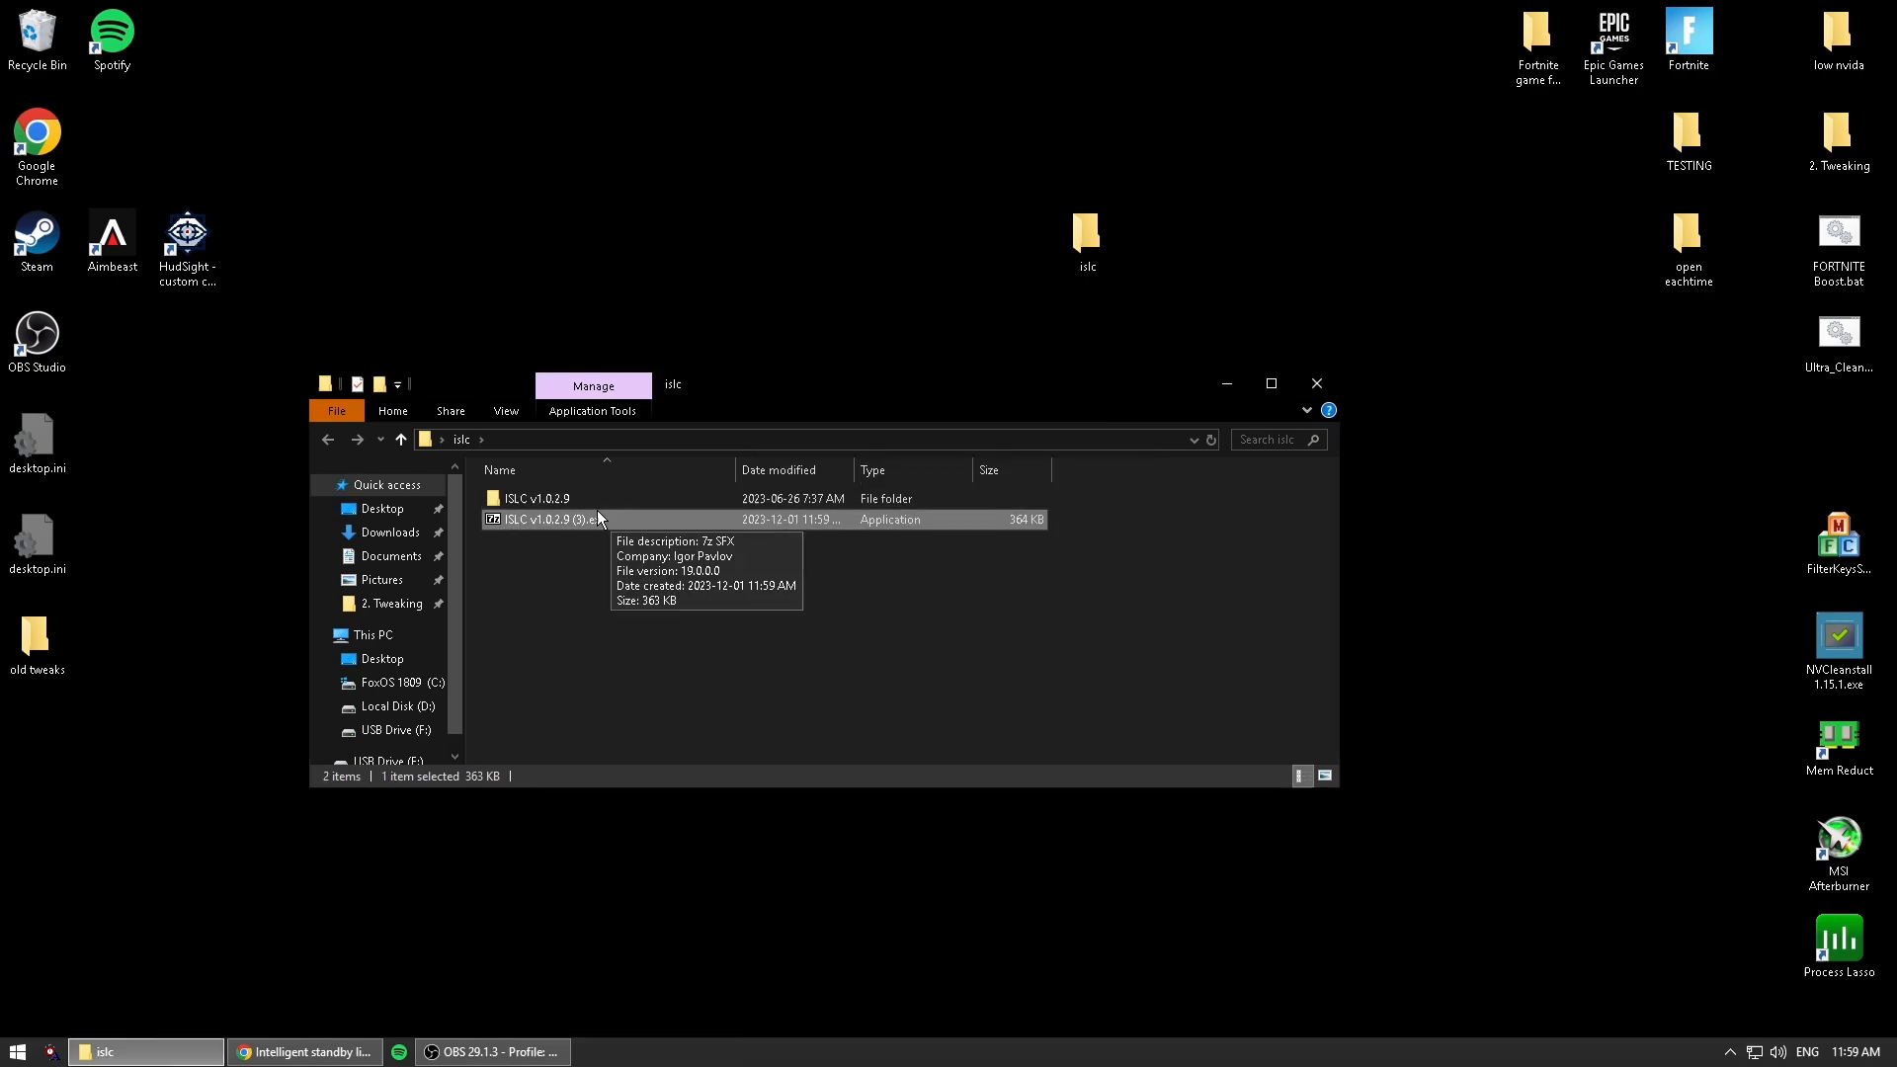
pyautogui.doubleClick(533, 498)
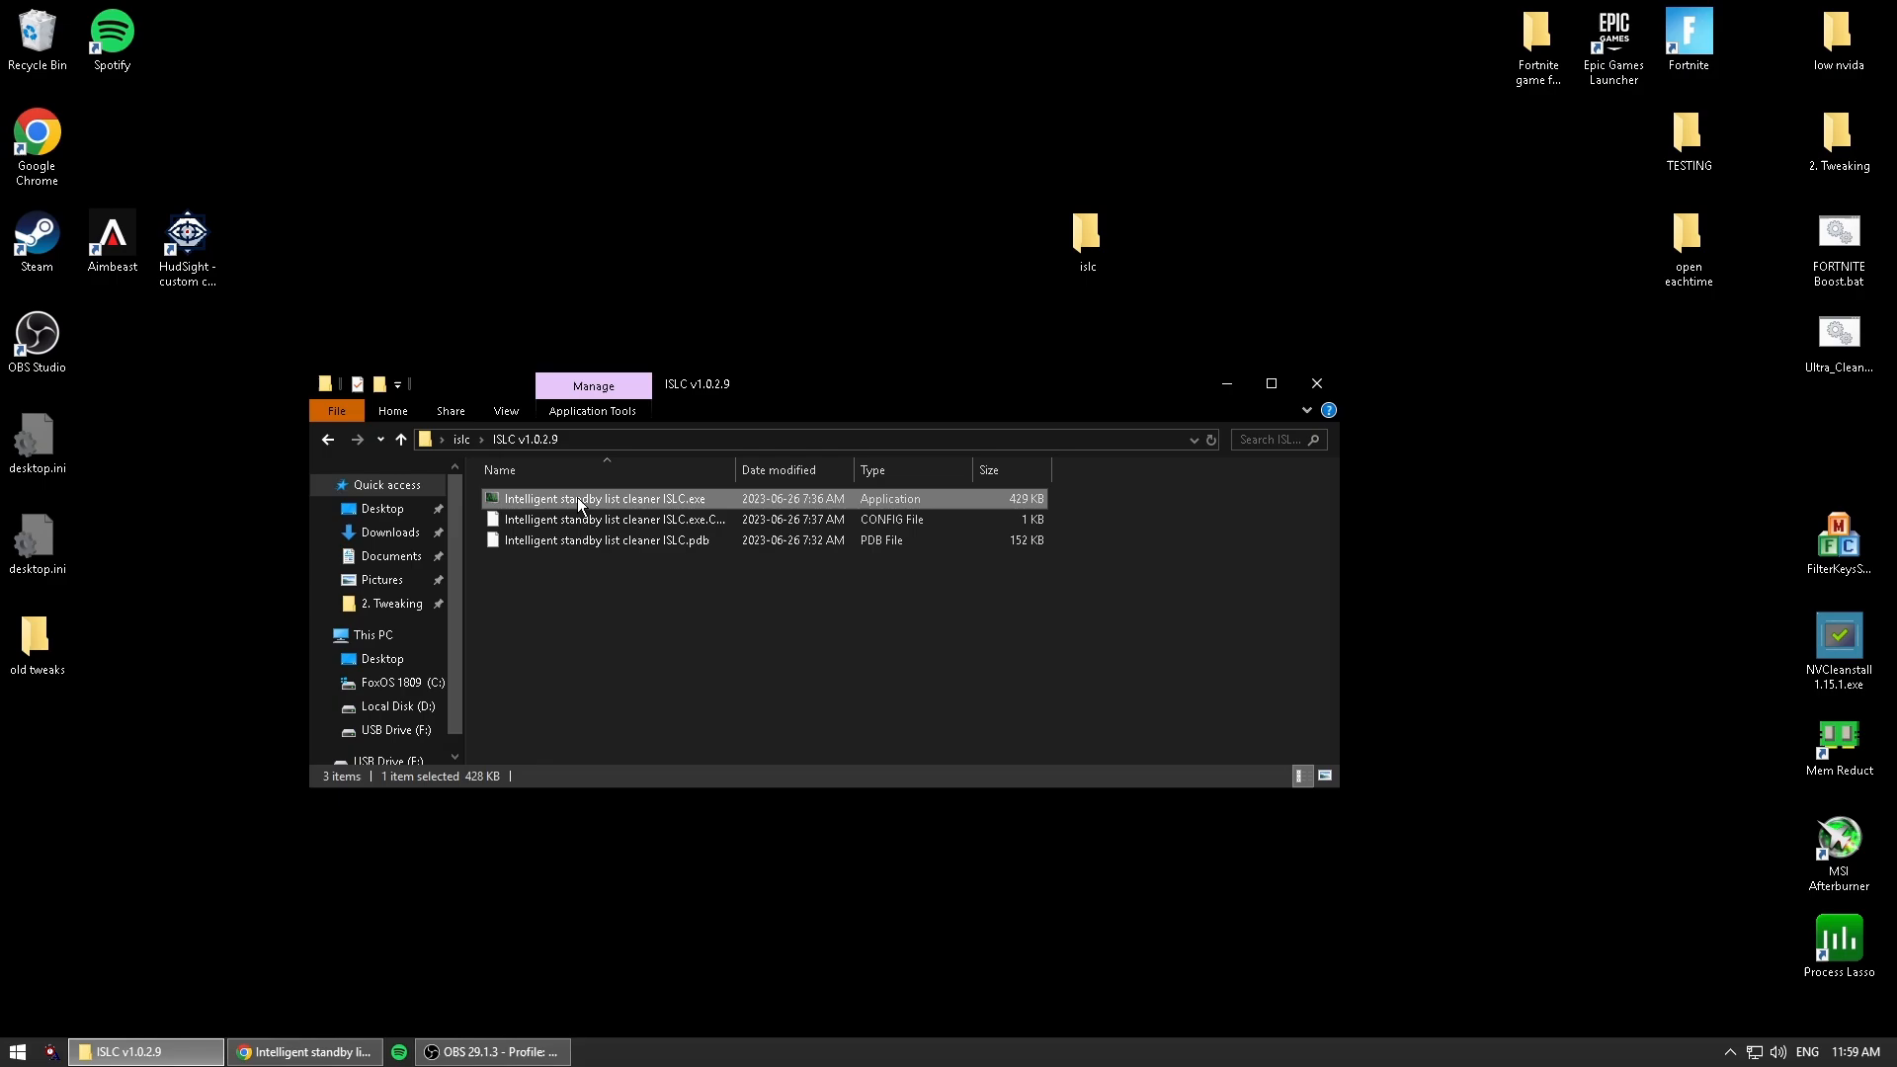
pyautogui.doubleClick(605, 498)
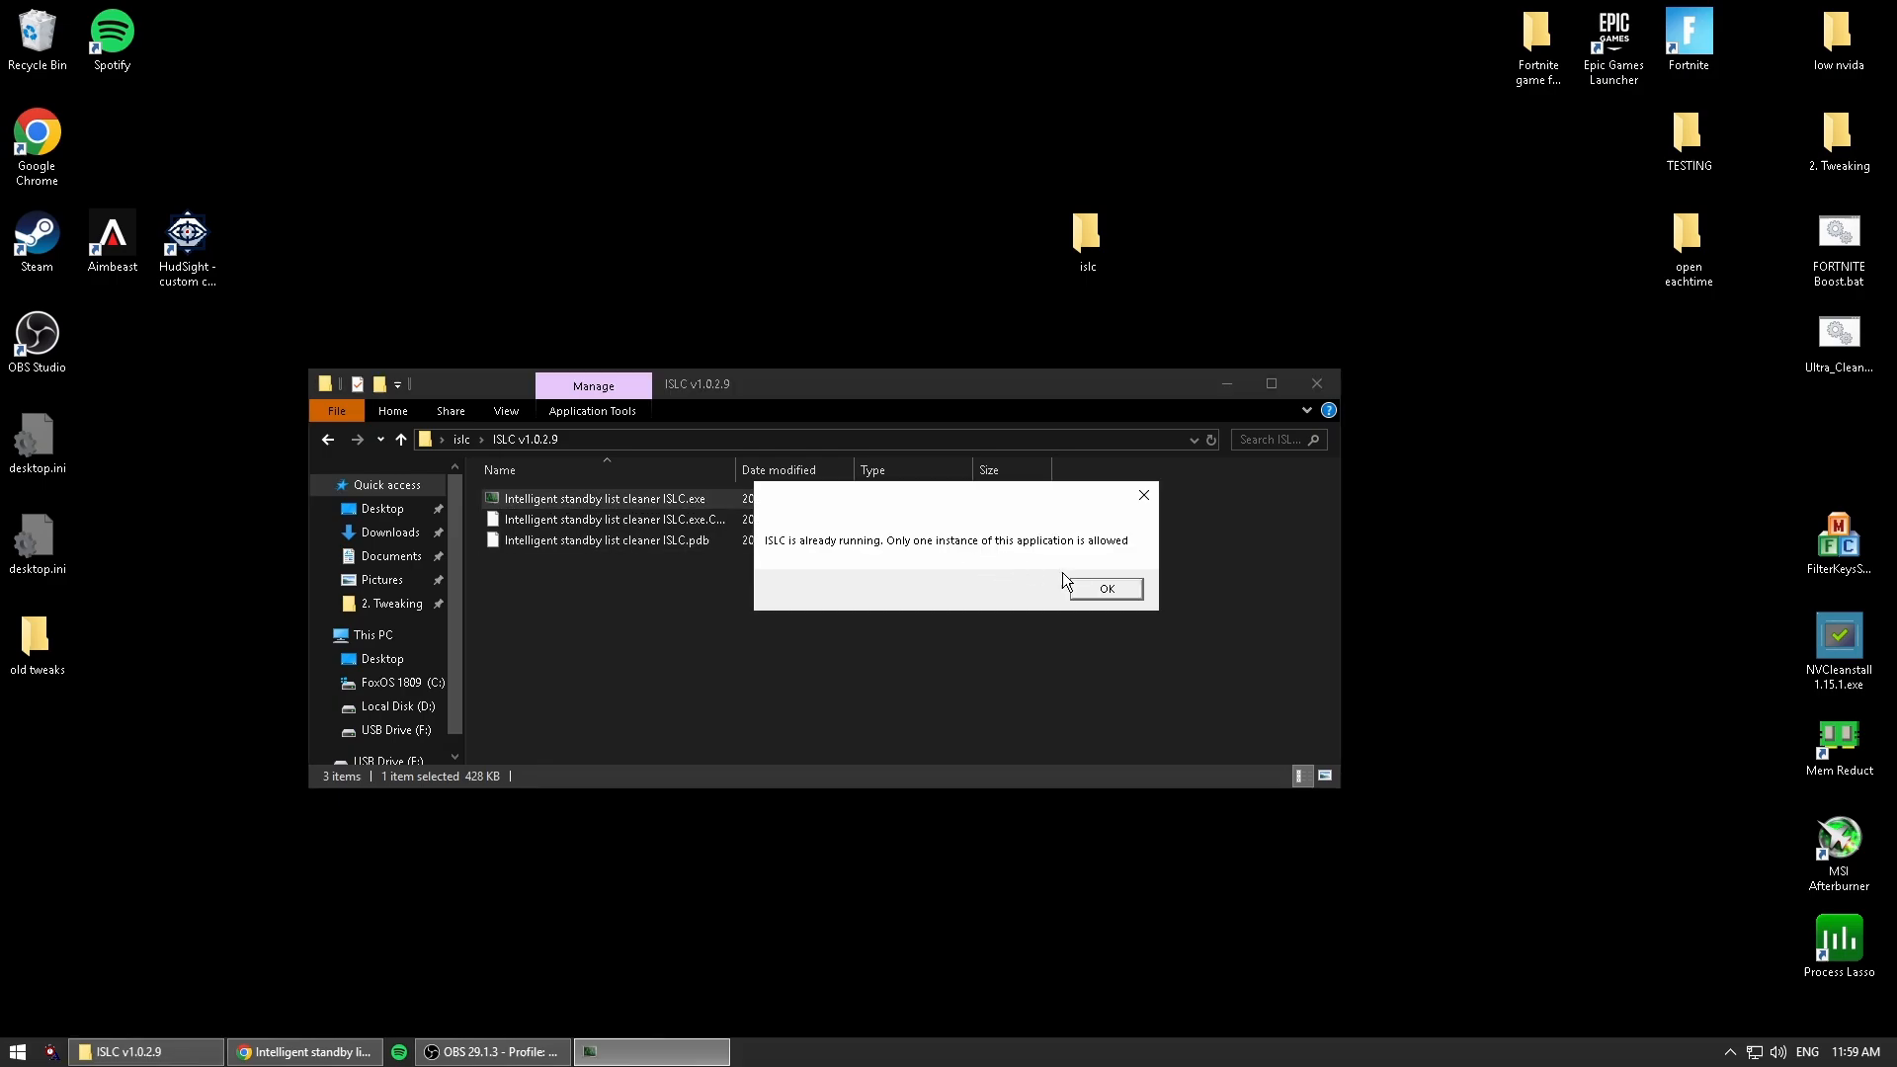
# Dismiss the already-running notice and reset the free memory threshold to 1024 MB.
pyautogui.click(1106, 589)
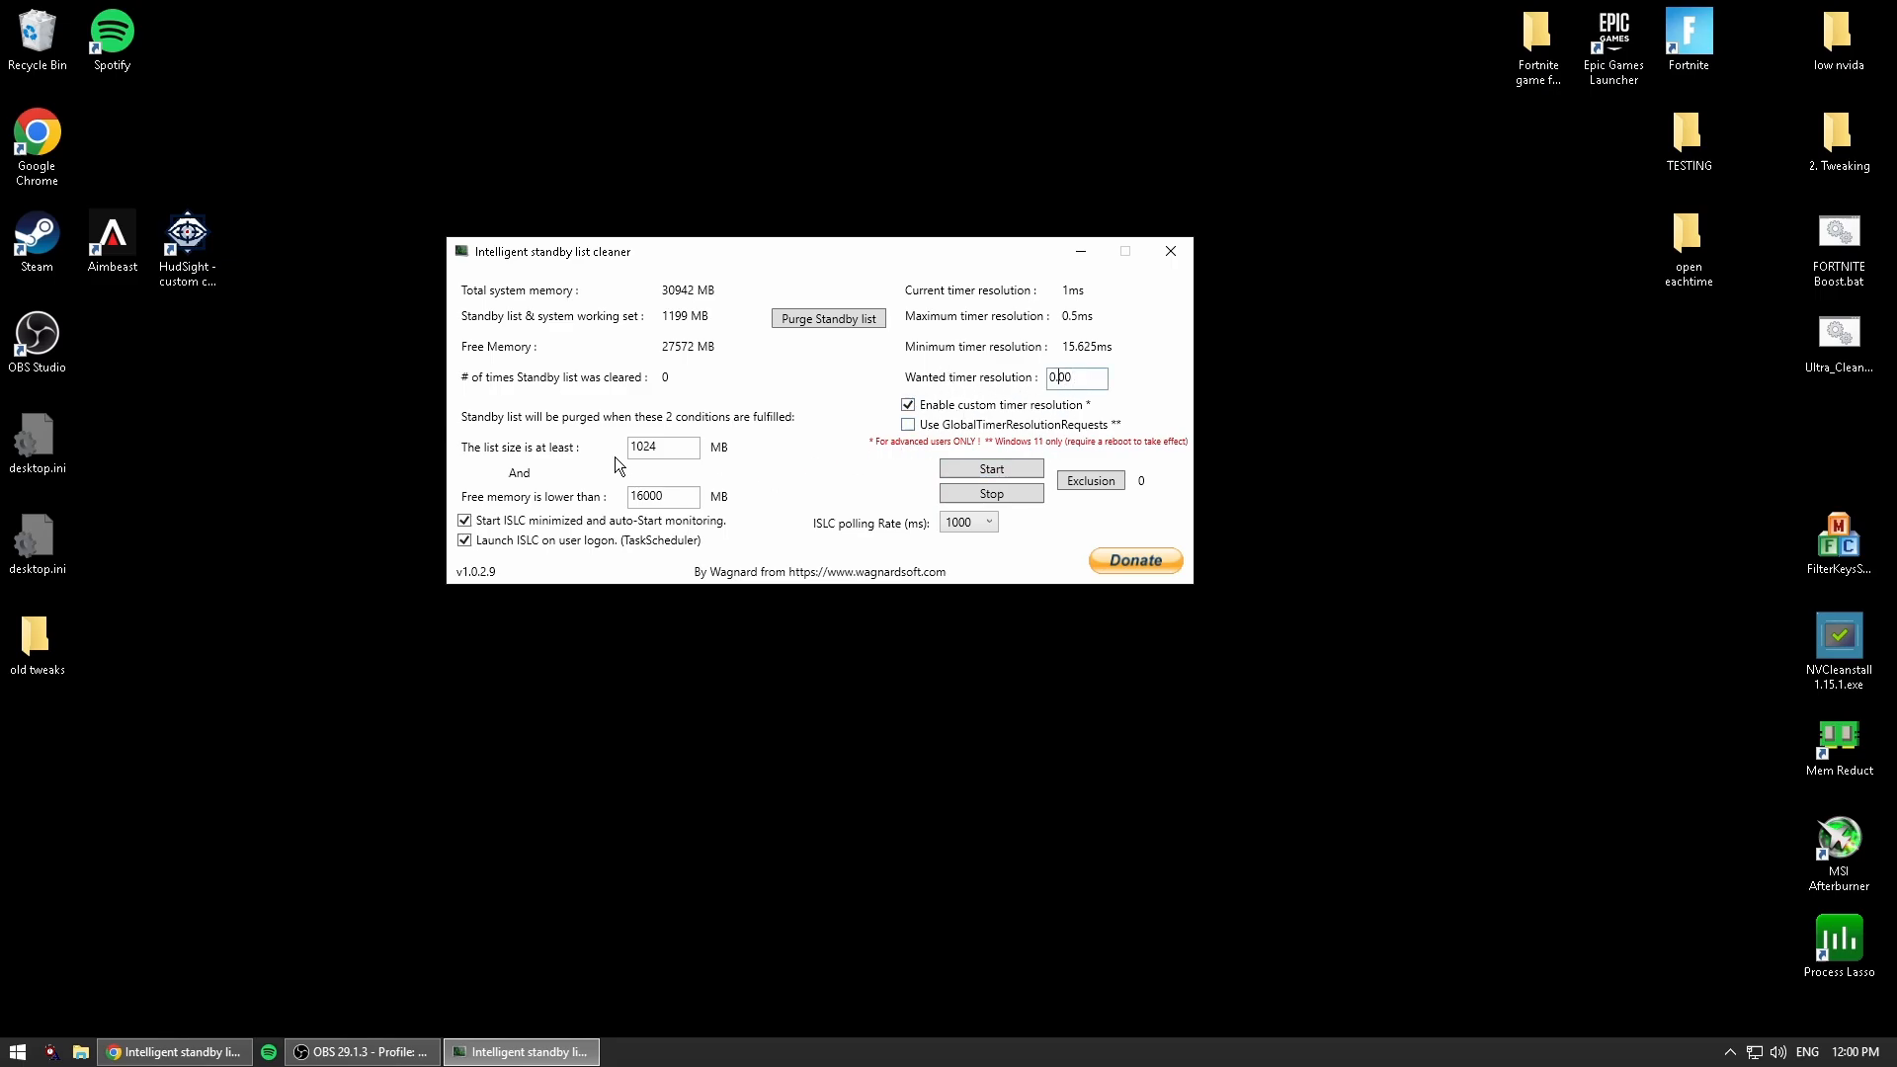
pyautogui.click(663, 498)
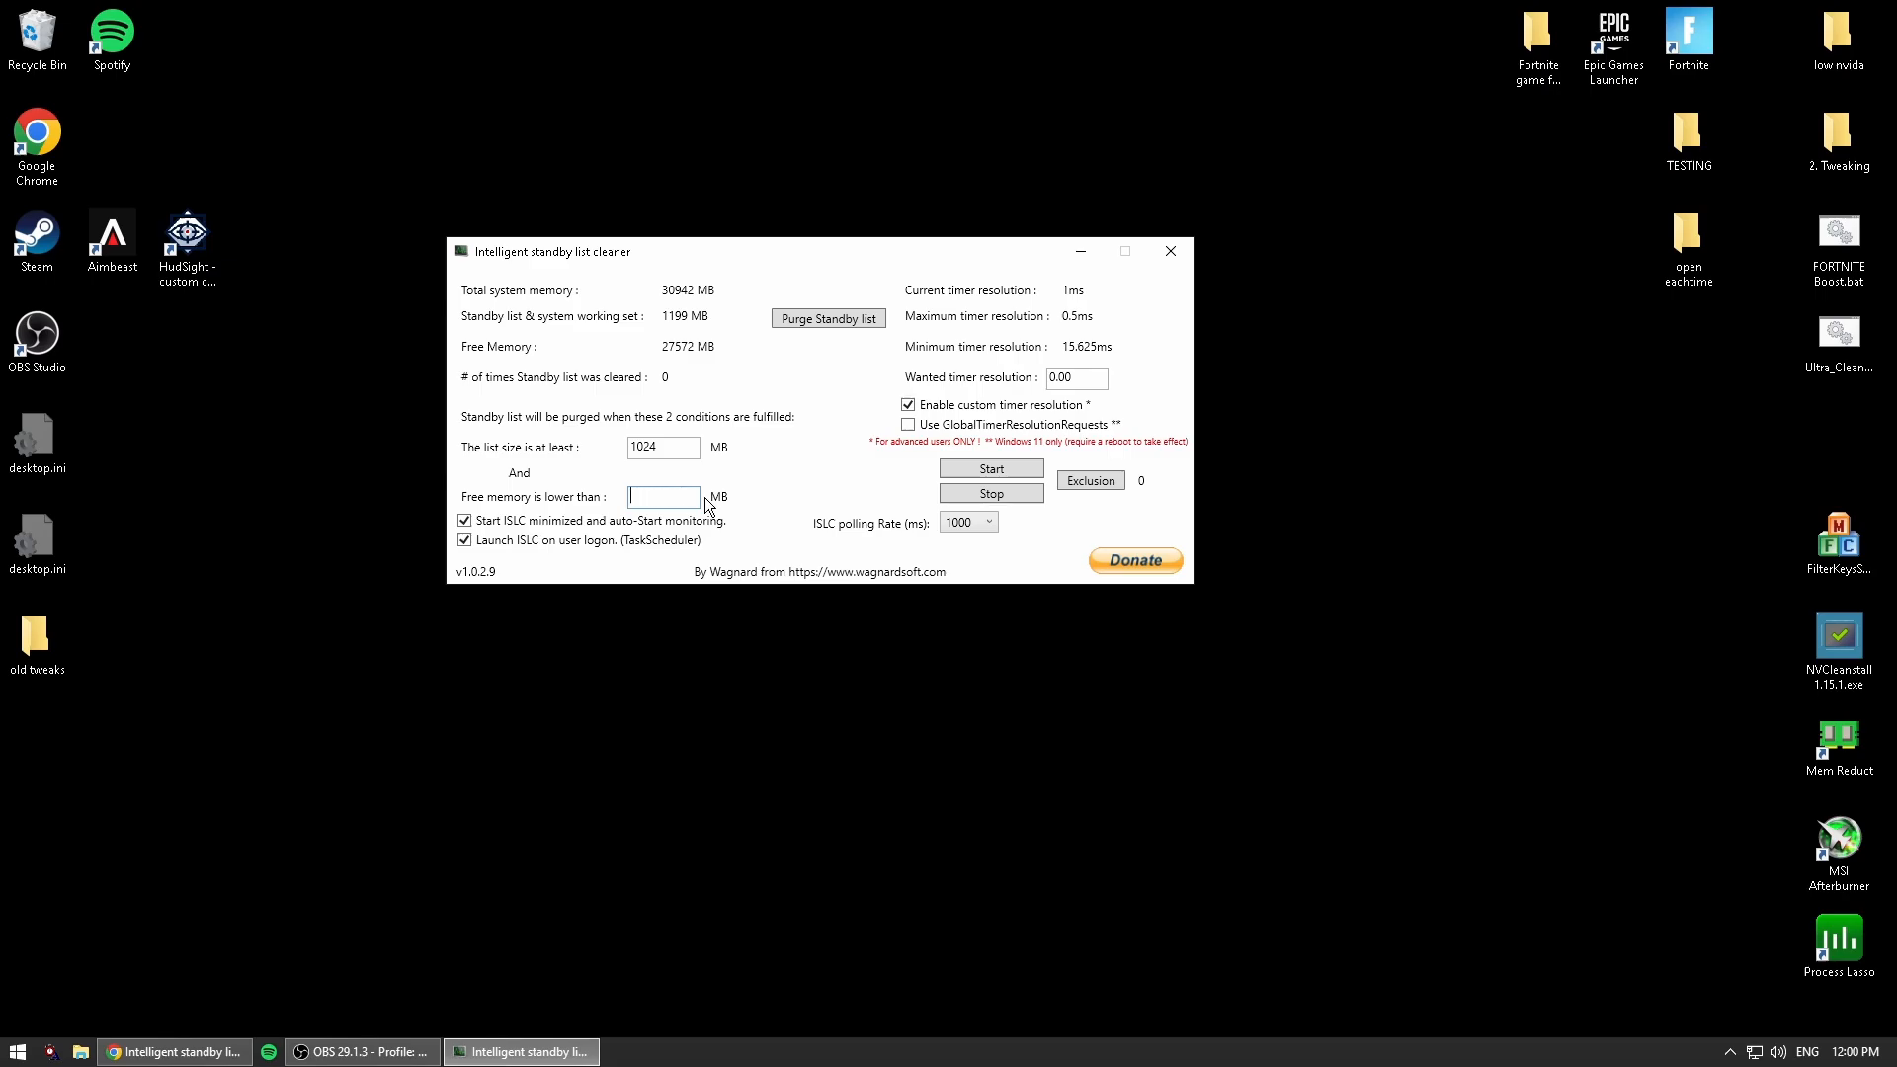
pyautogui.write('10')
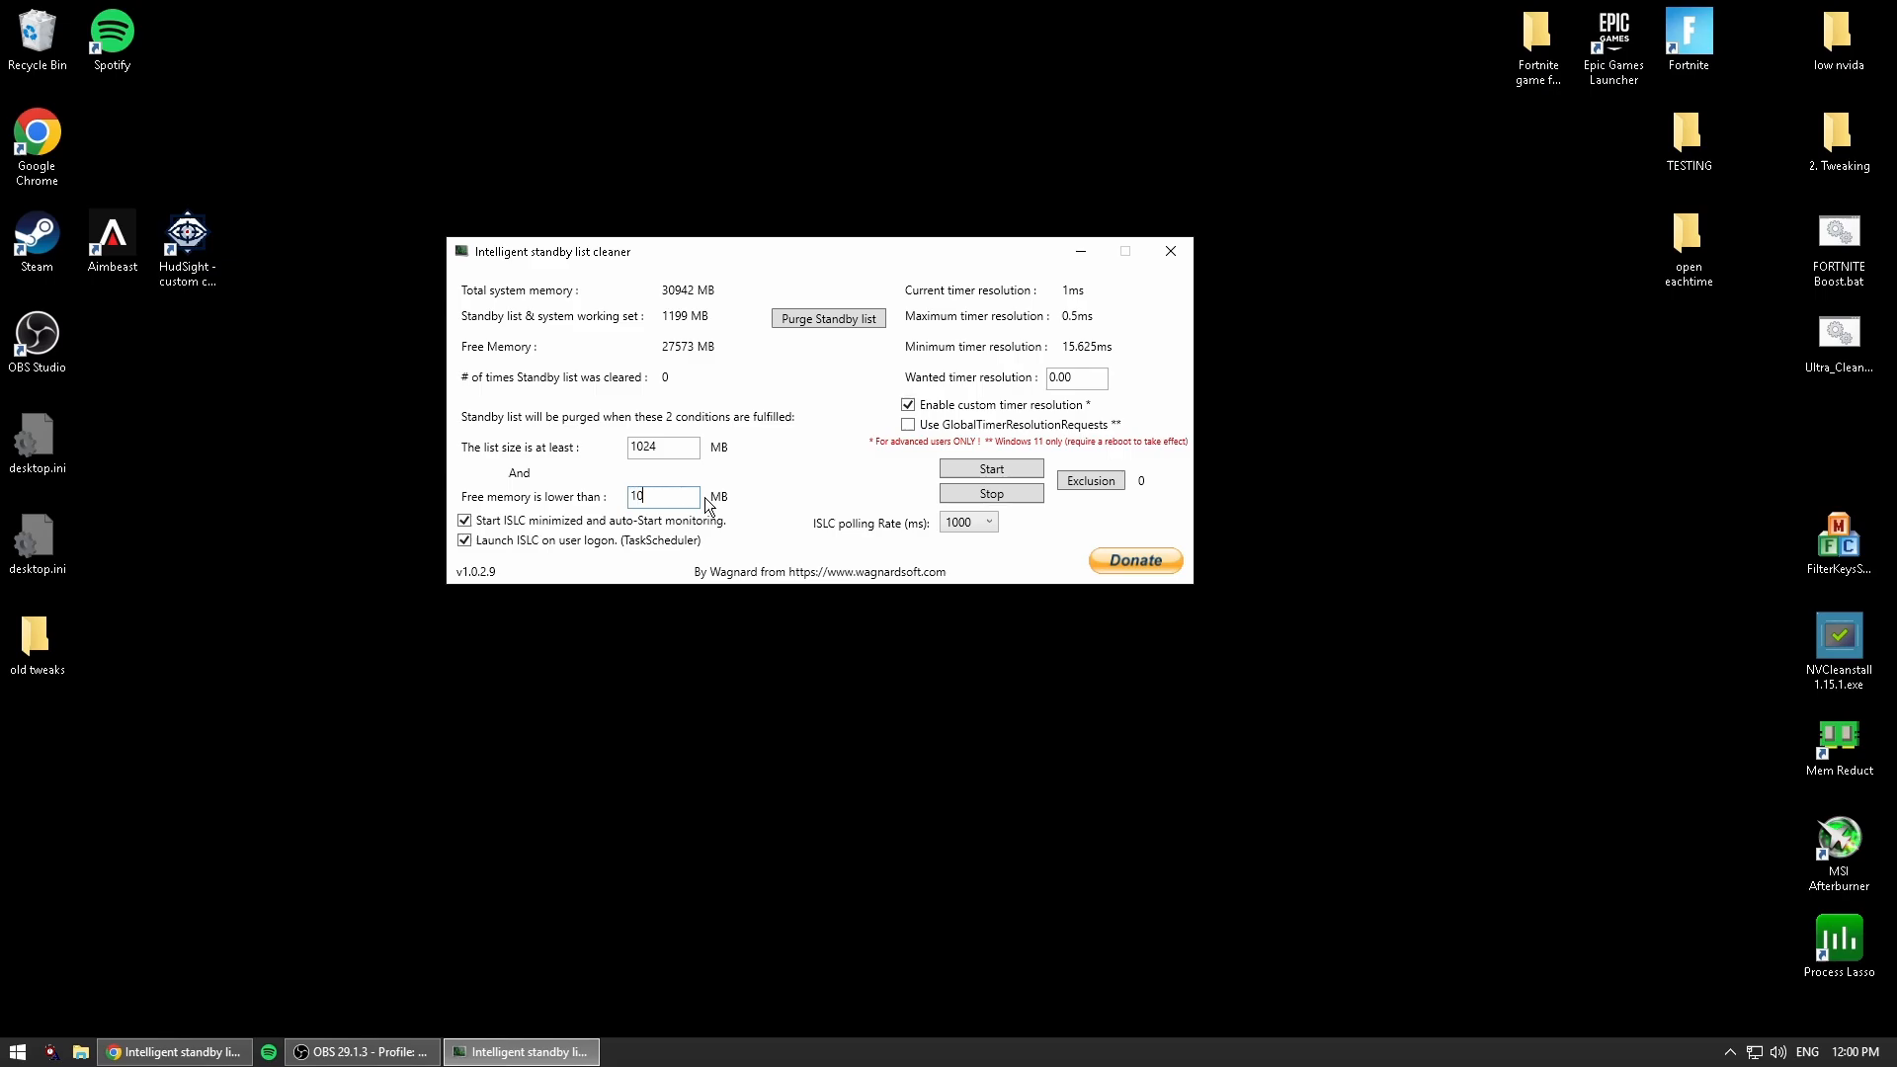
pyautogui.write('1024')
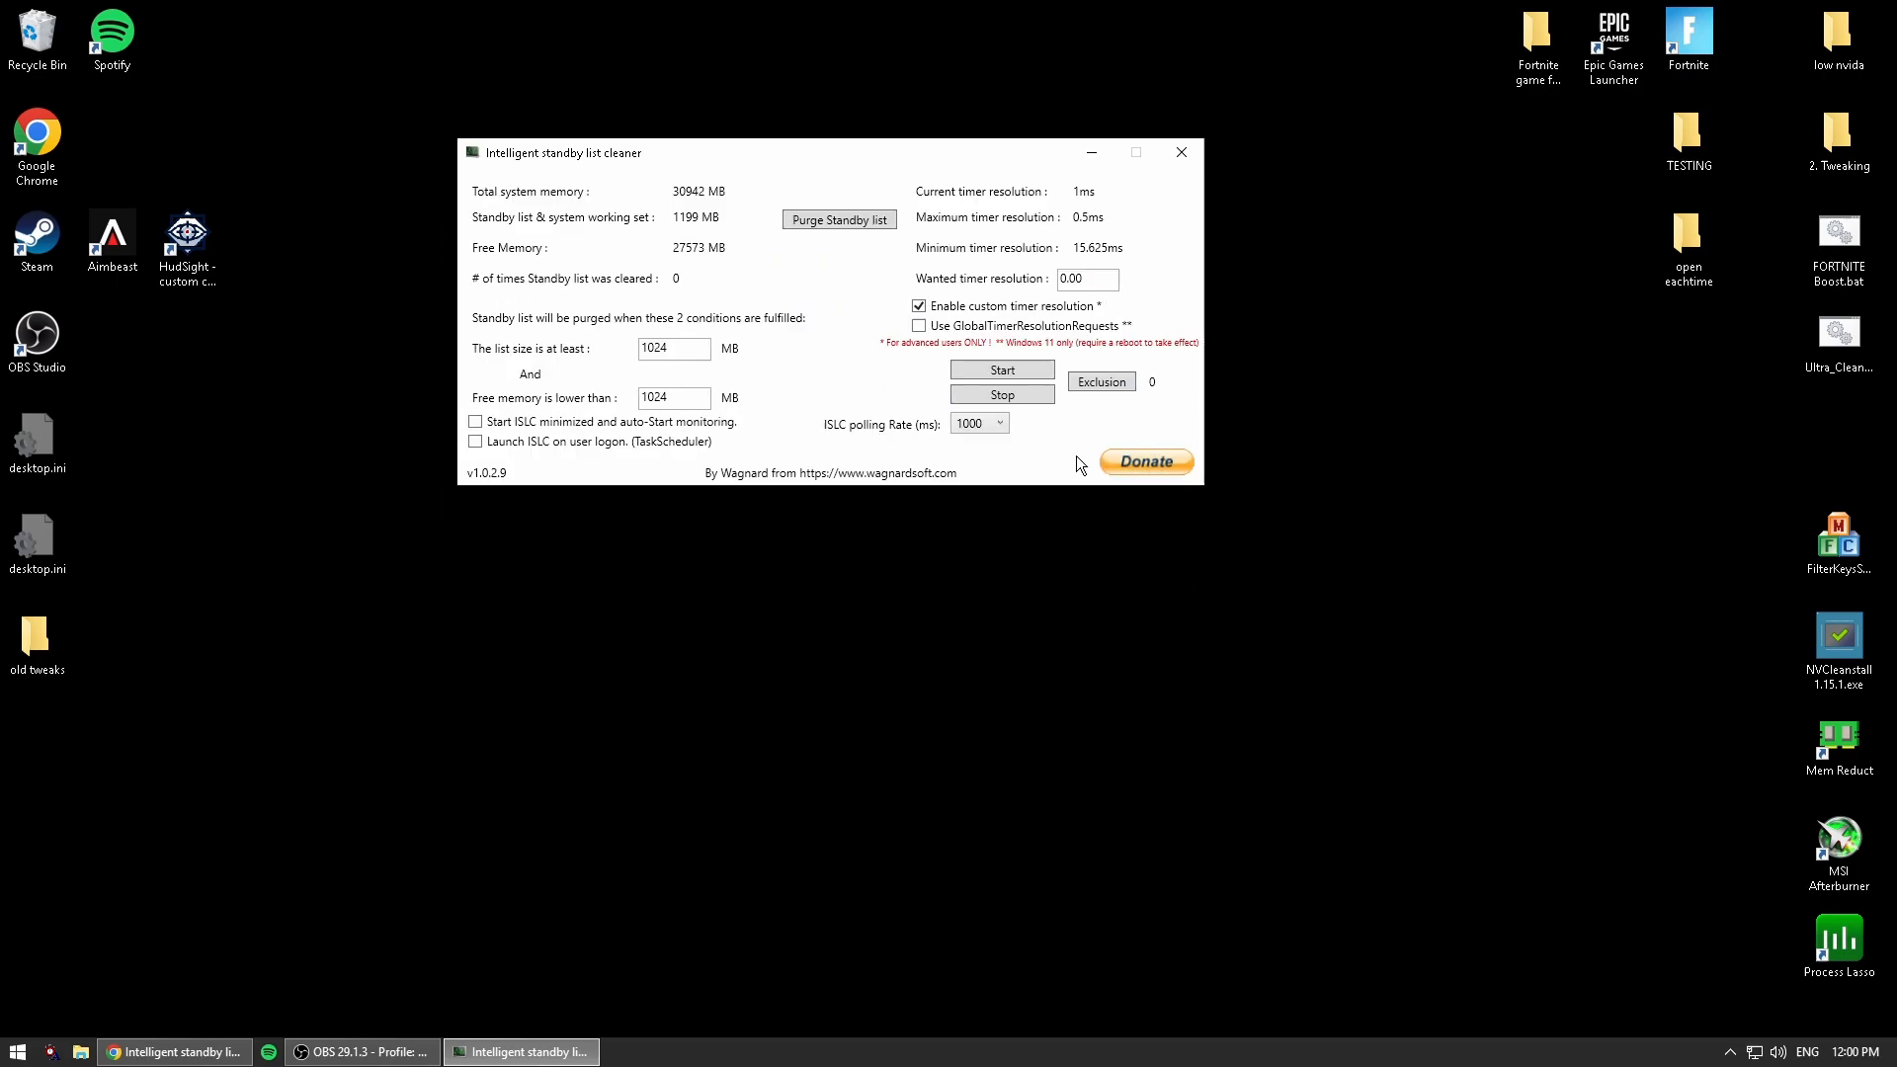
# Raise the free memory threshold to 16000 MB and enable launching ISLC at user logon.
pyautogui.click(919, 304)
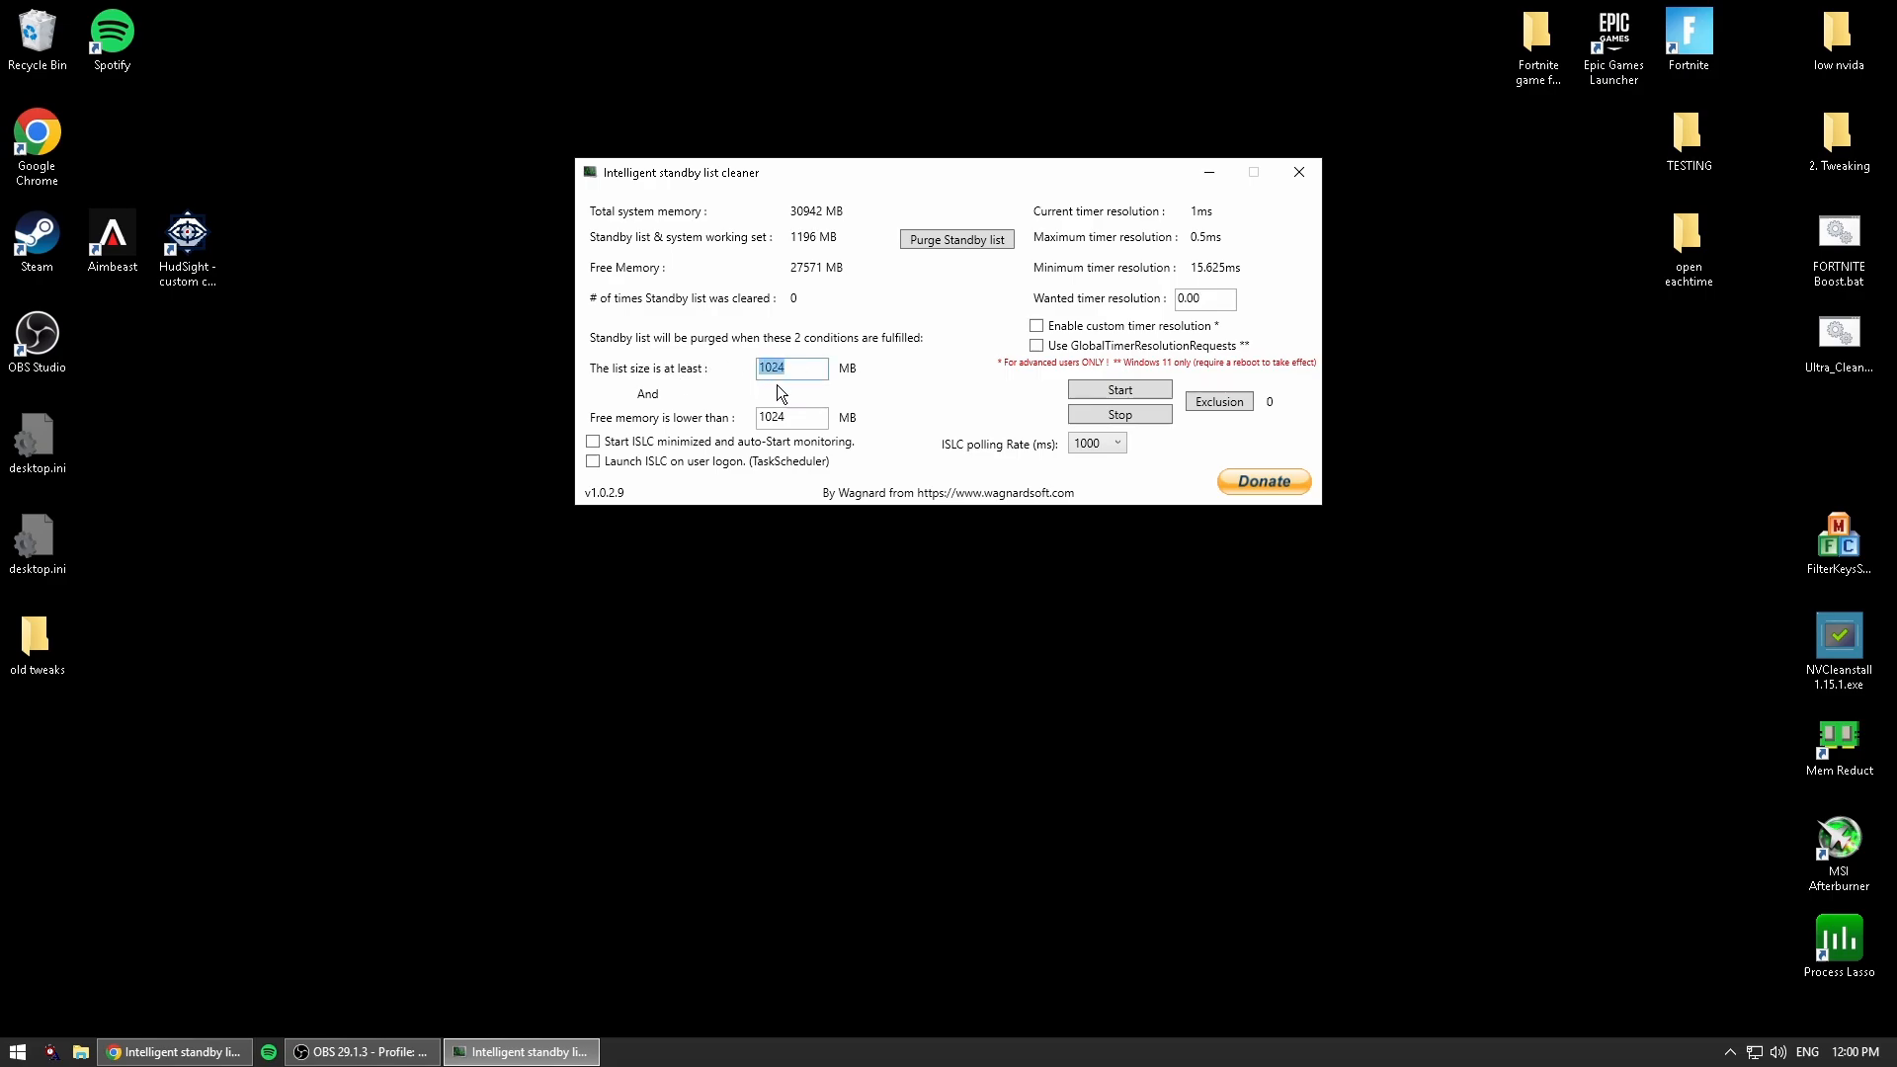
pyautogui.click(790, 419)
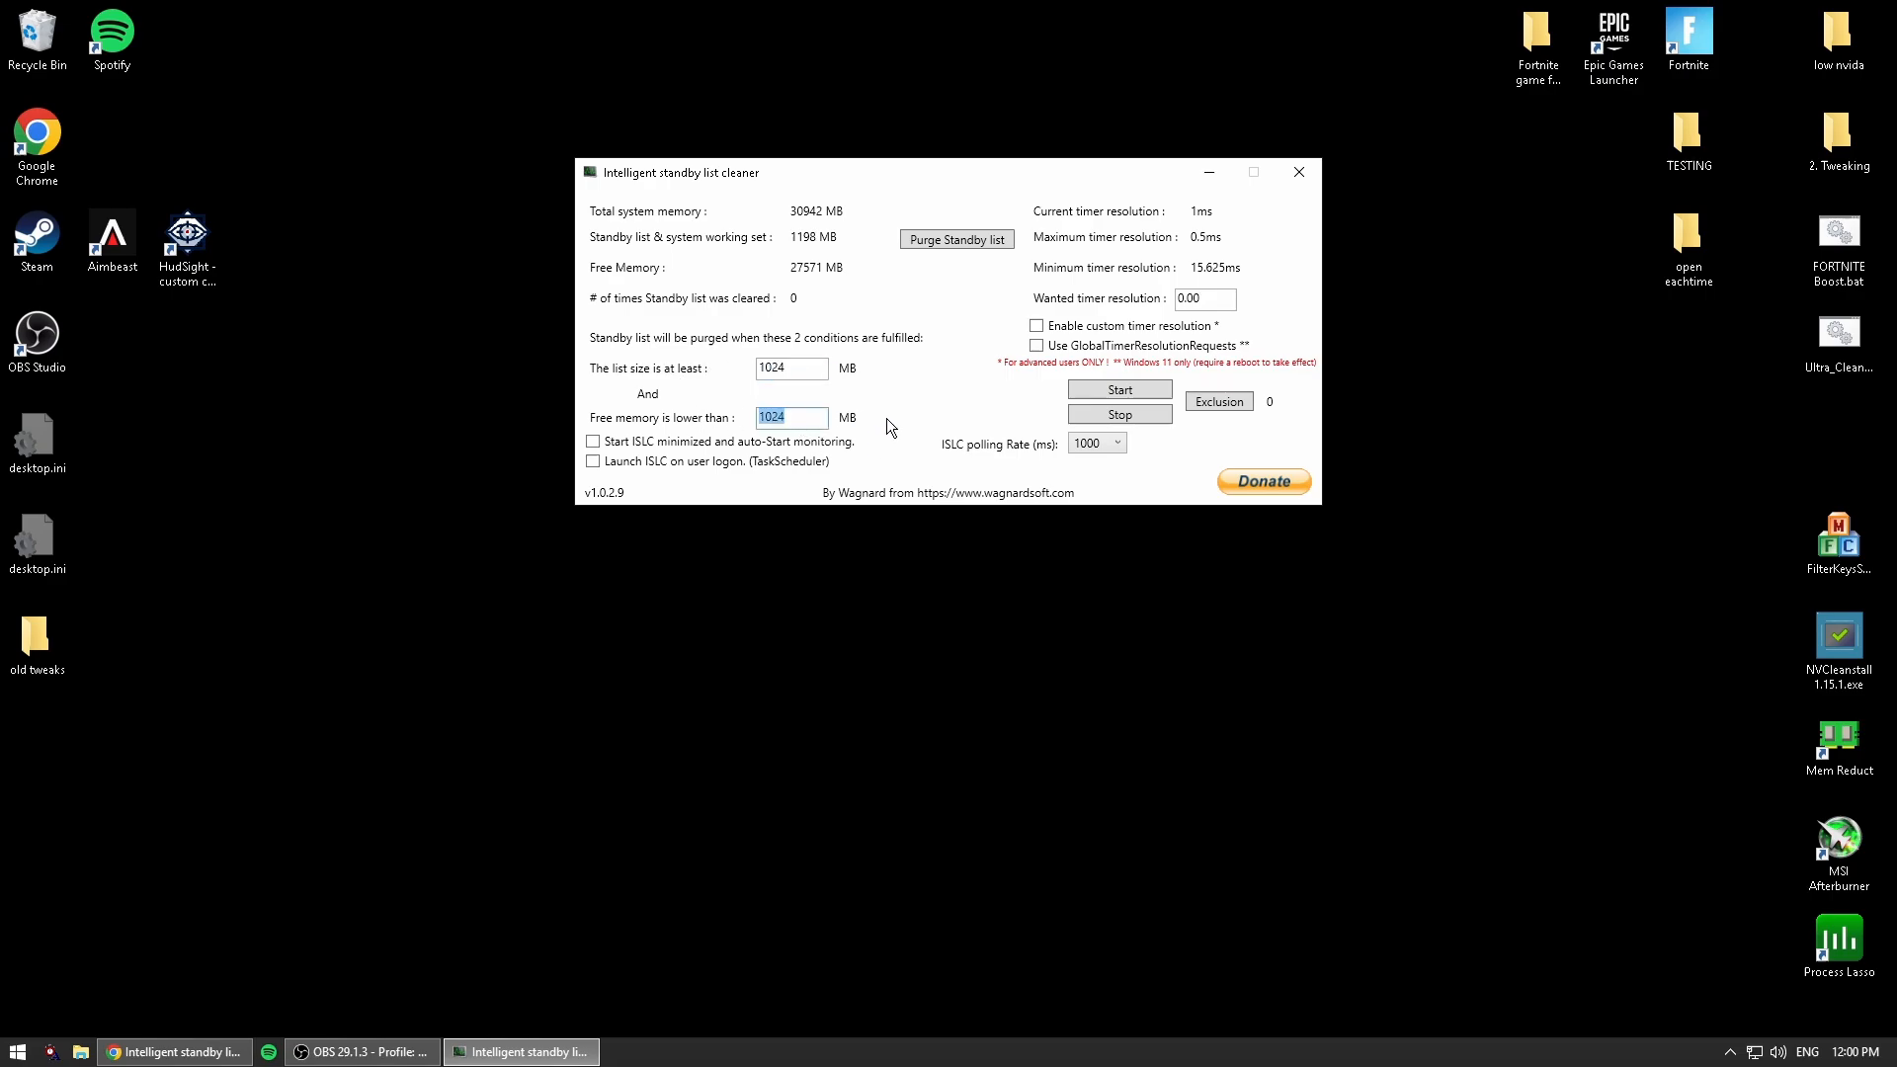
pyautogui.write('4000')
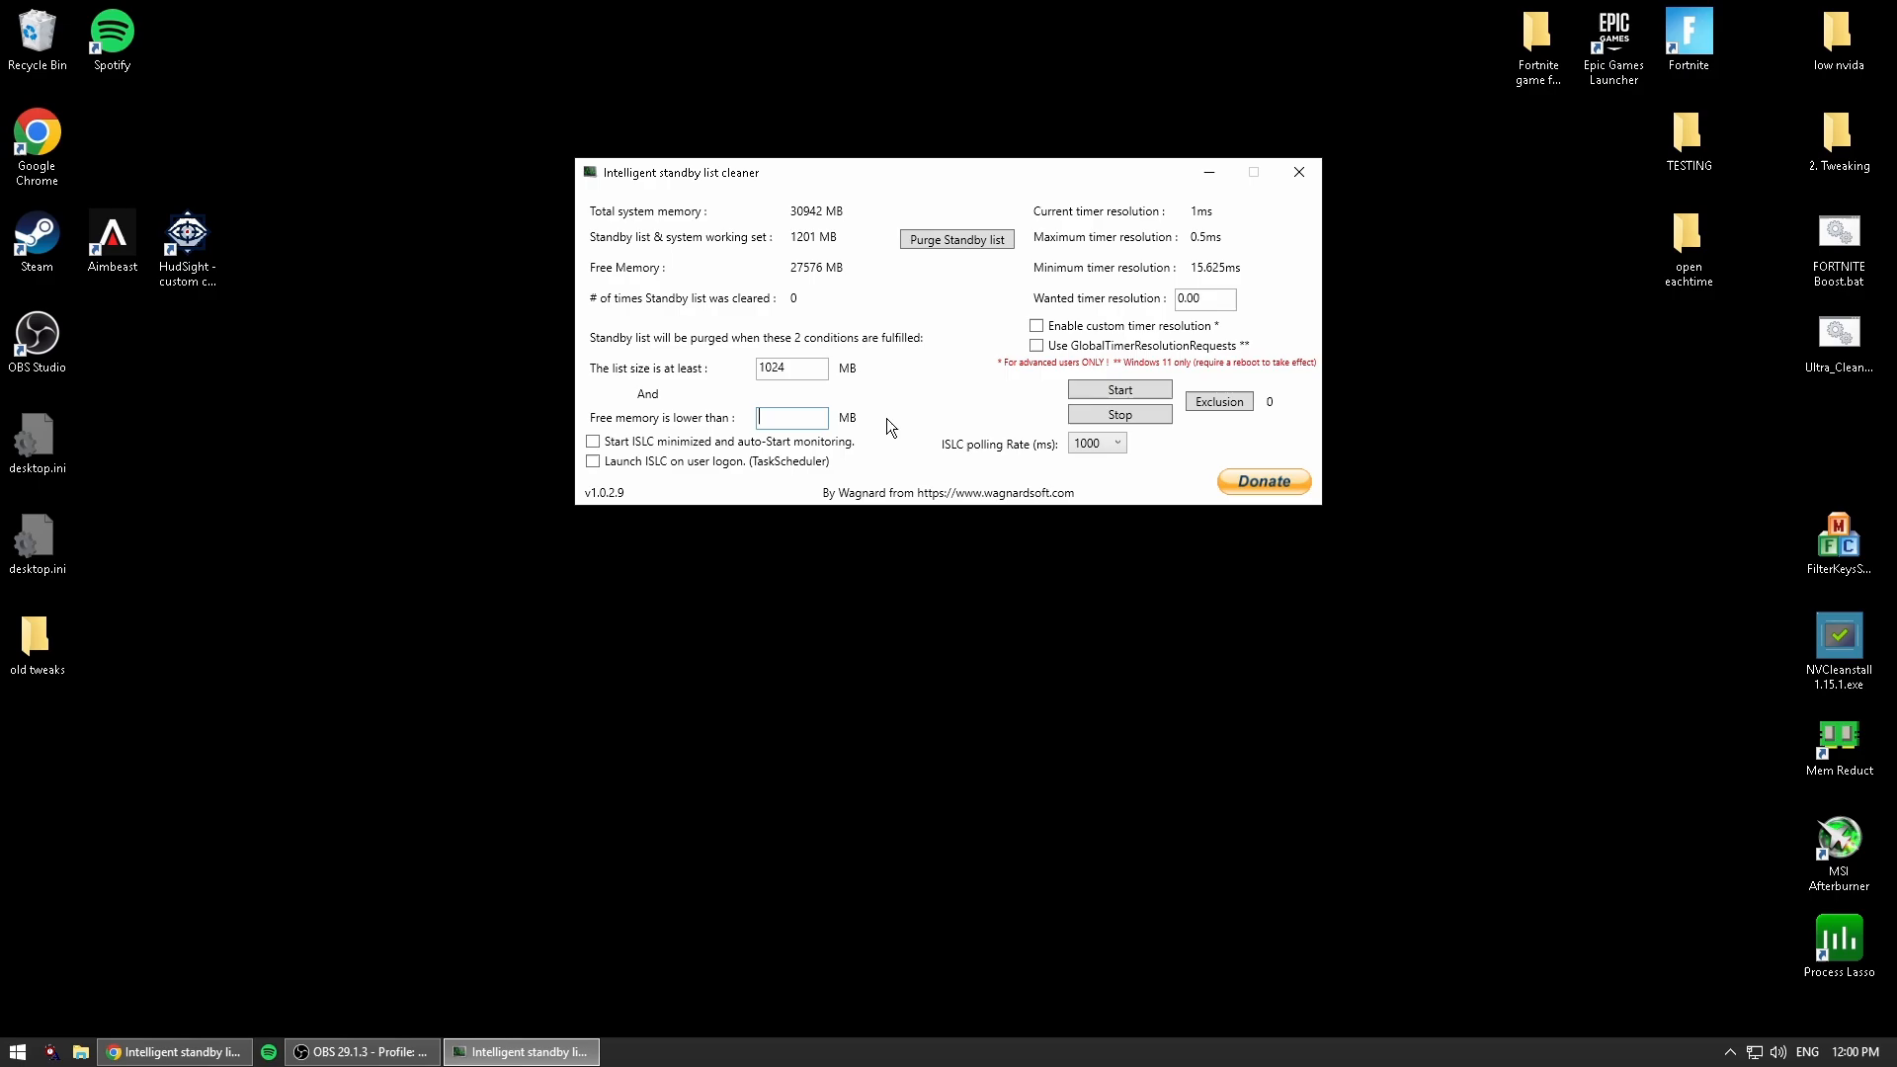
pyautogui.write('8')
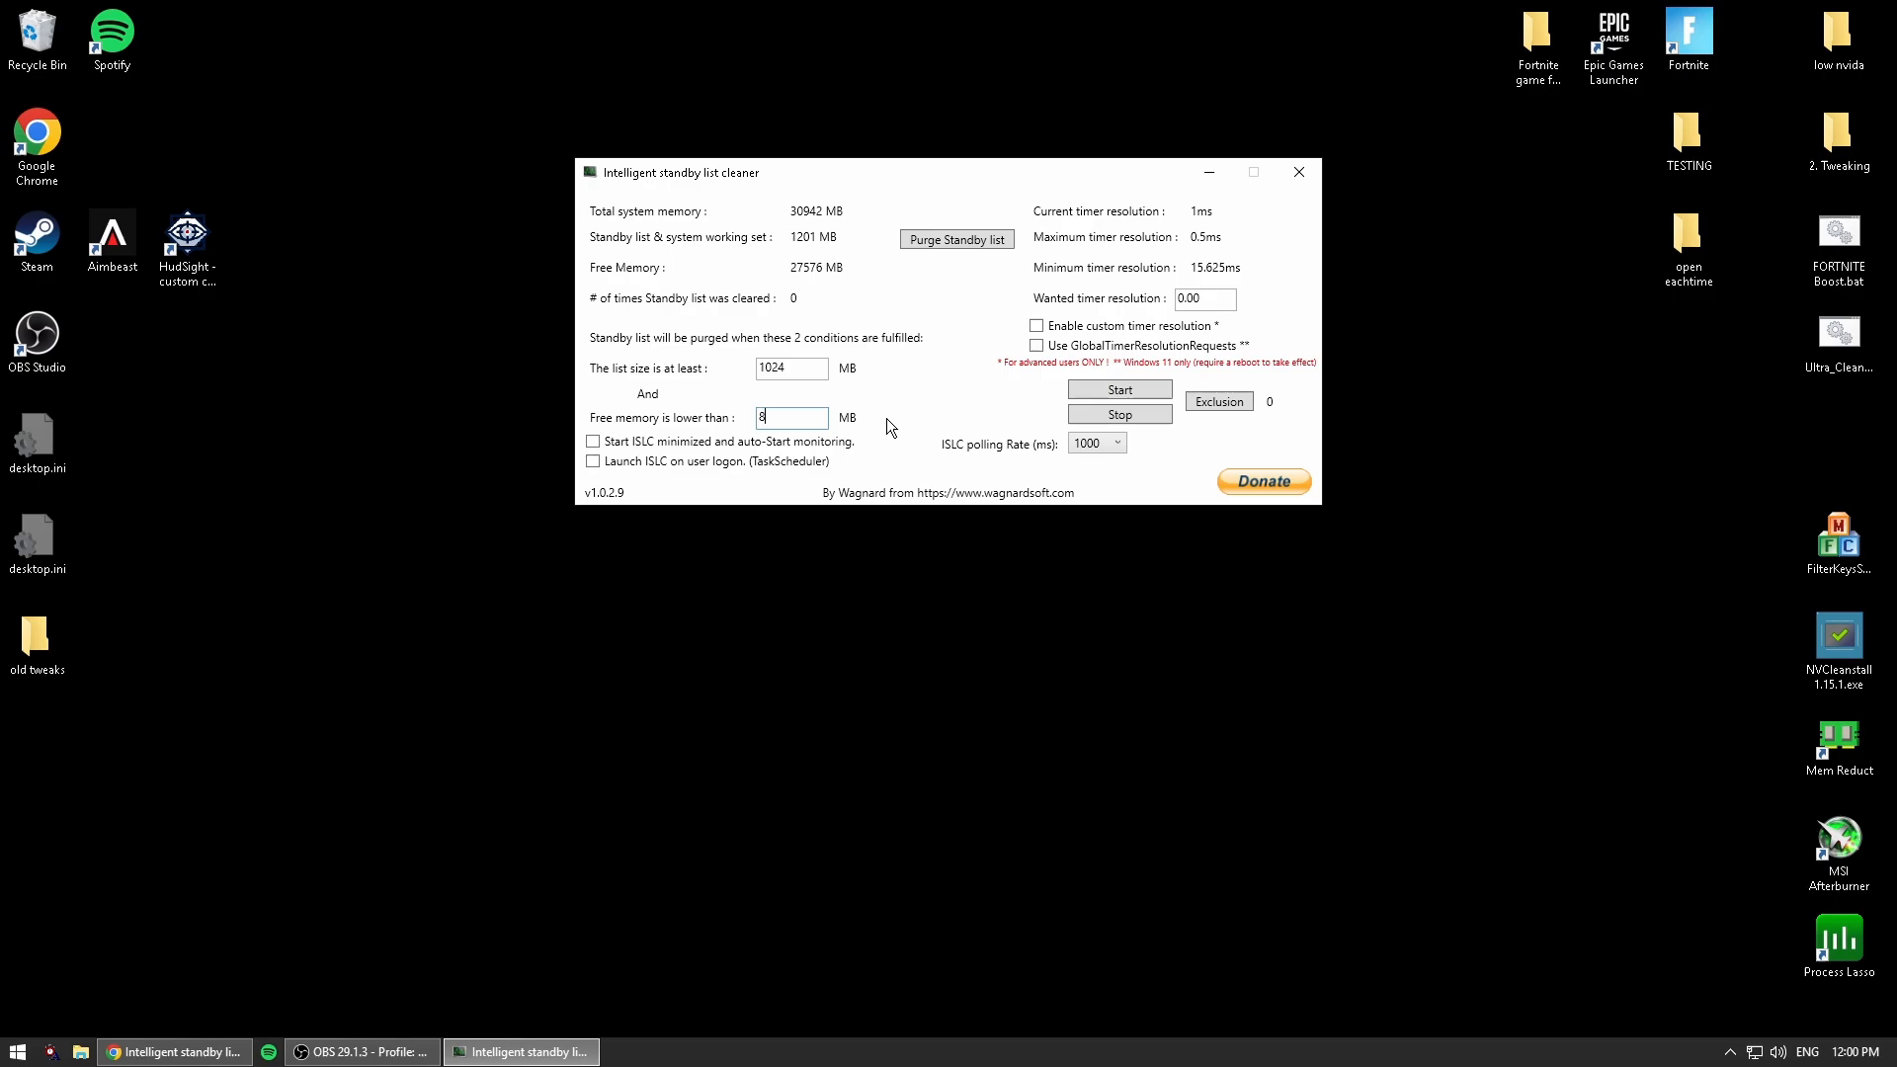
pyautogui.press('Backspace')
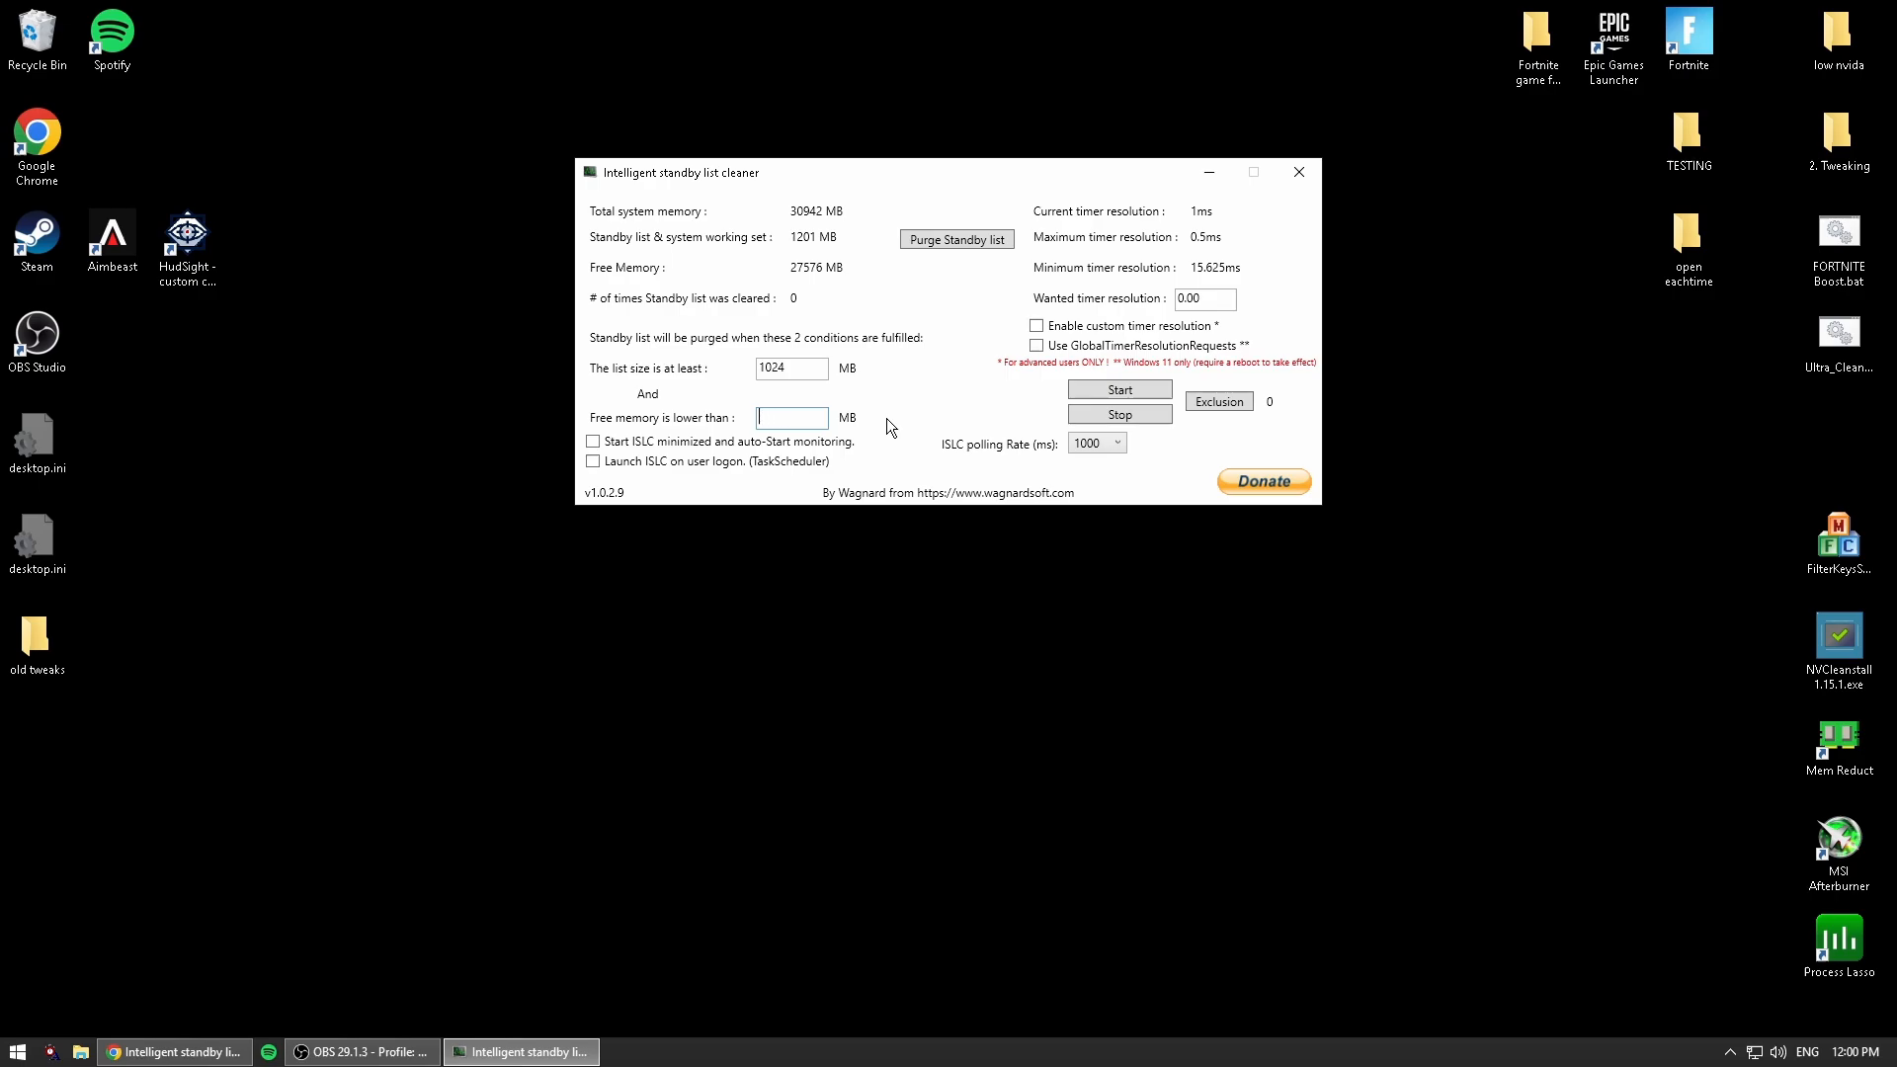
pyautogui.write('16000')
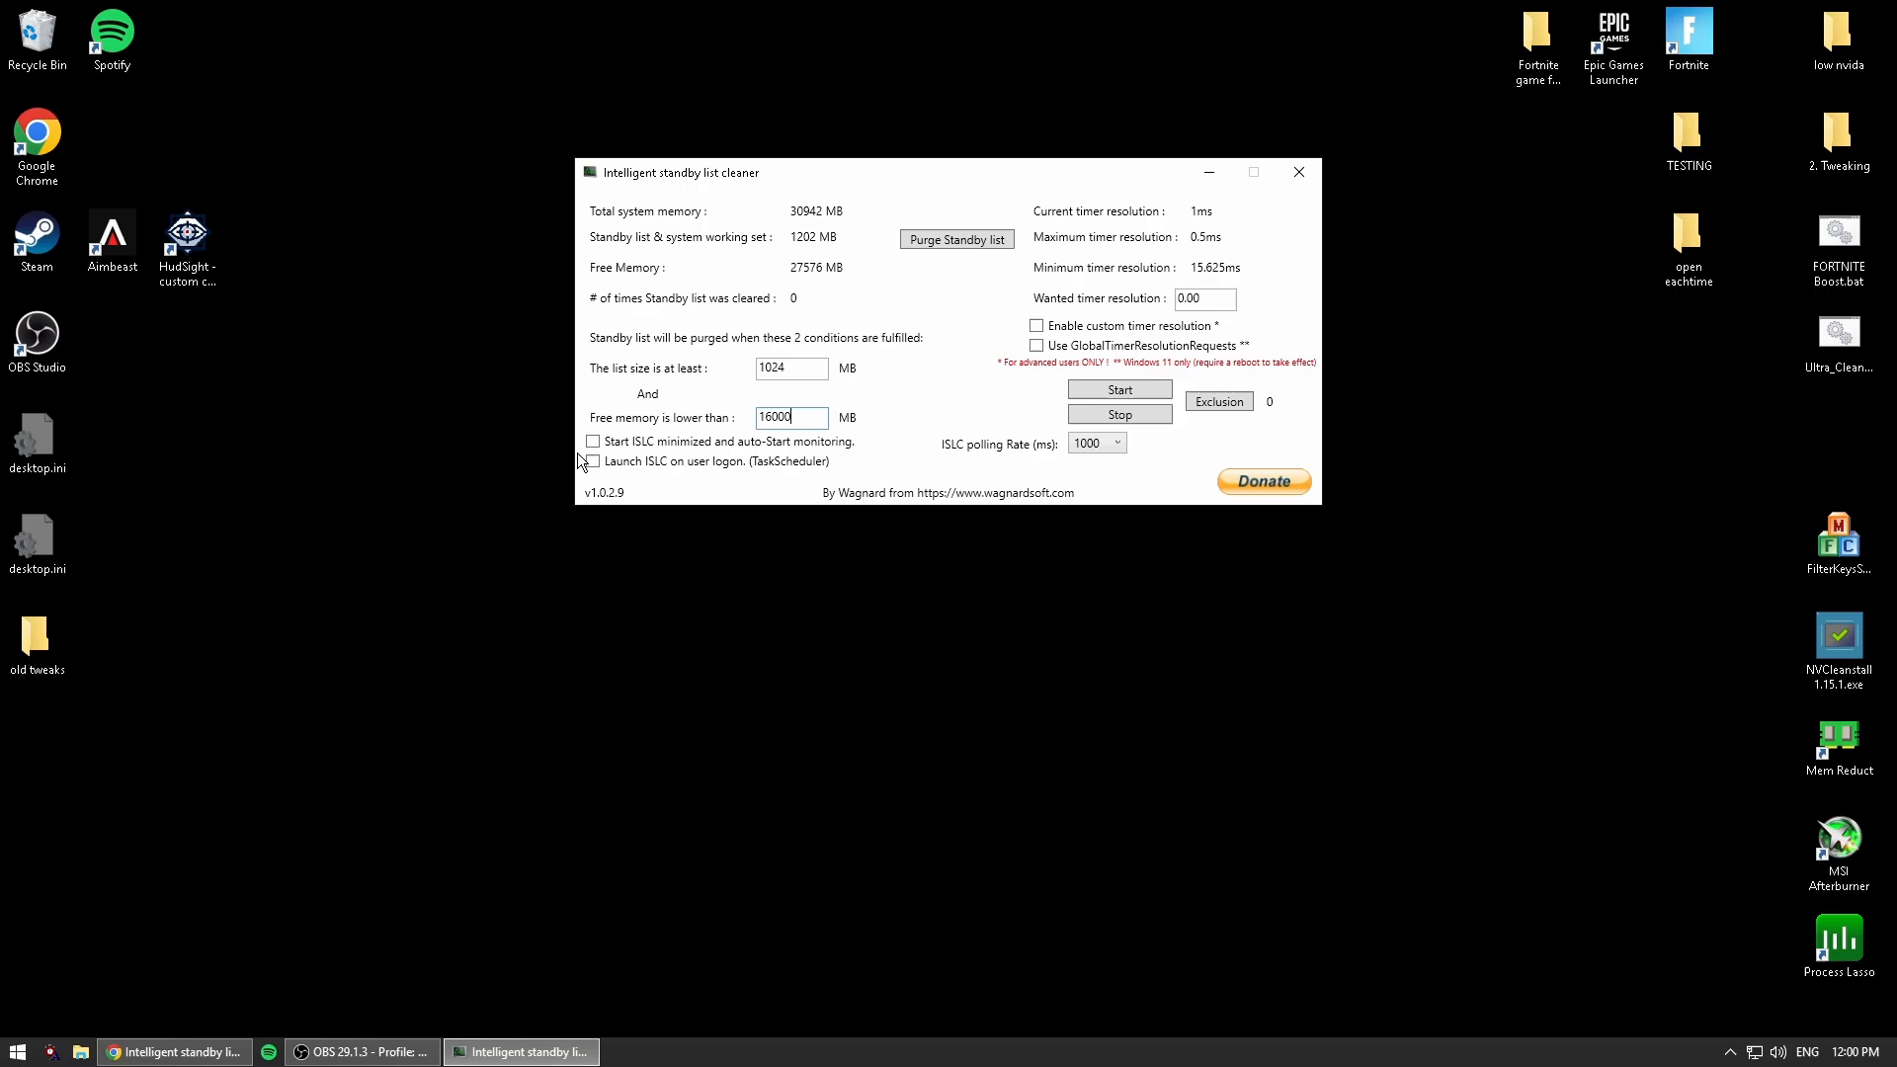
pyautogui.click(592, 443)
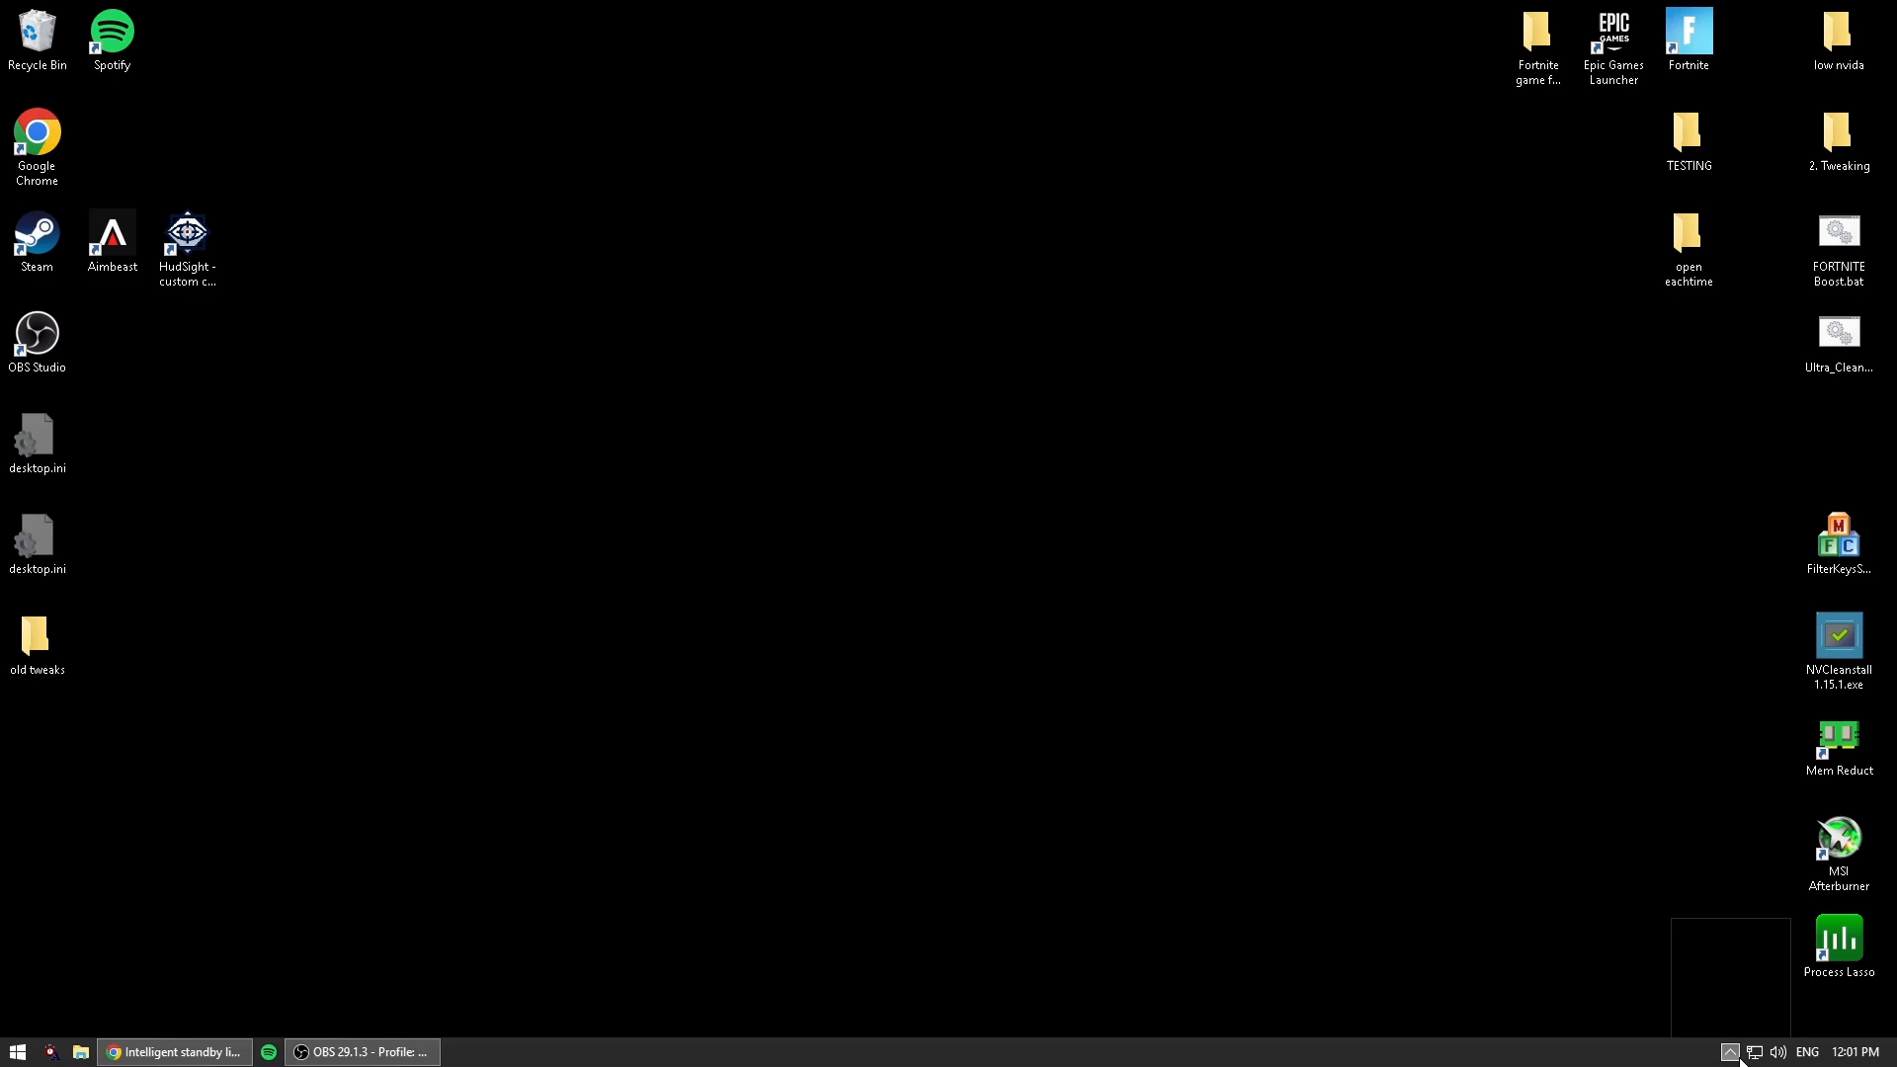
# Bring the ISLC window back on screen from the taskbar.
pyautogui.click(181, 1051)
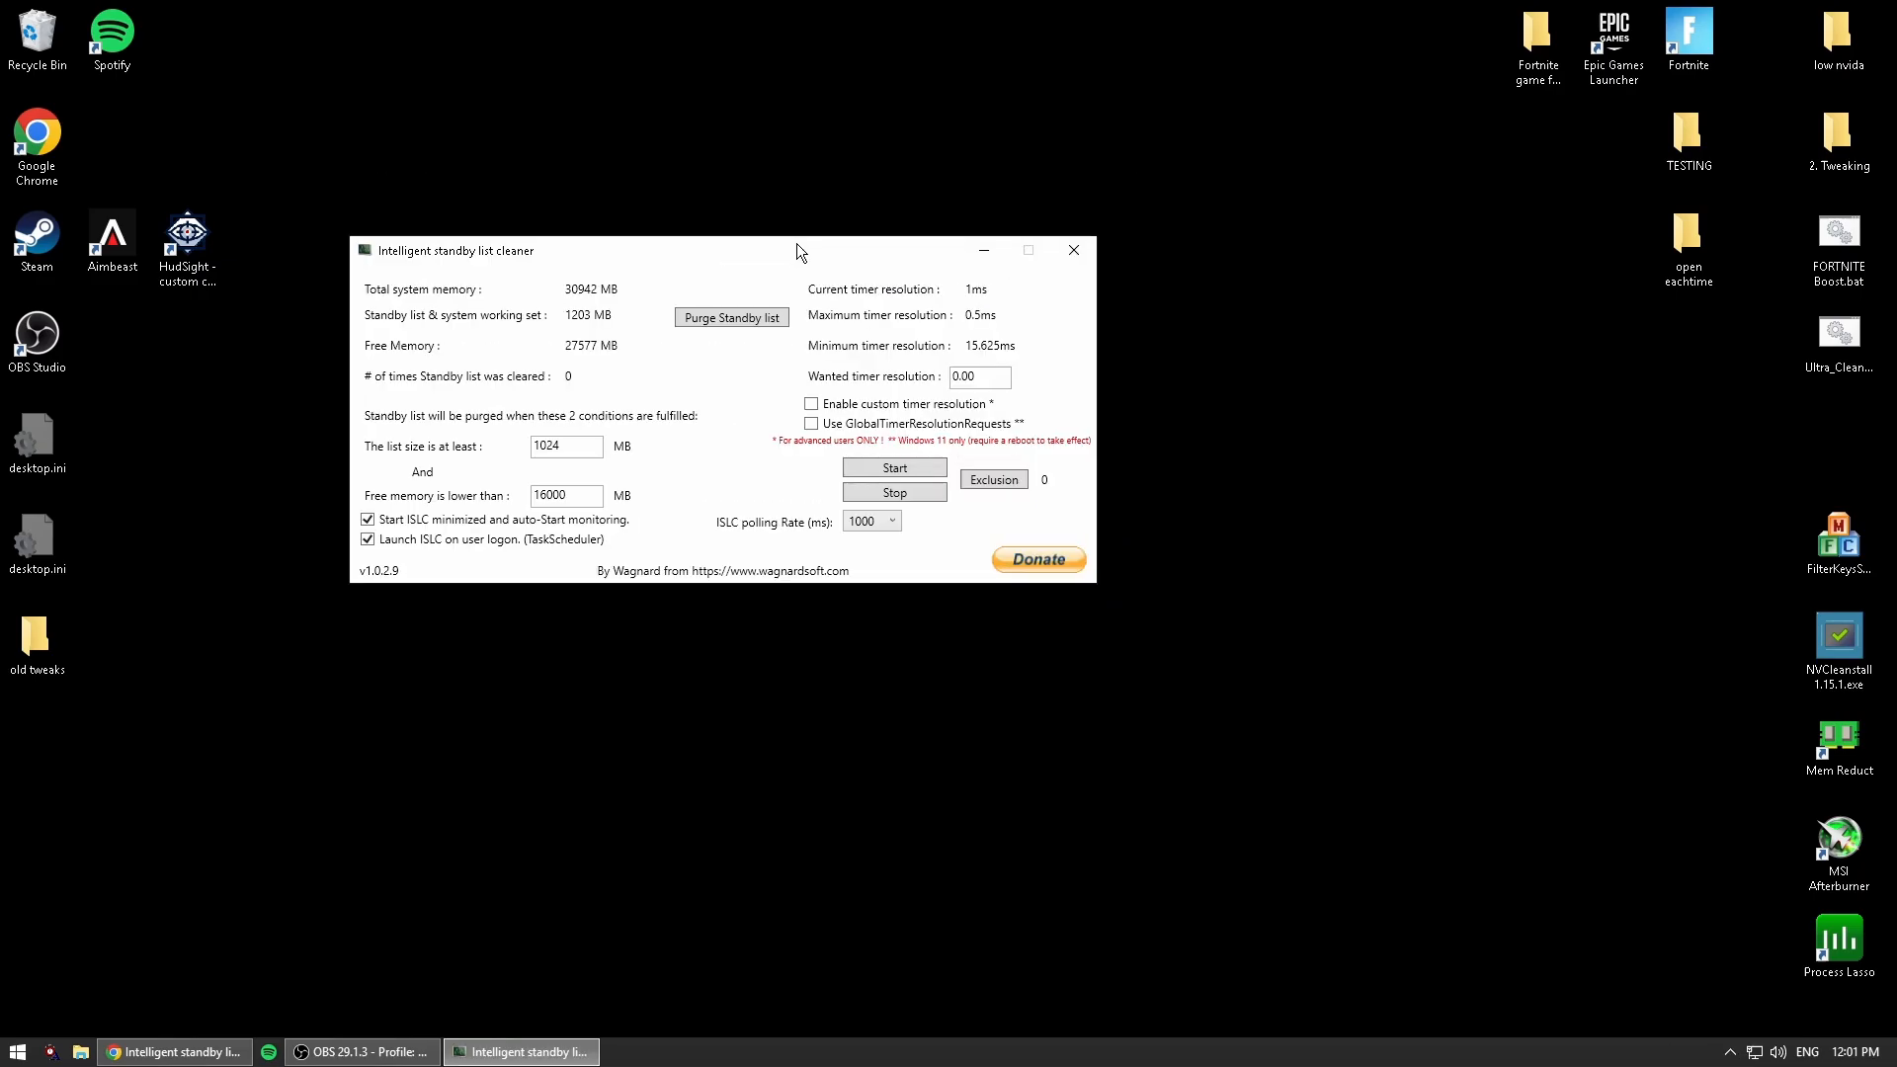
pyautogui.moveTo(909, 530)
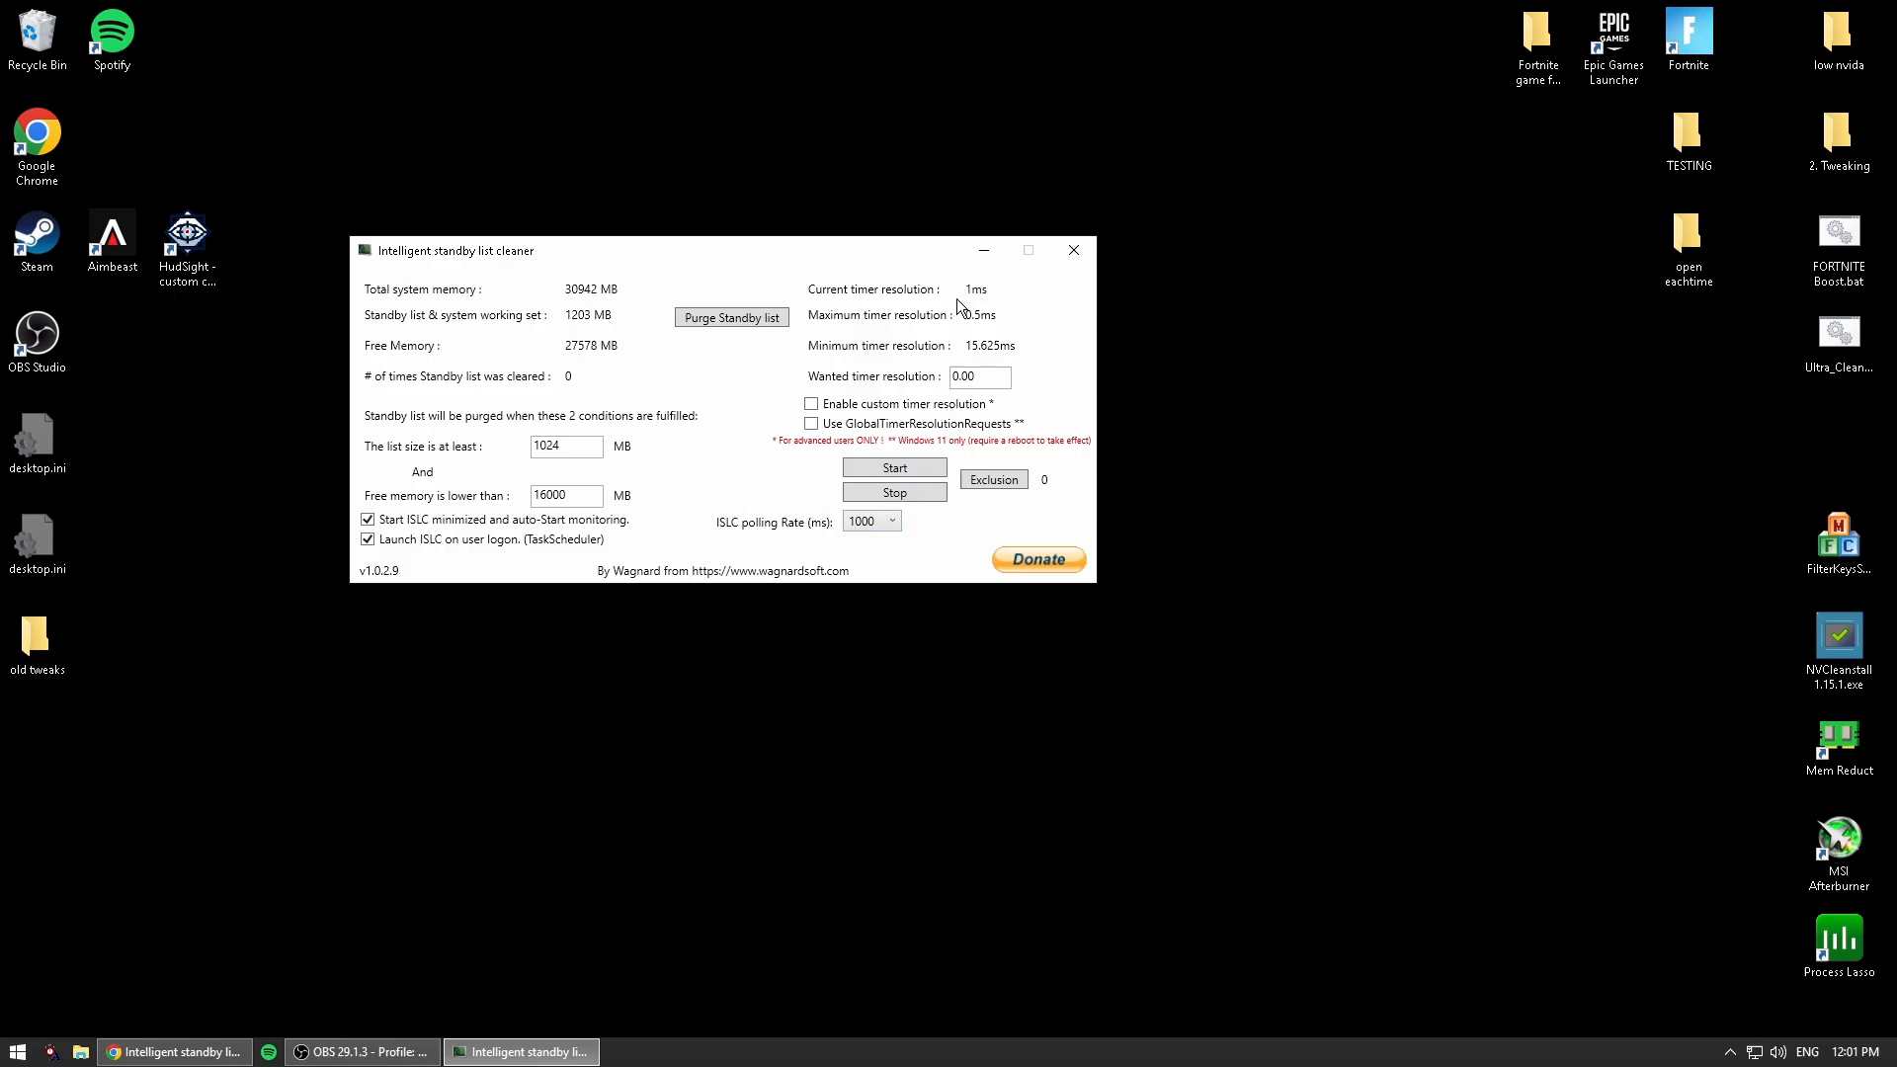
pyautogui.moveTo(937, 328)
pyautogui.write('0.5')
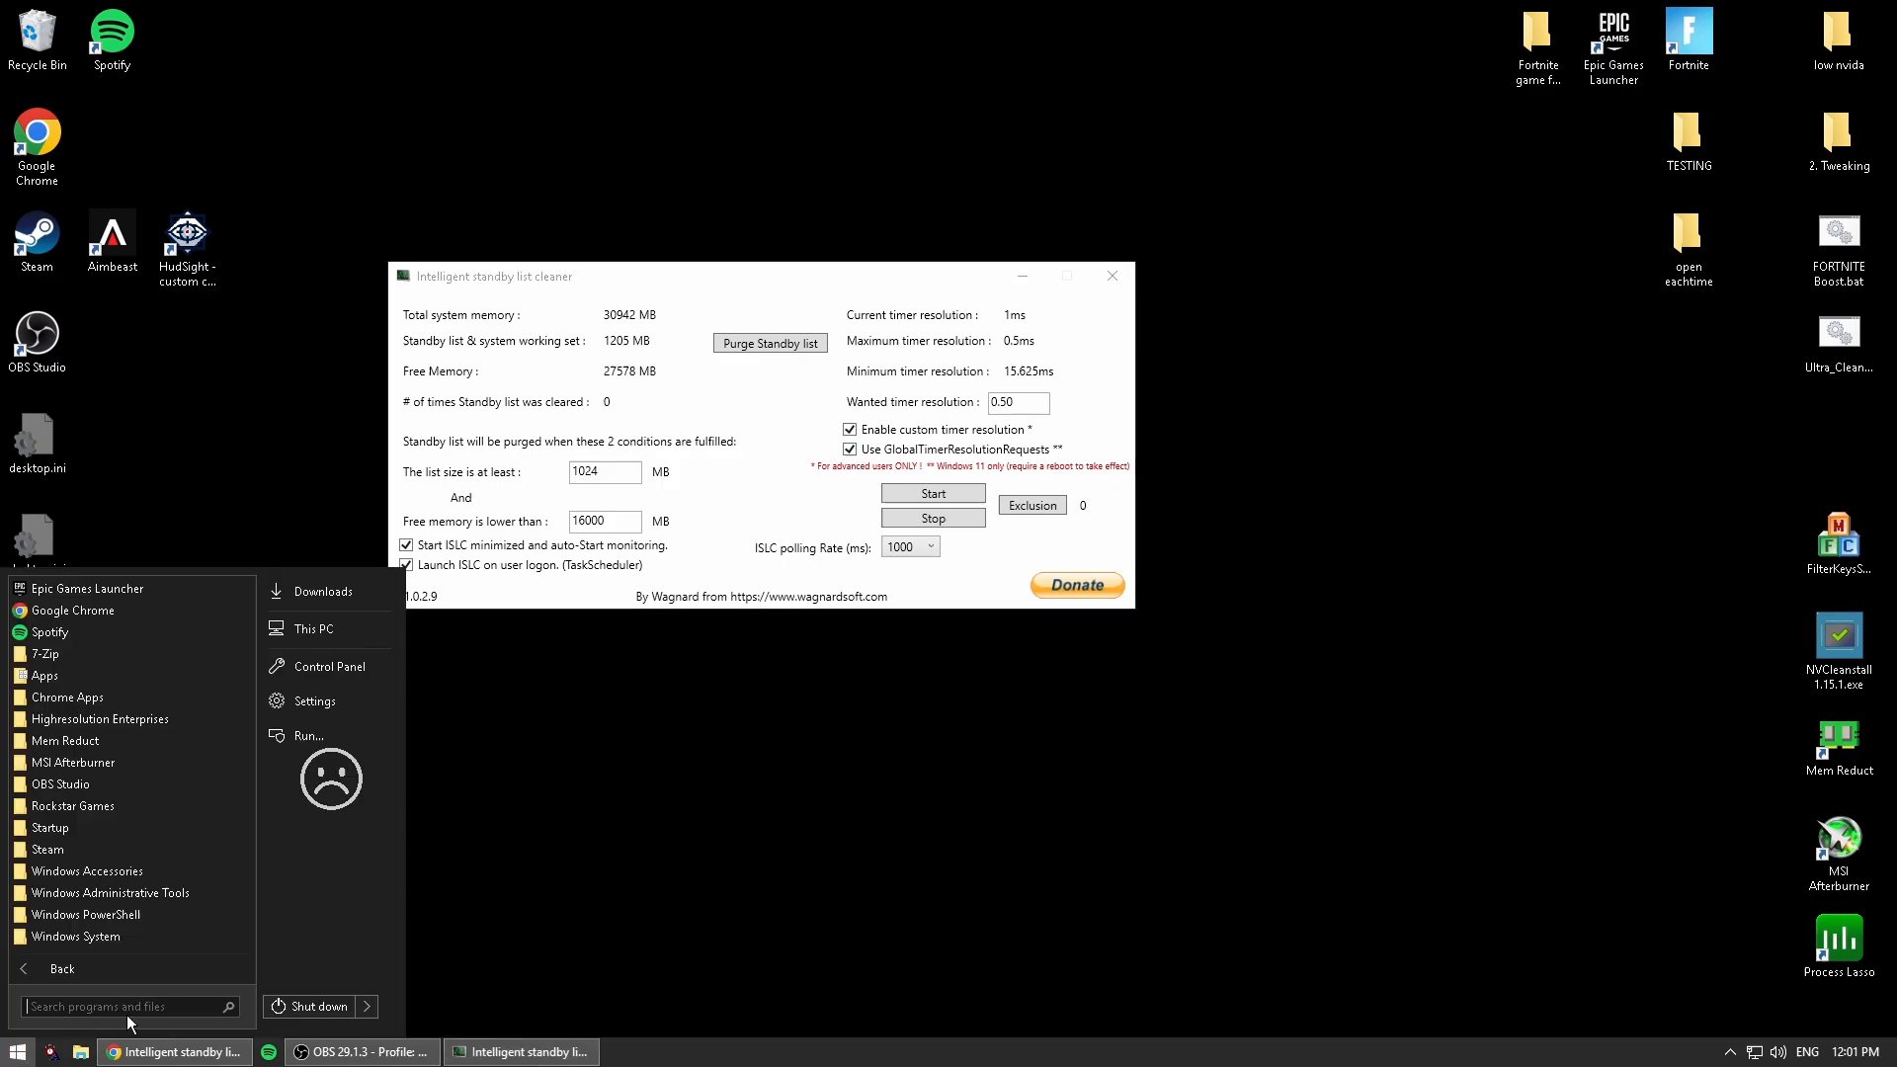
# Start monitoring, edit the wanted timer resolution and turn off GlobalTimerResolutionRequests for 0.5 ms current resolution.
pyautogui.click(858, 748)
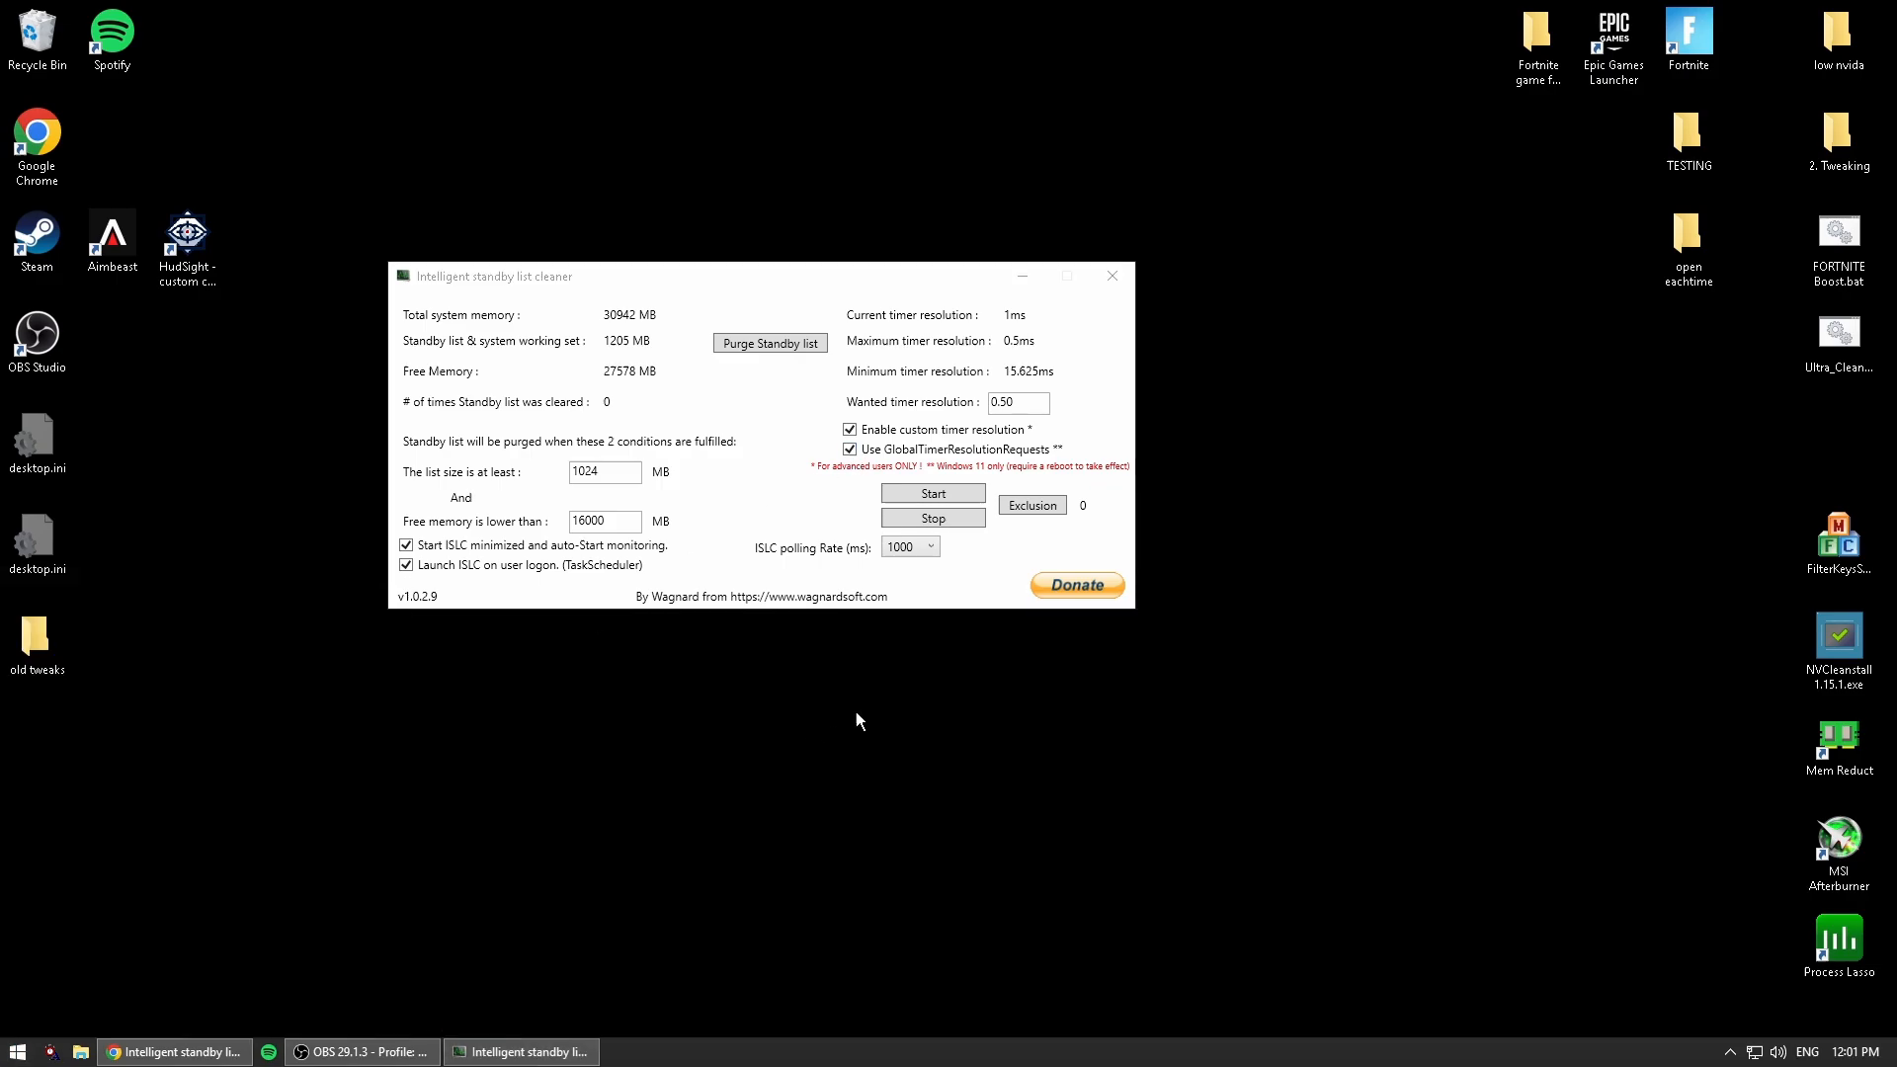
pyautogui.click(932, 494)
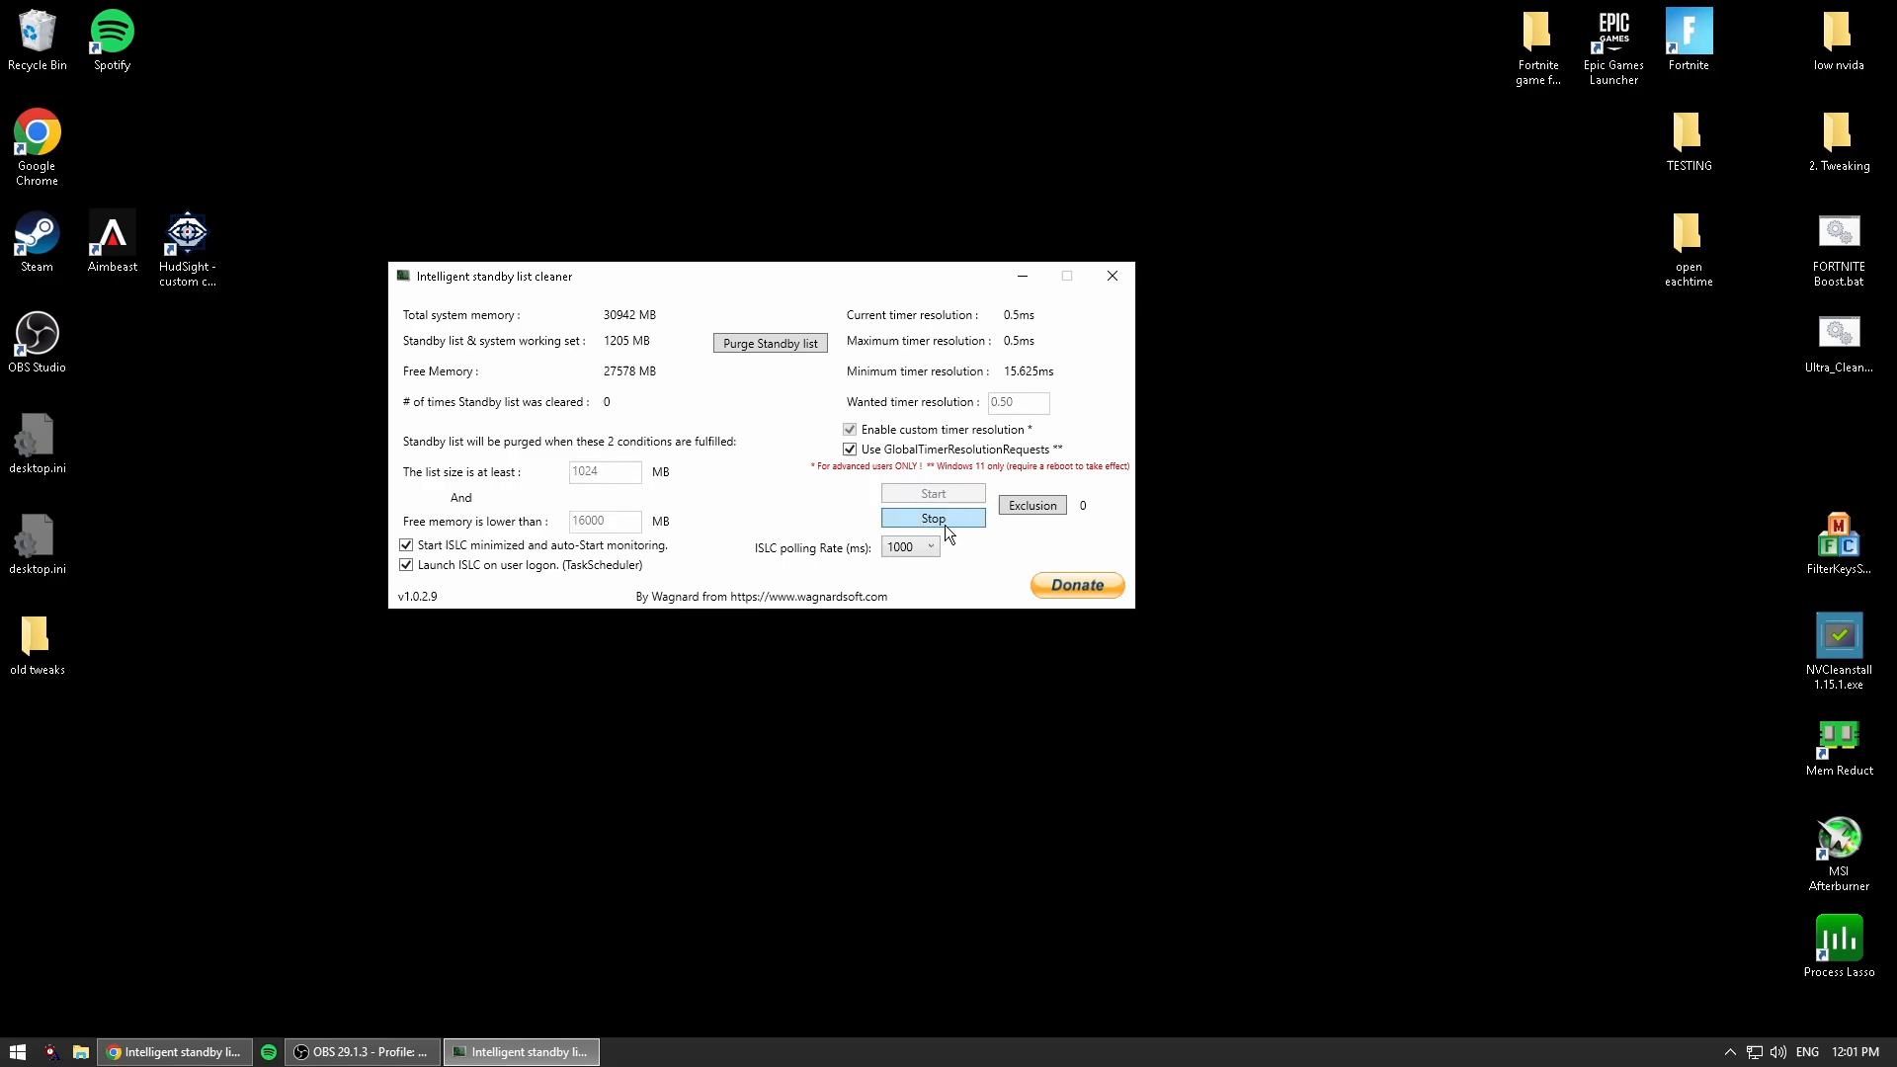
pyautogui.click(933, 518)
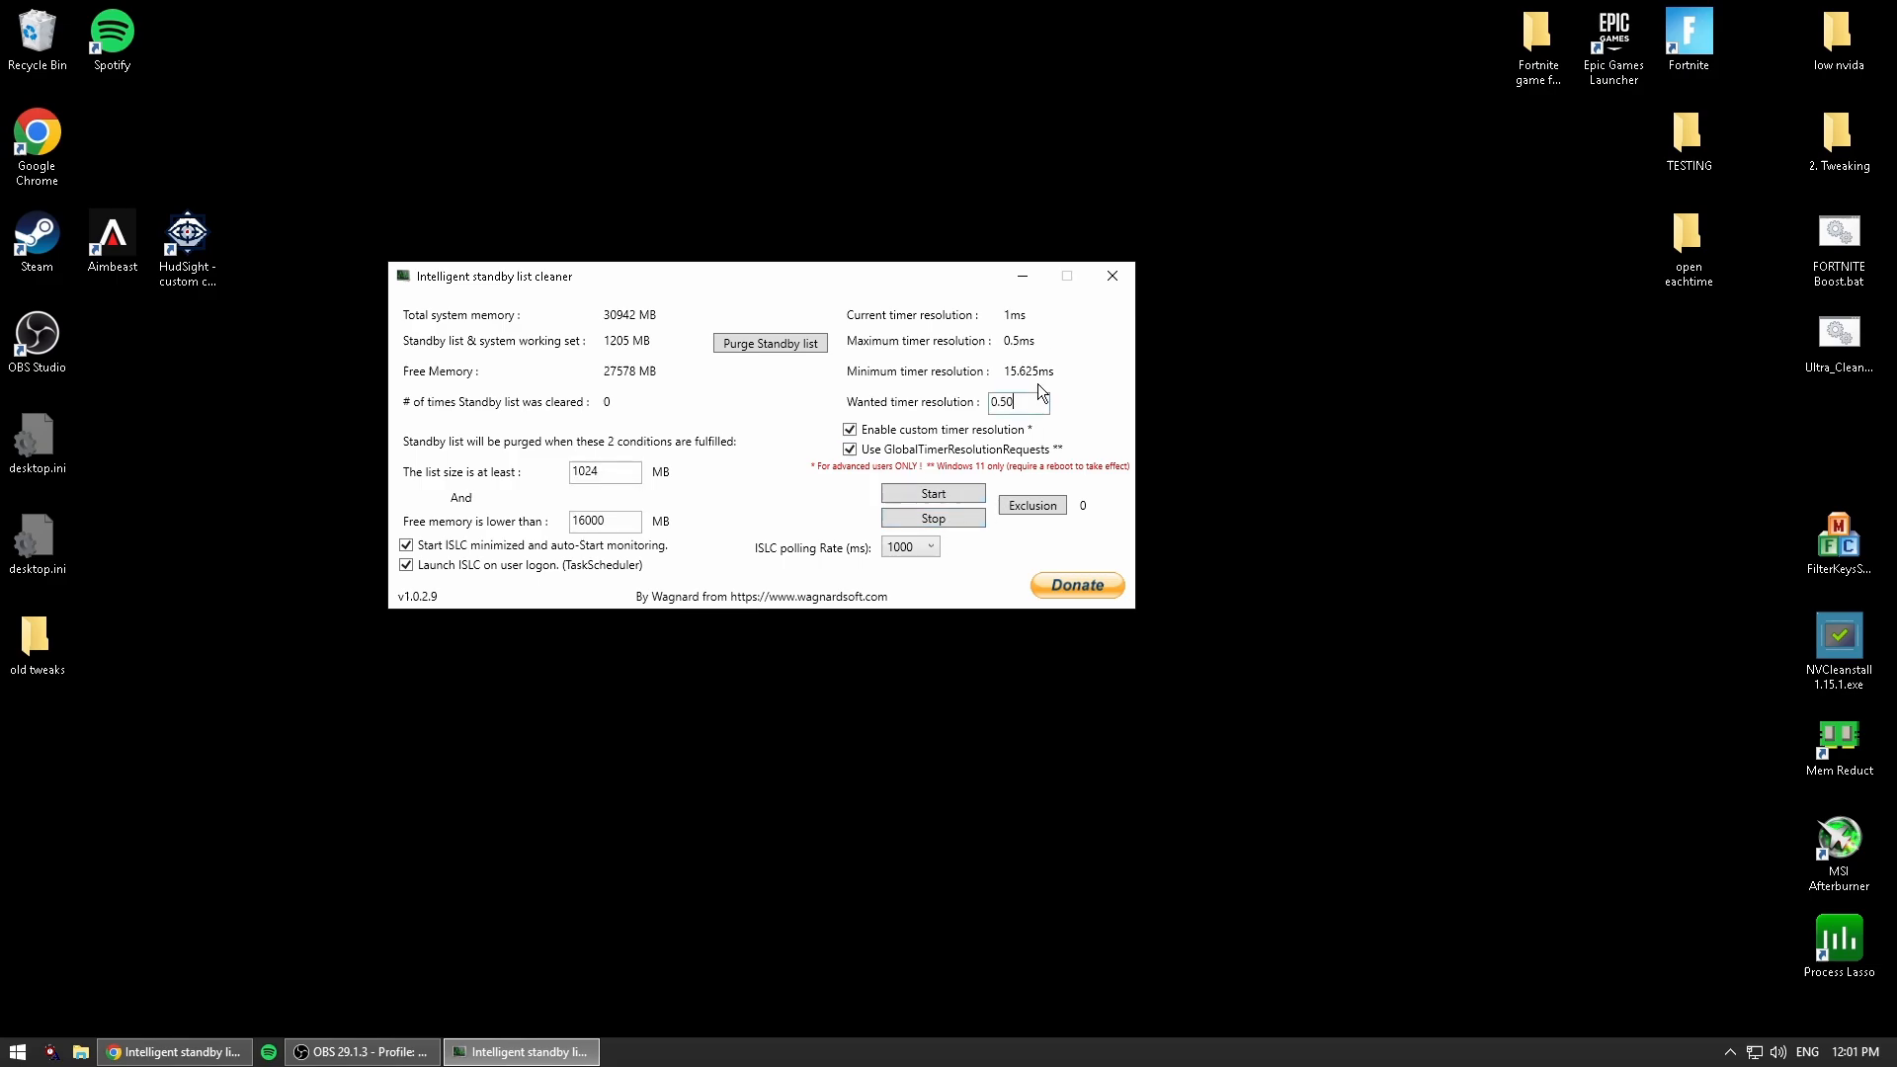
pyautogui.write('0.00')
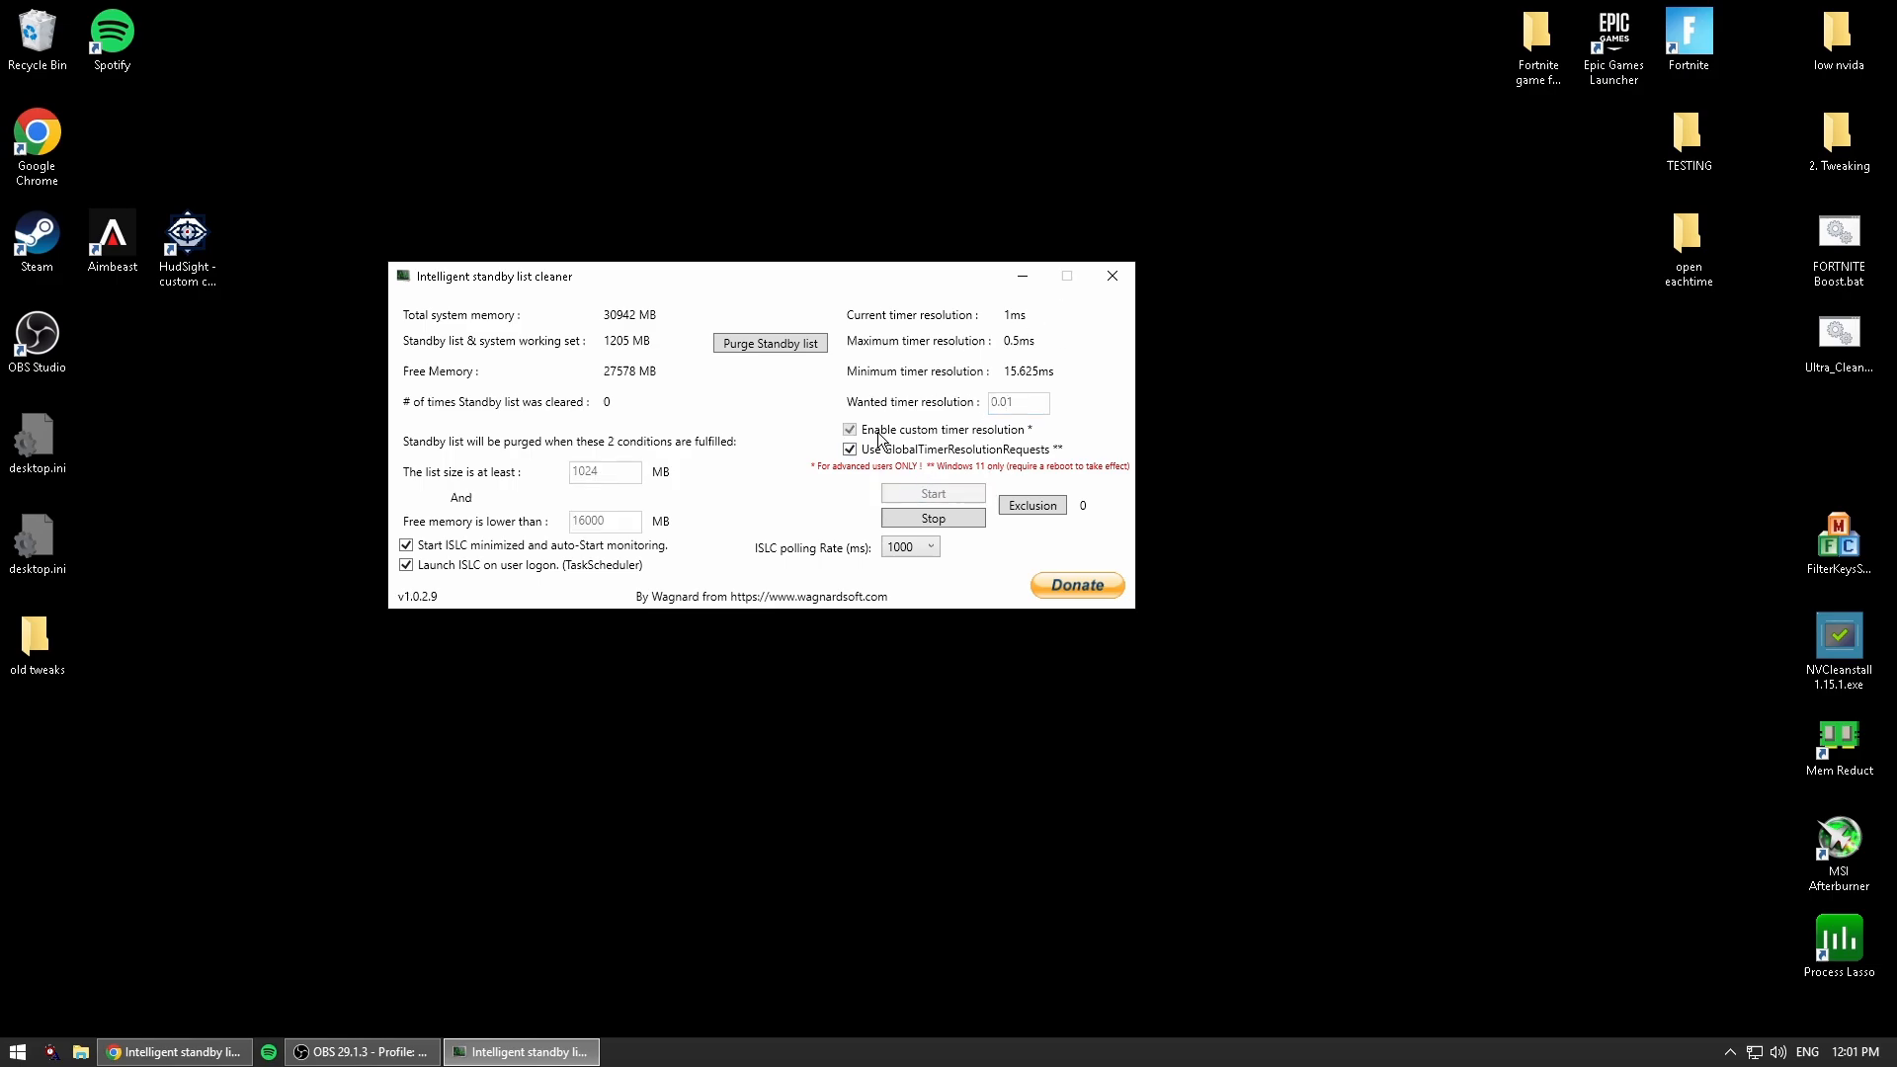
pyautogui.click(849, 449)
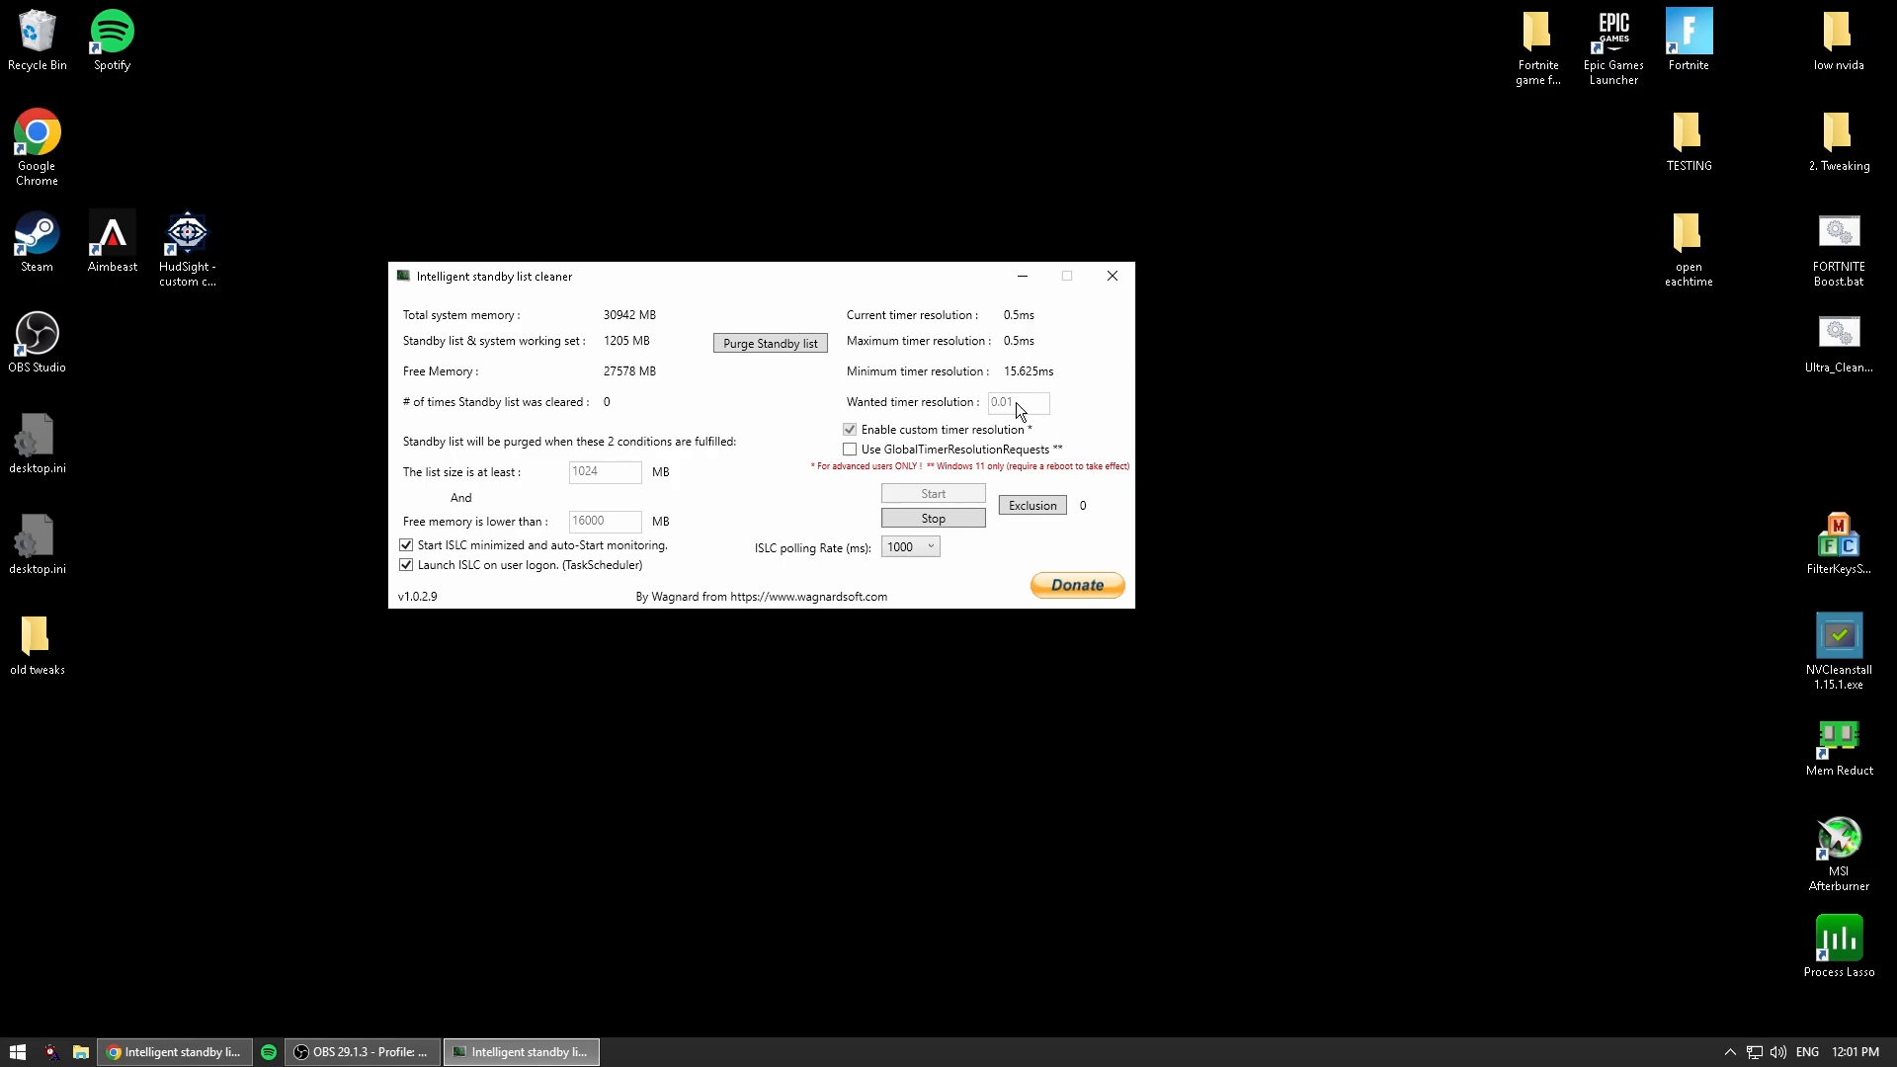
pyautogui.moveTo(1022, 418)
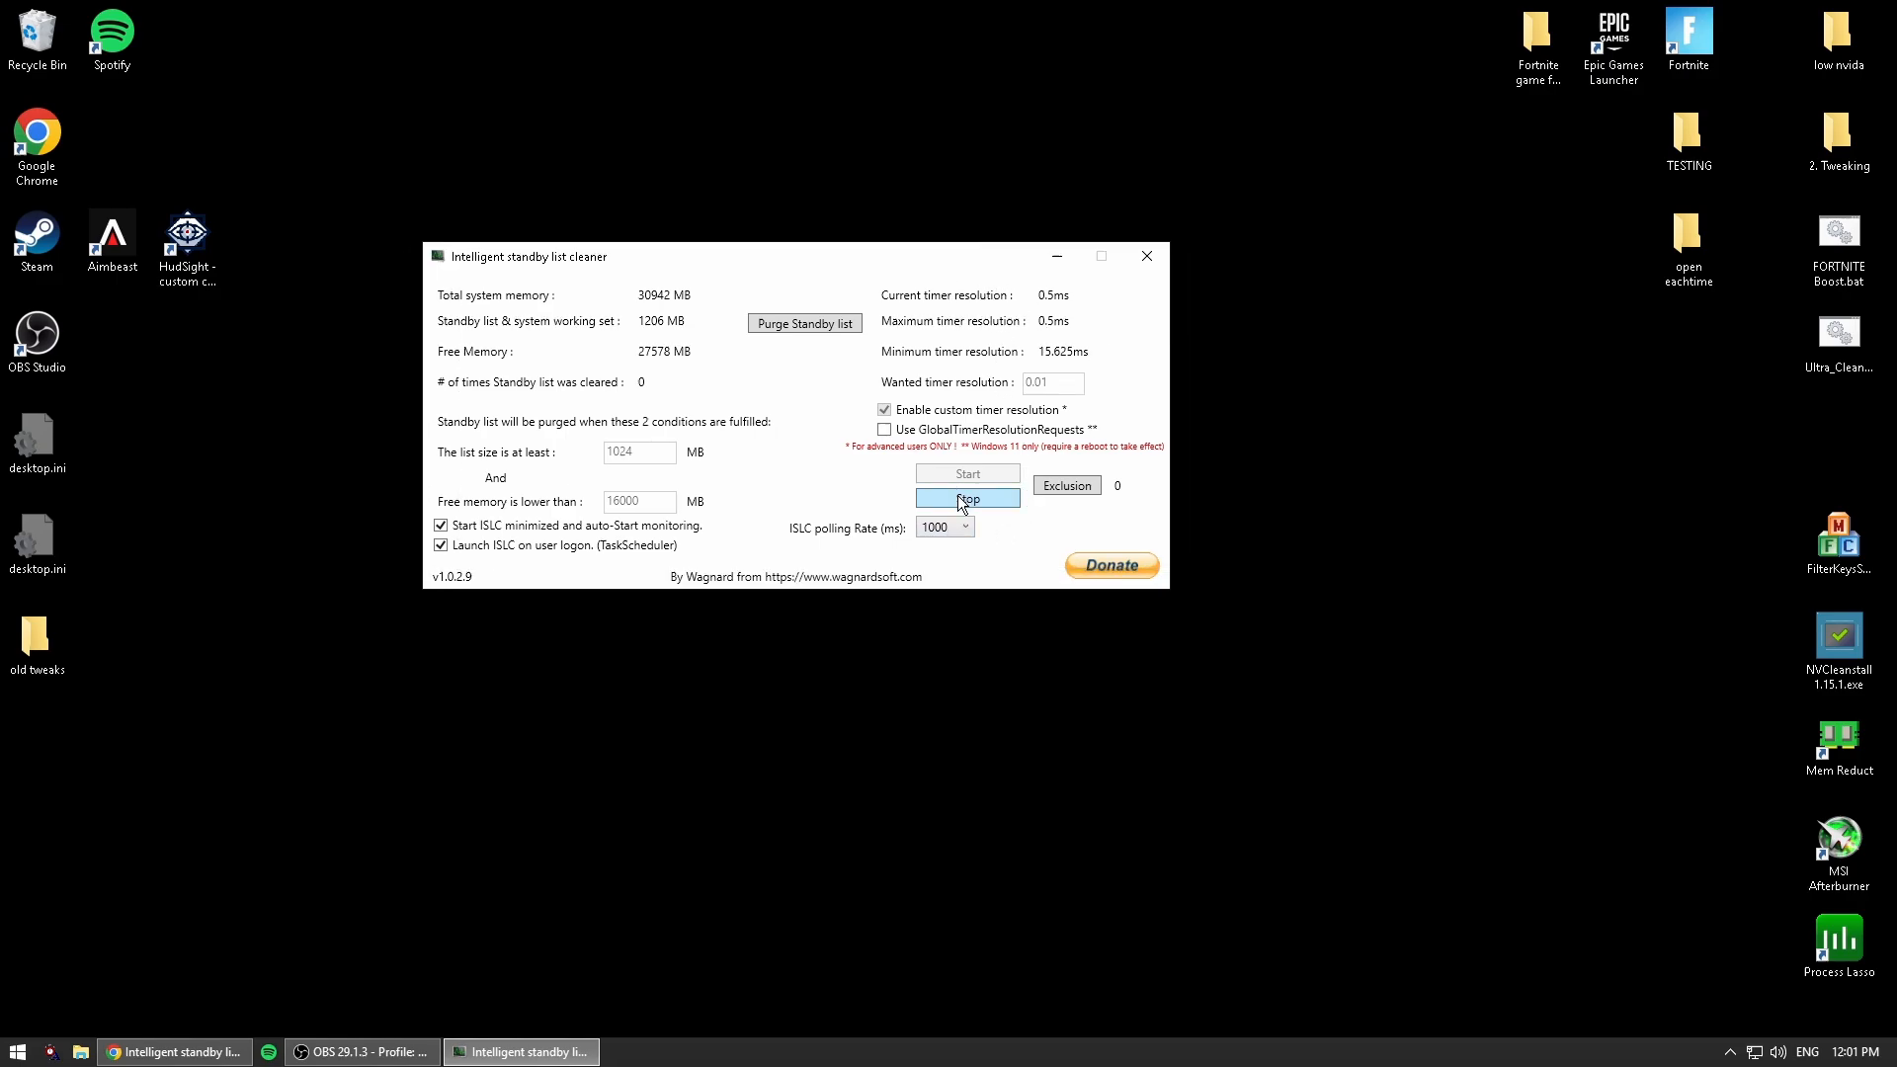
pyautogui.moveTo(845, 528)
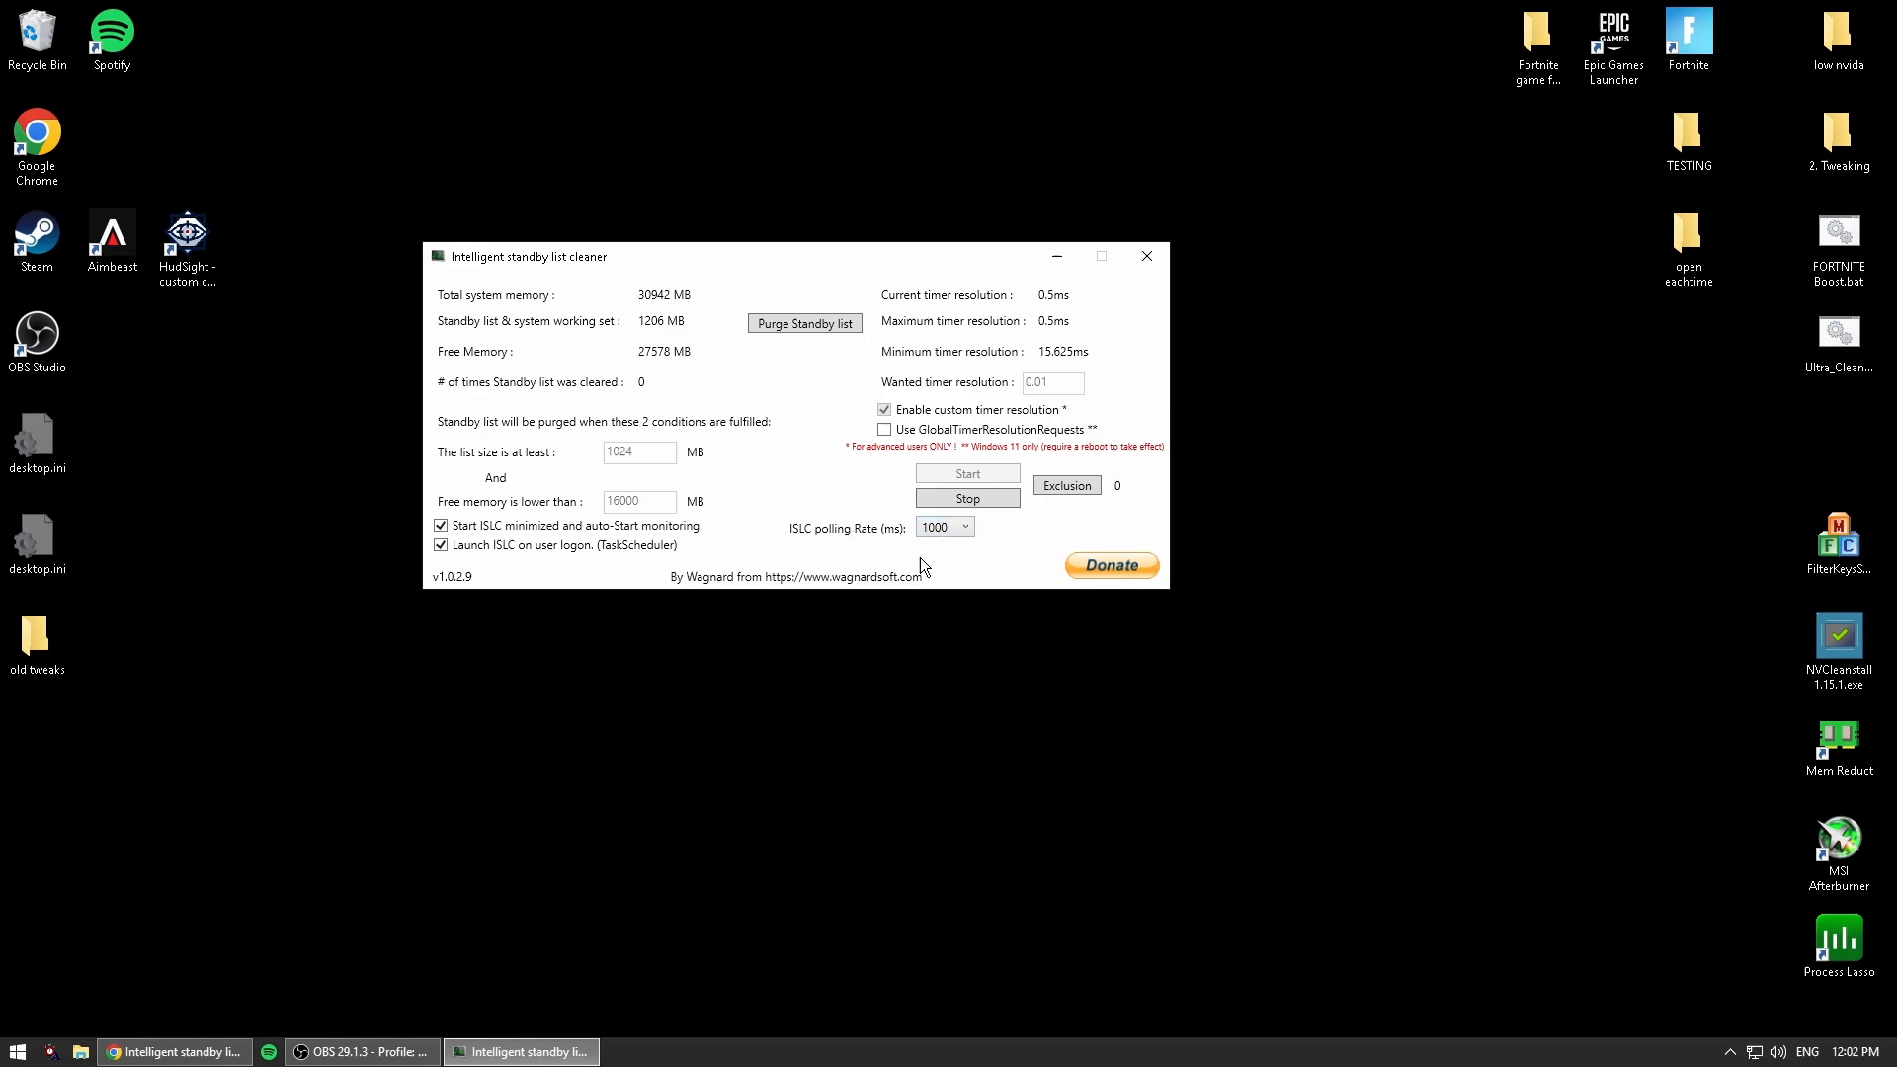
# Try a 10000 ms polling rate, then settle on 250 ms.
pyautogui.click(964, 526)
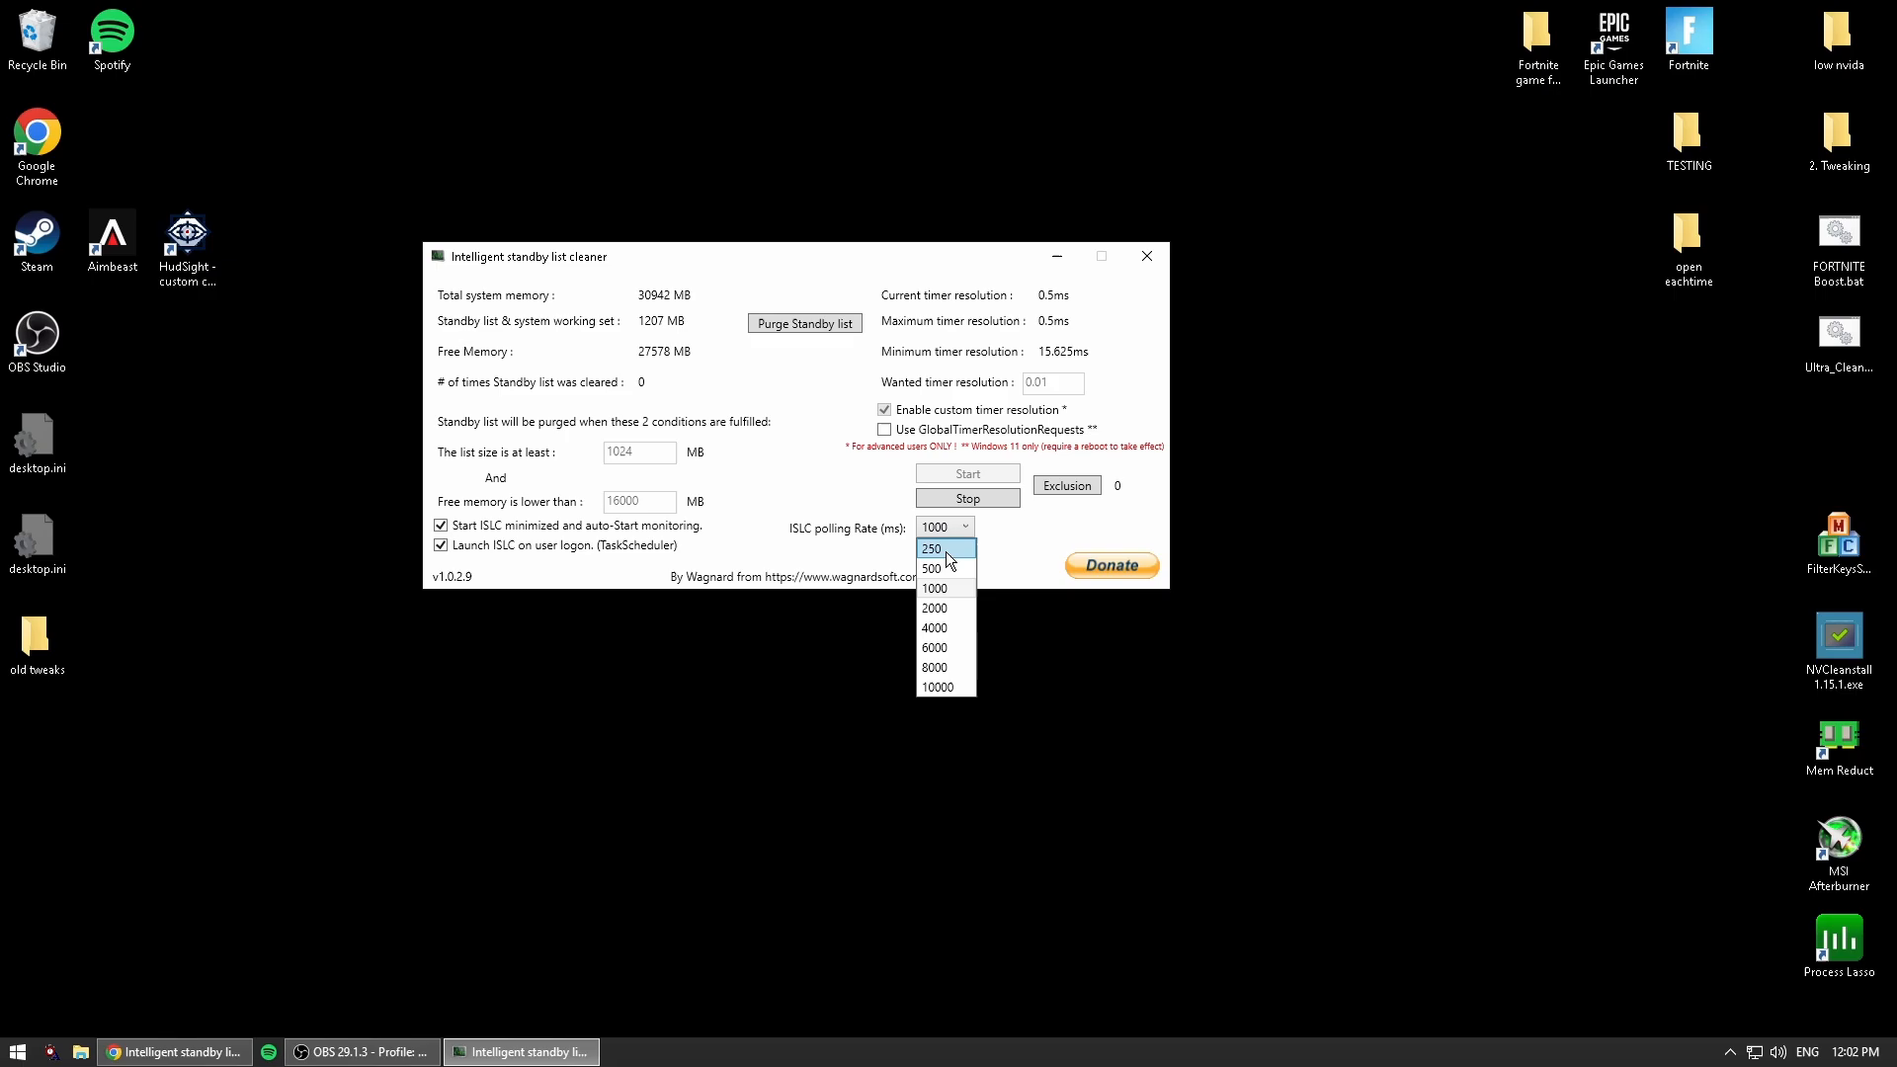
pyautogui.moveTo(943, 688)
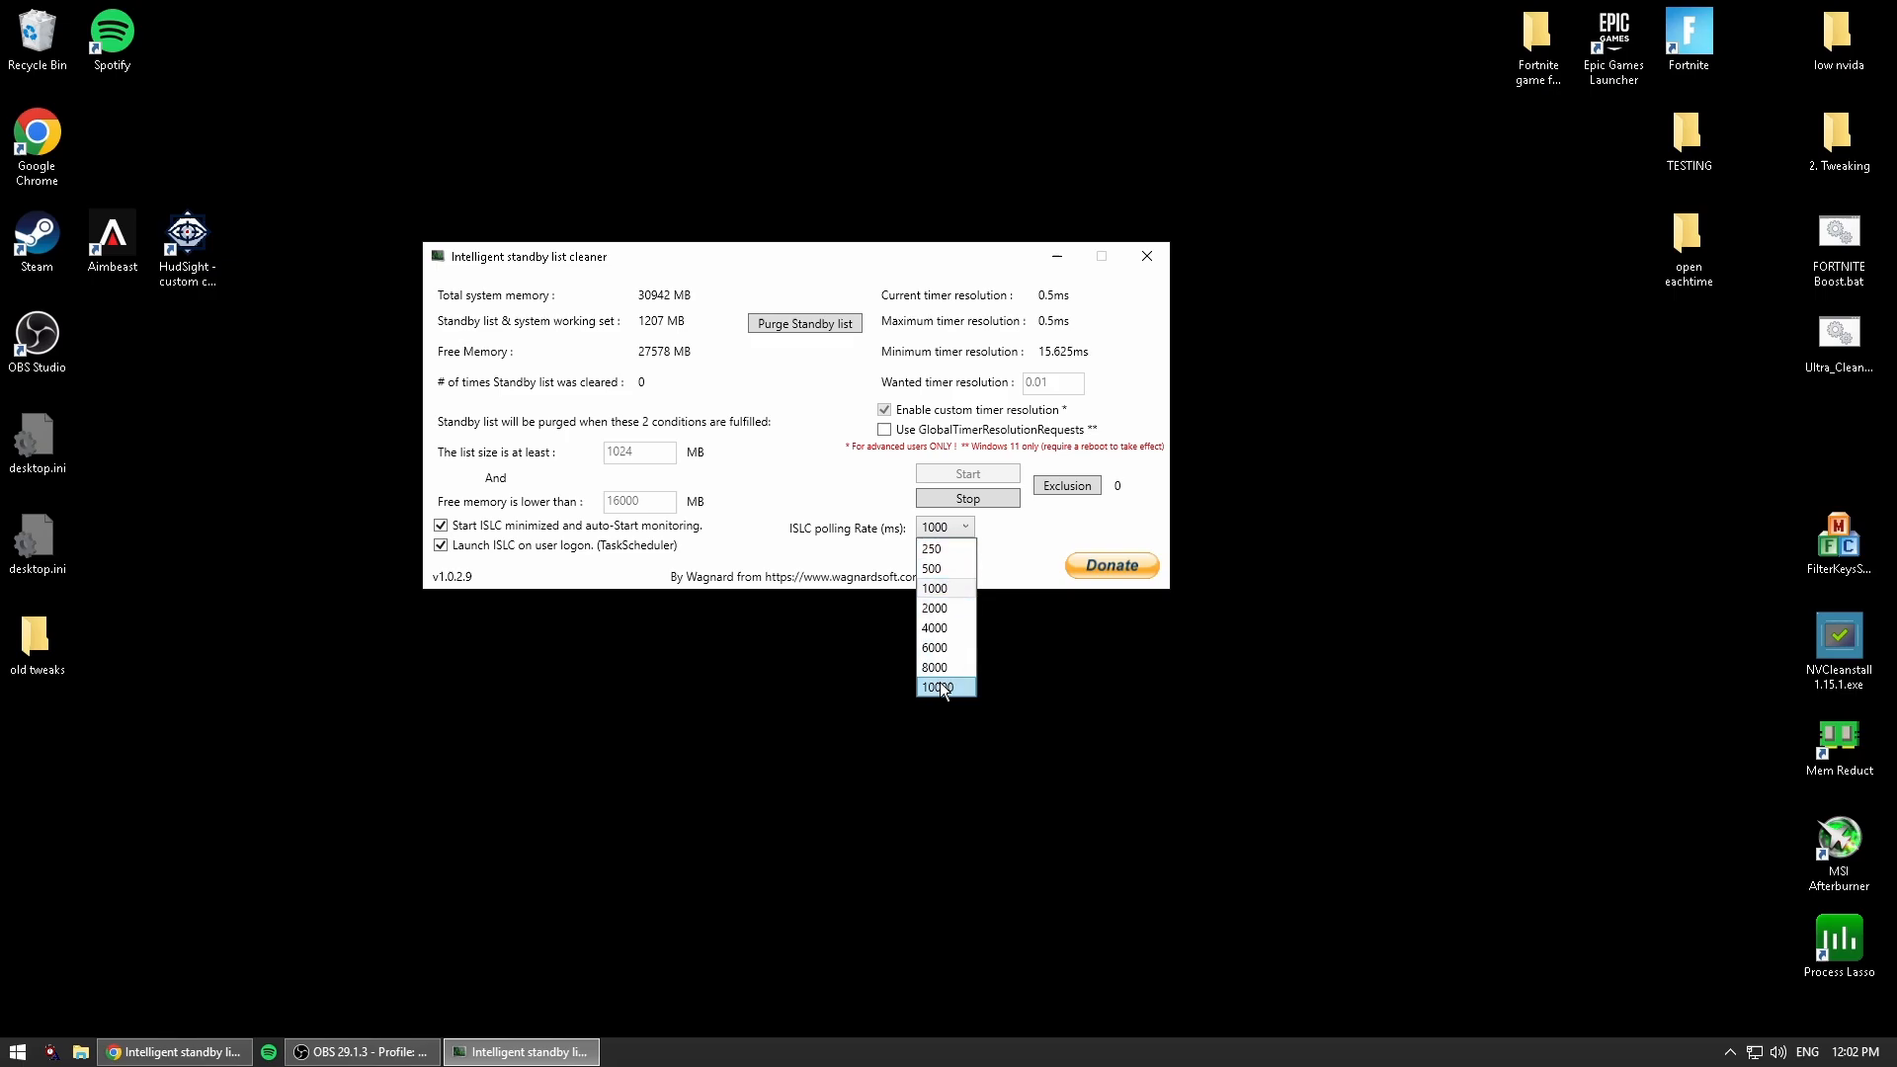
pyautogui.click(936, 688)
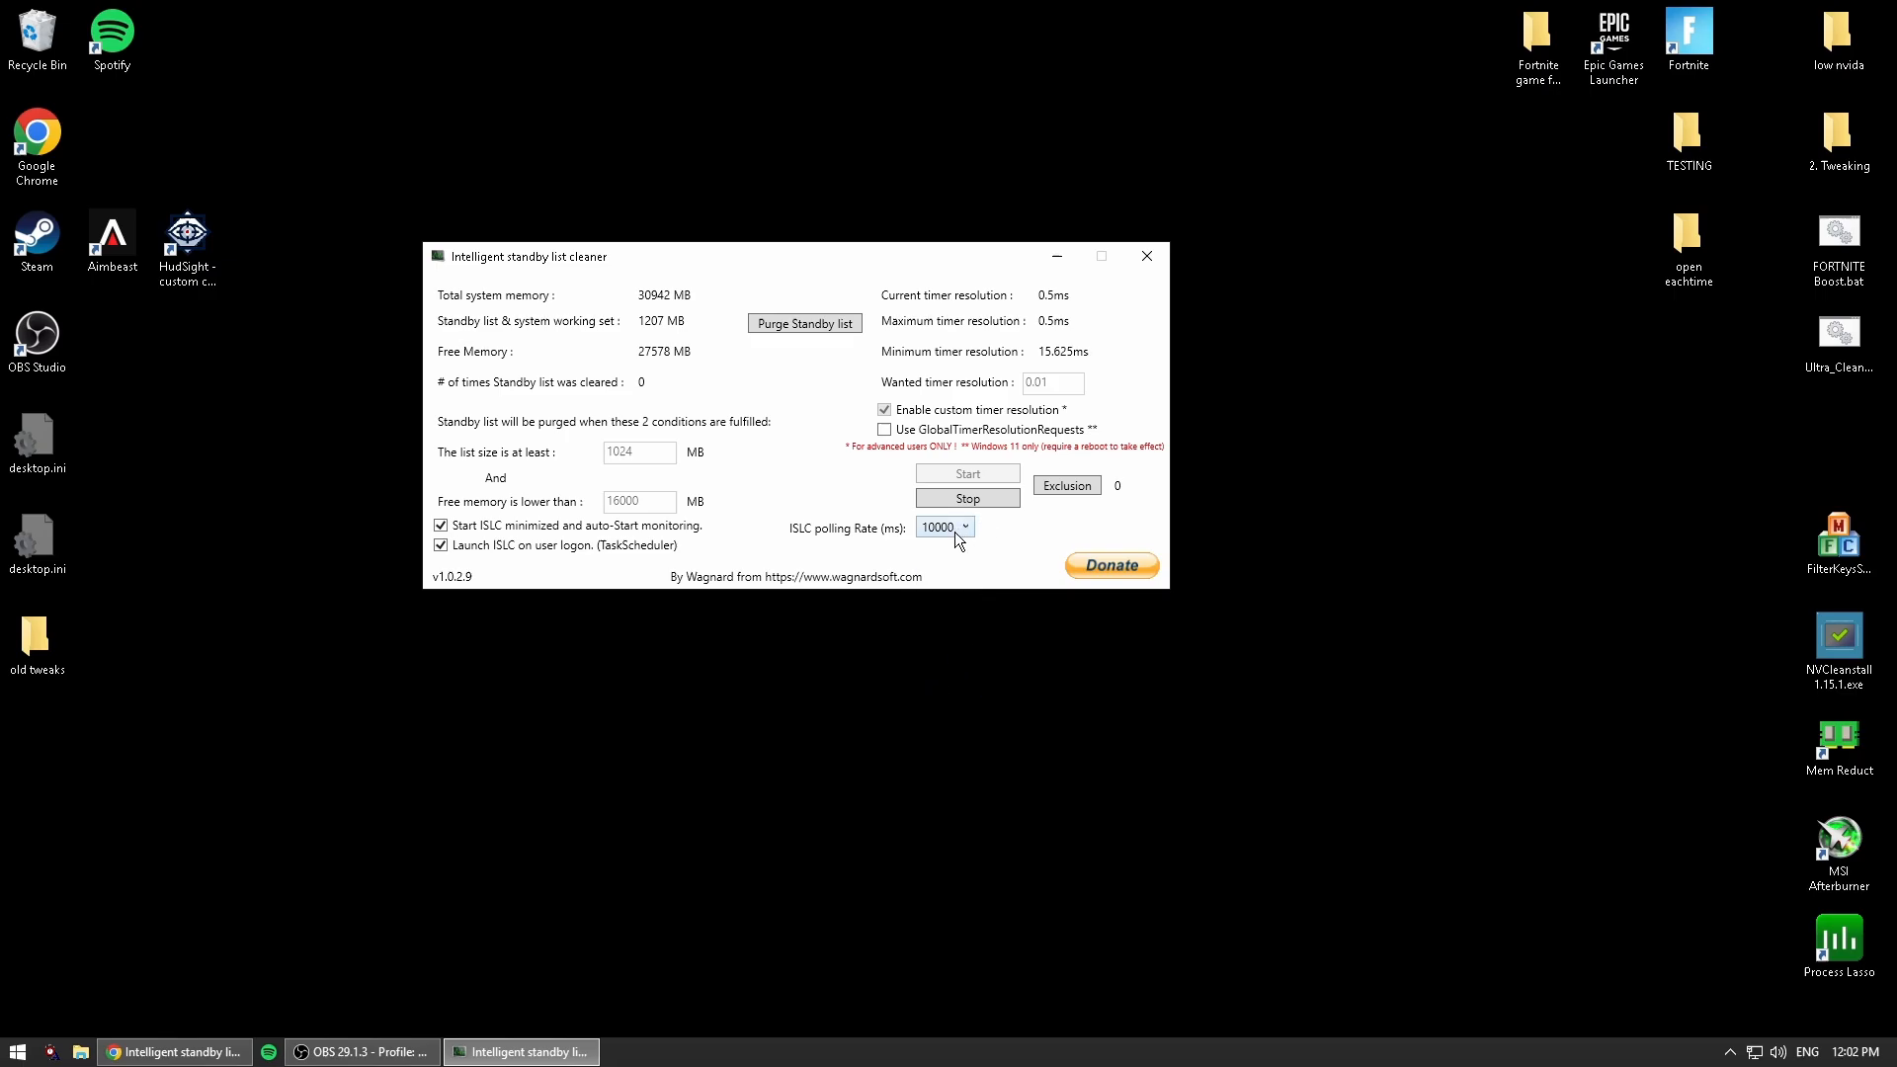
pyautogui.click(964, 526)
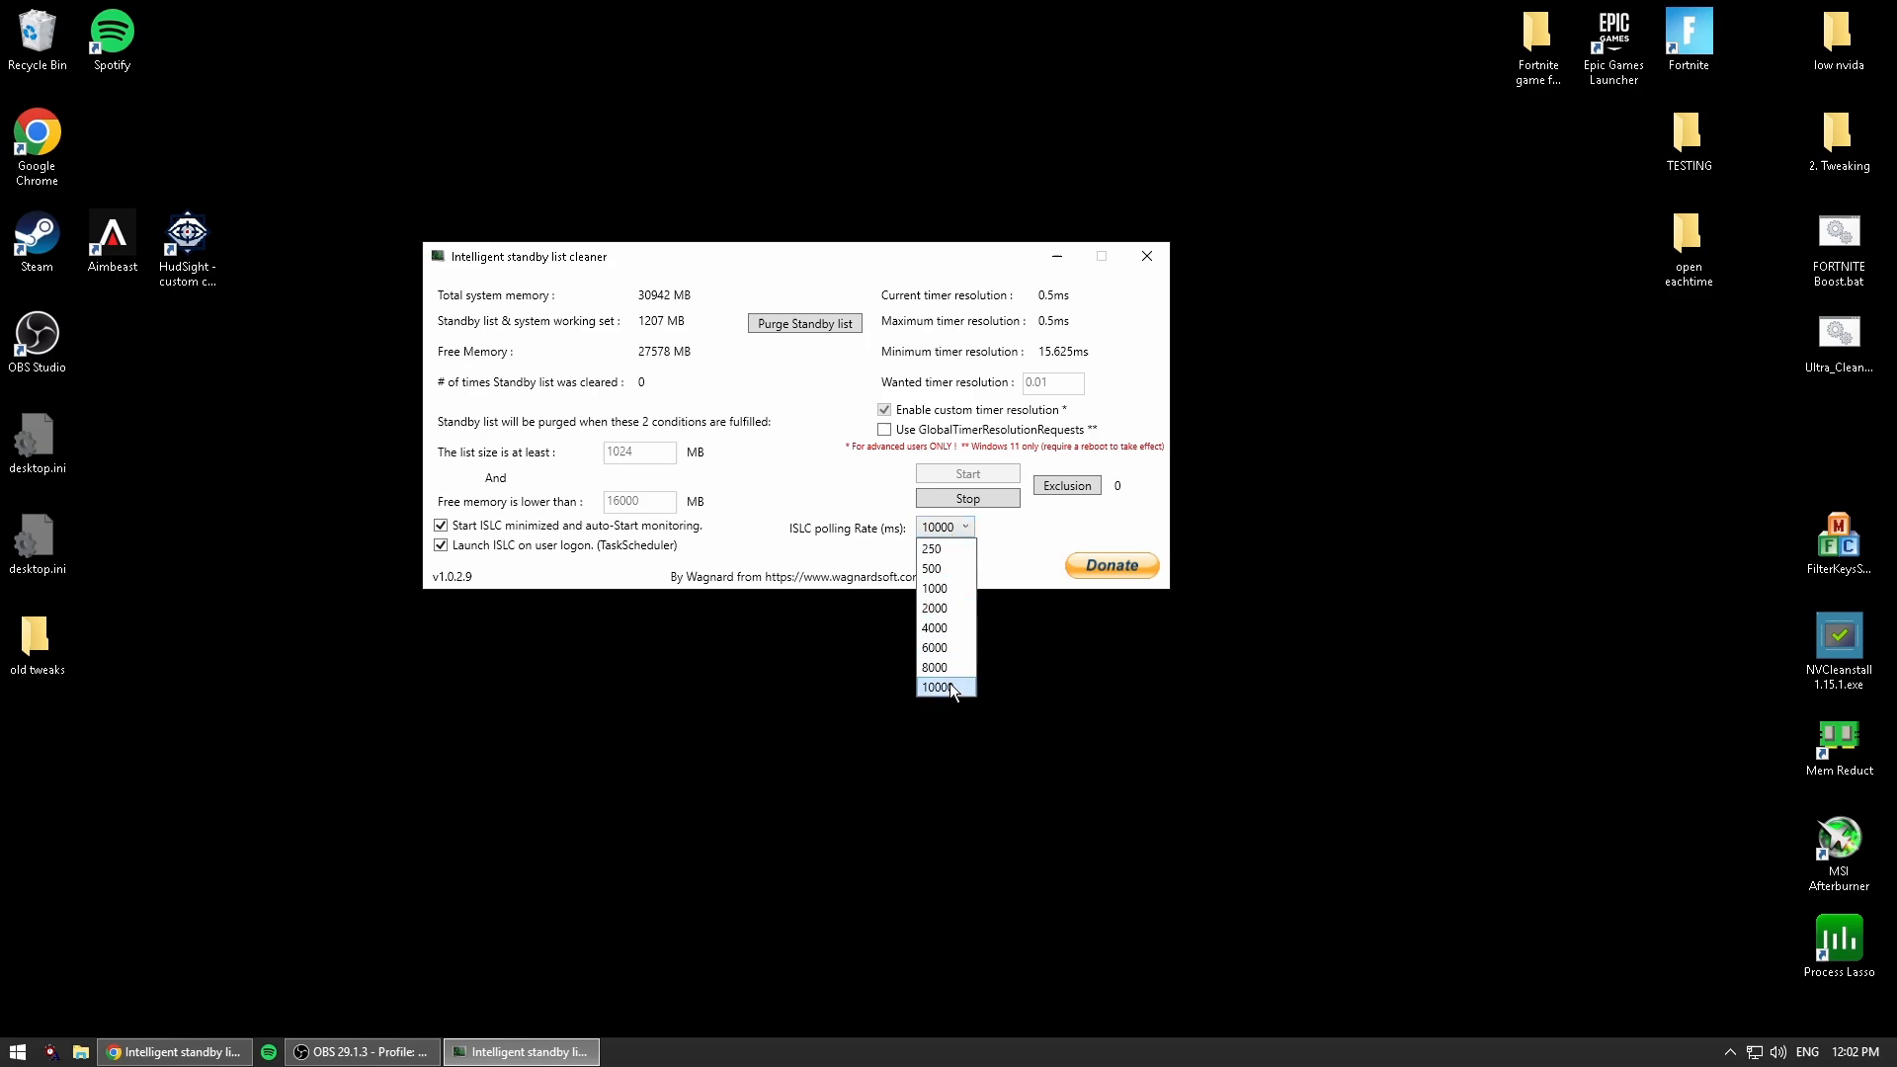
pyautogui.moveTo(948, 646)
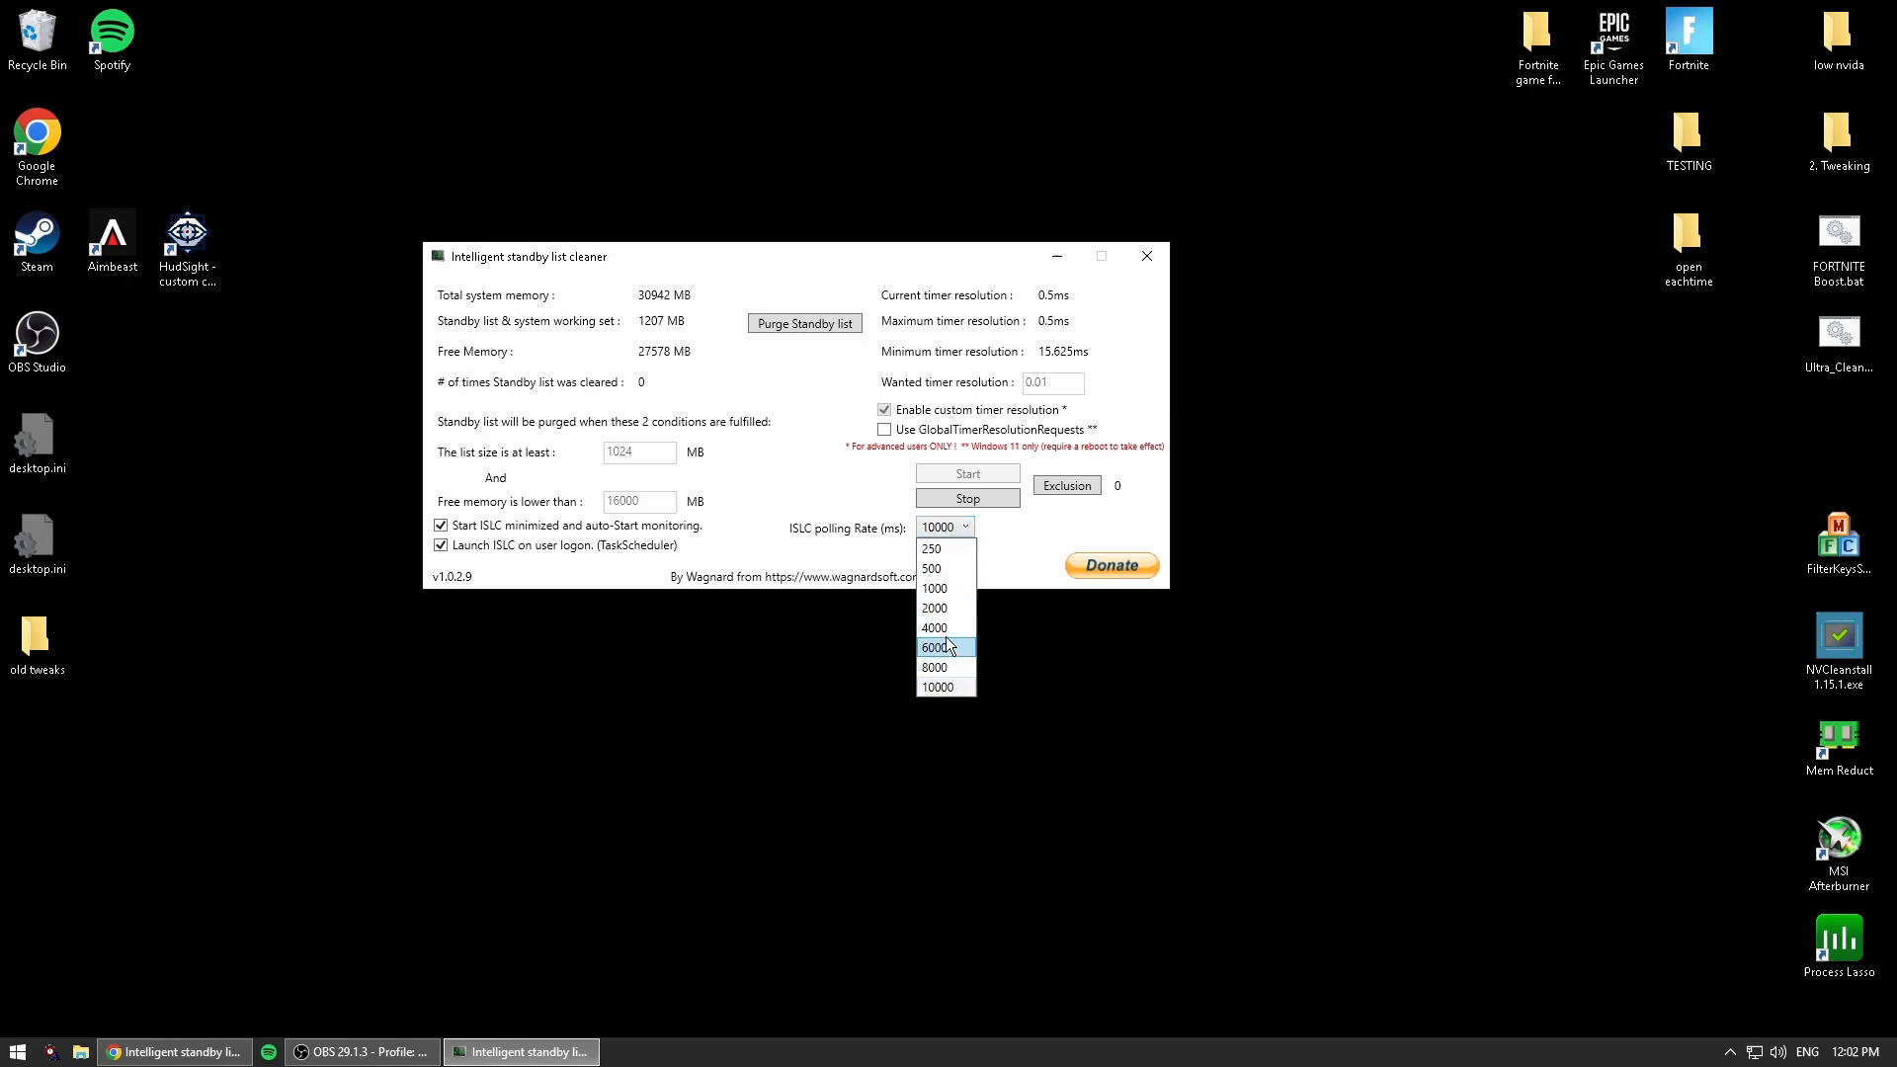
pyautogui.moveTo(954, 557)
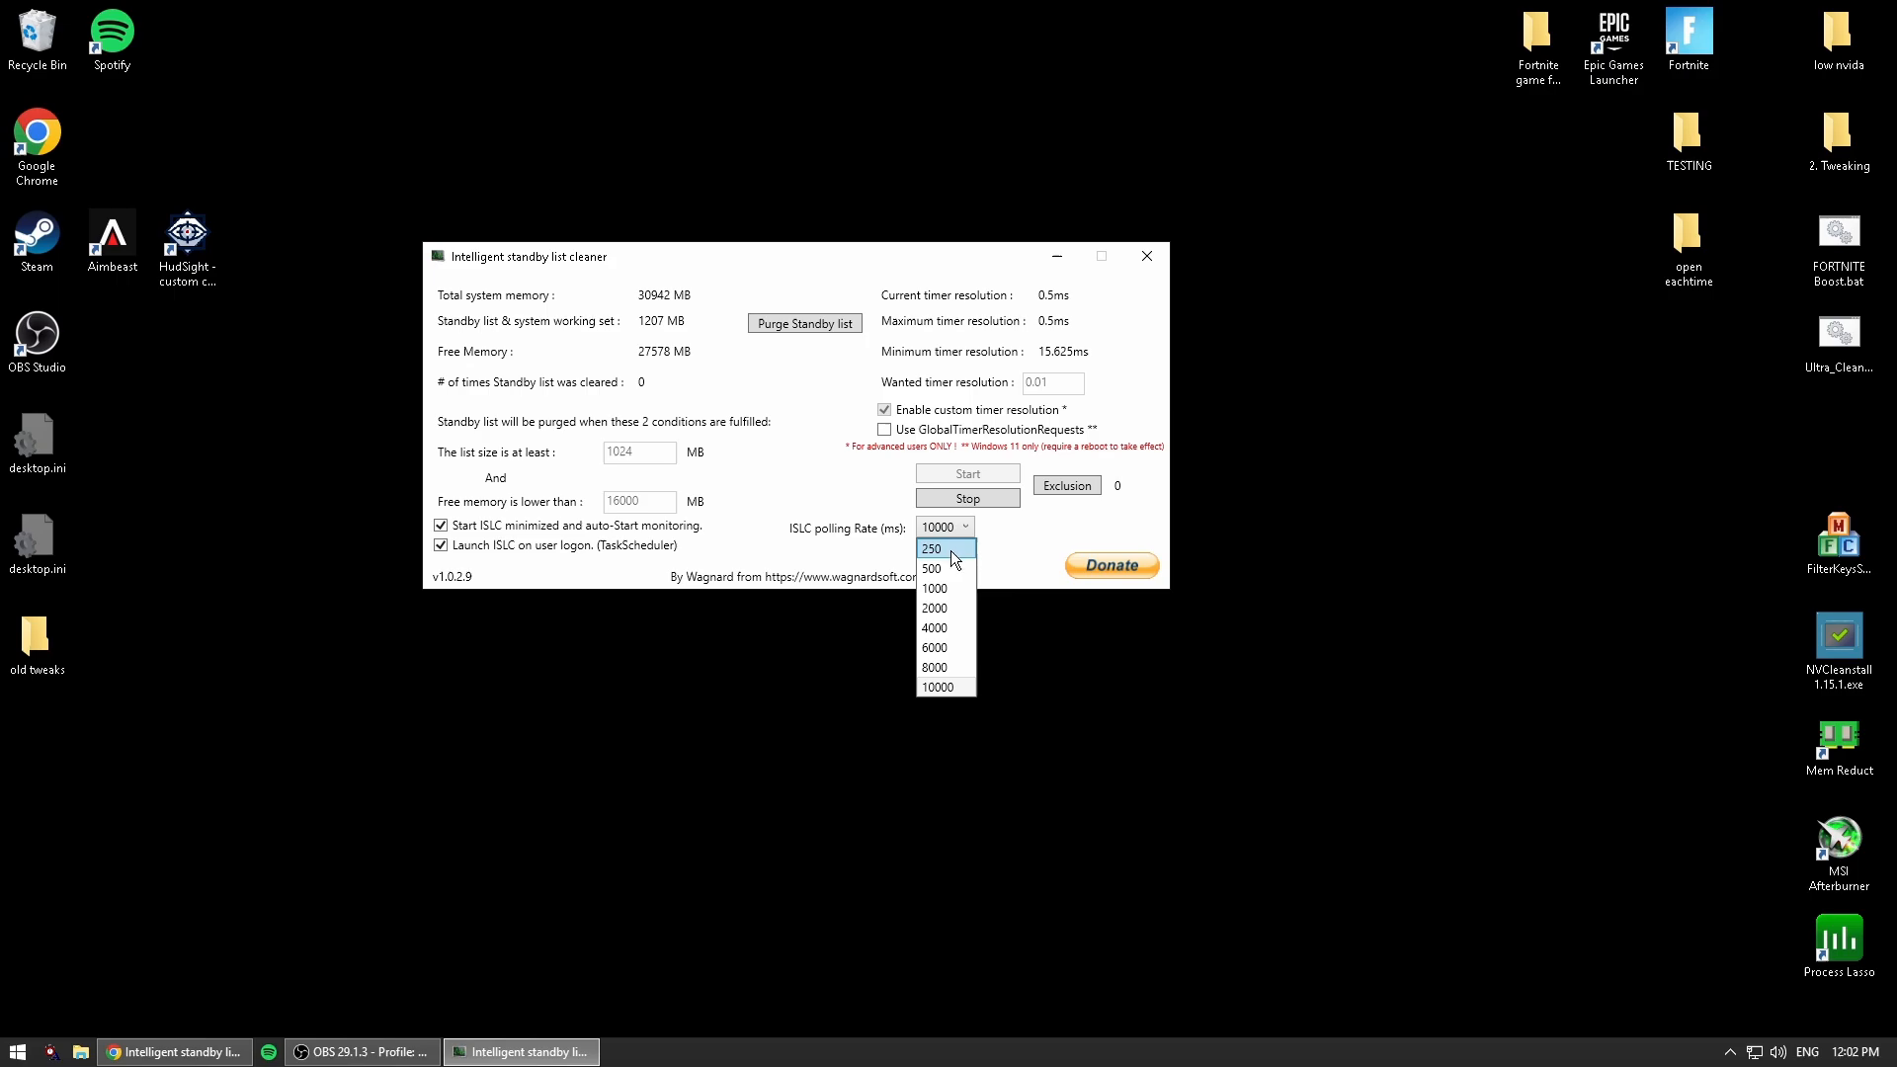
pyautogui.click(932, 549)
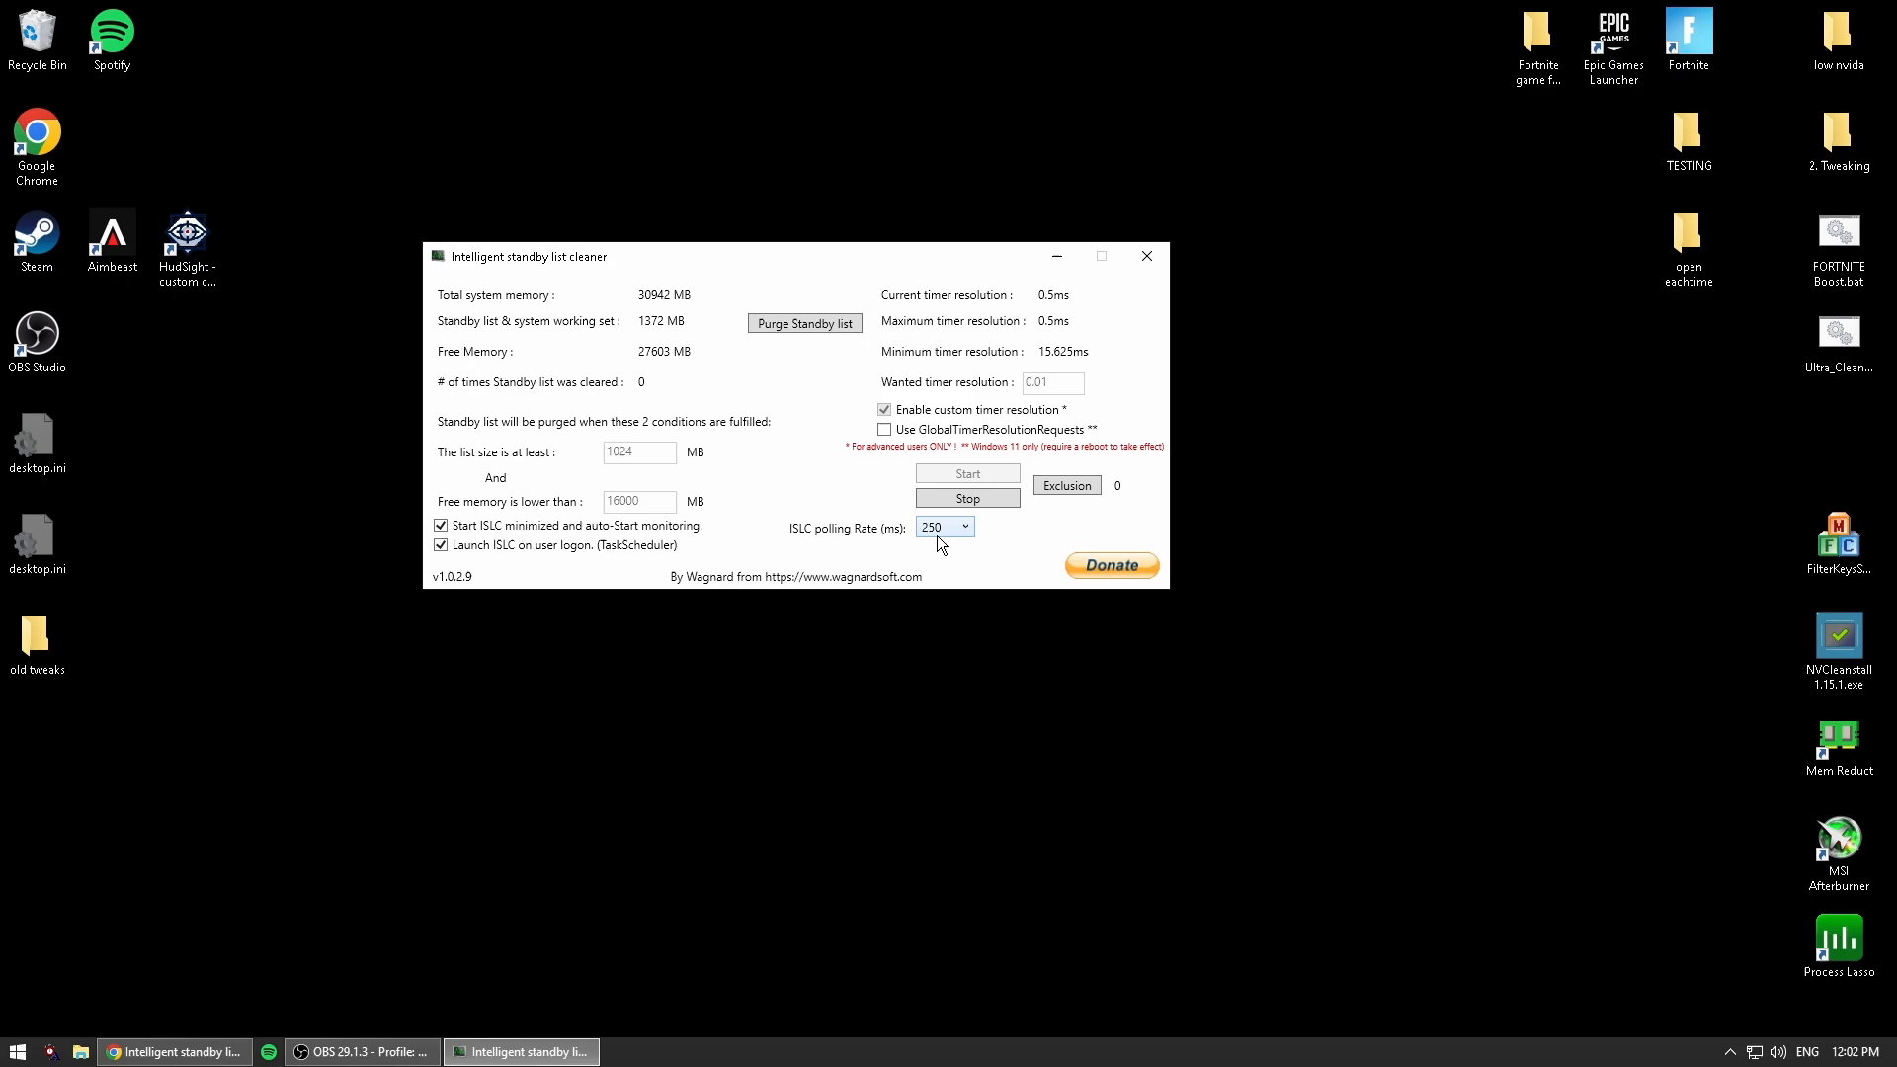
pyautogui.moveTo(946, 565)
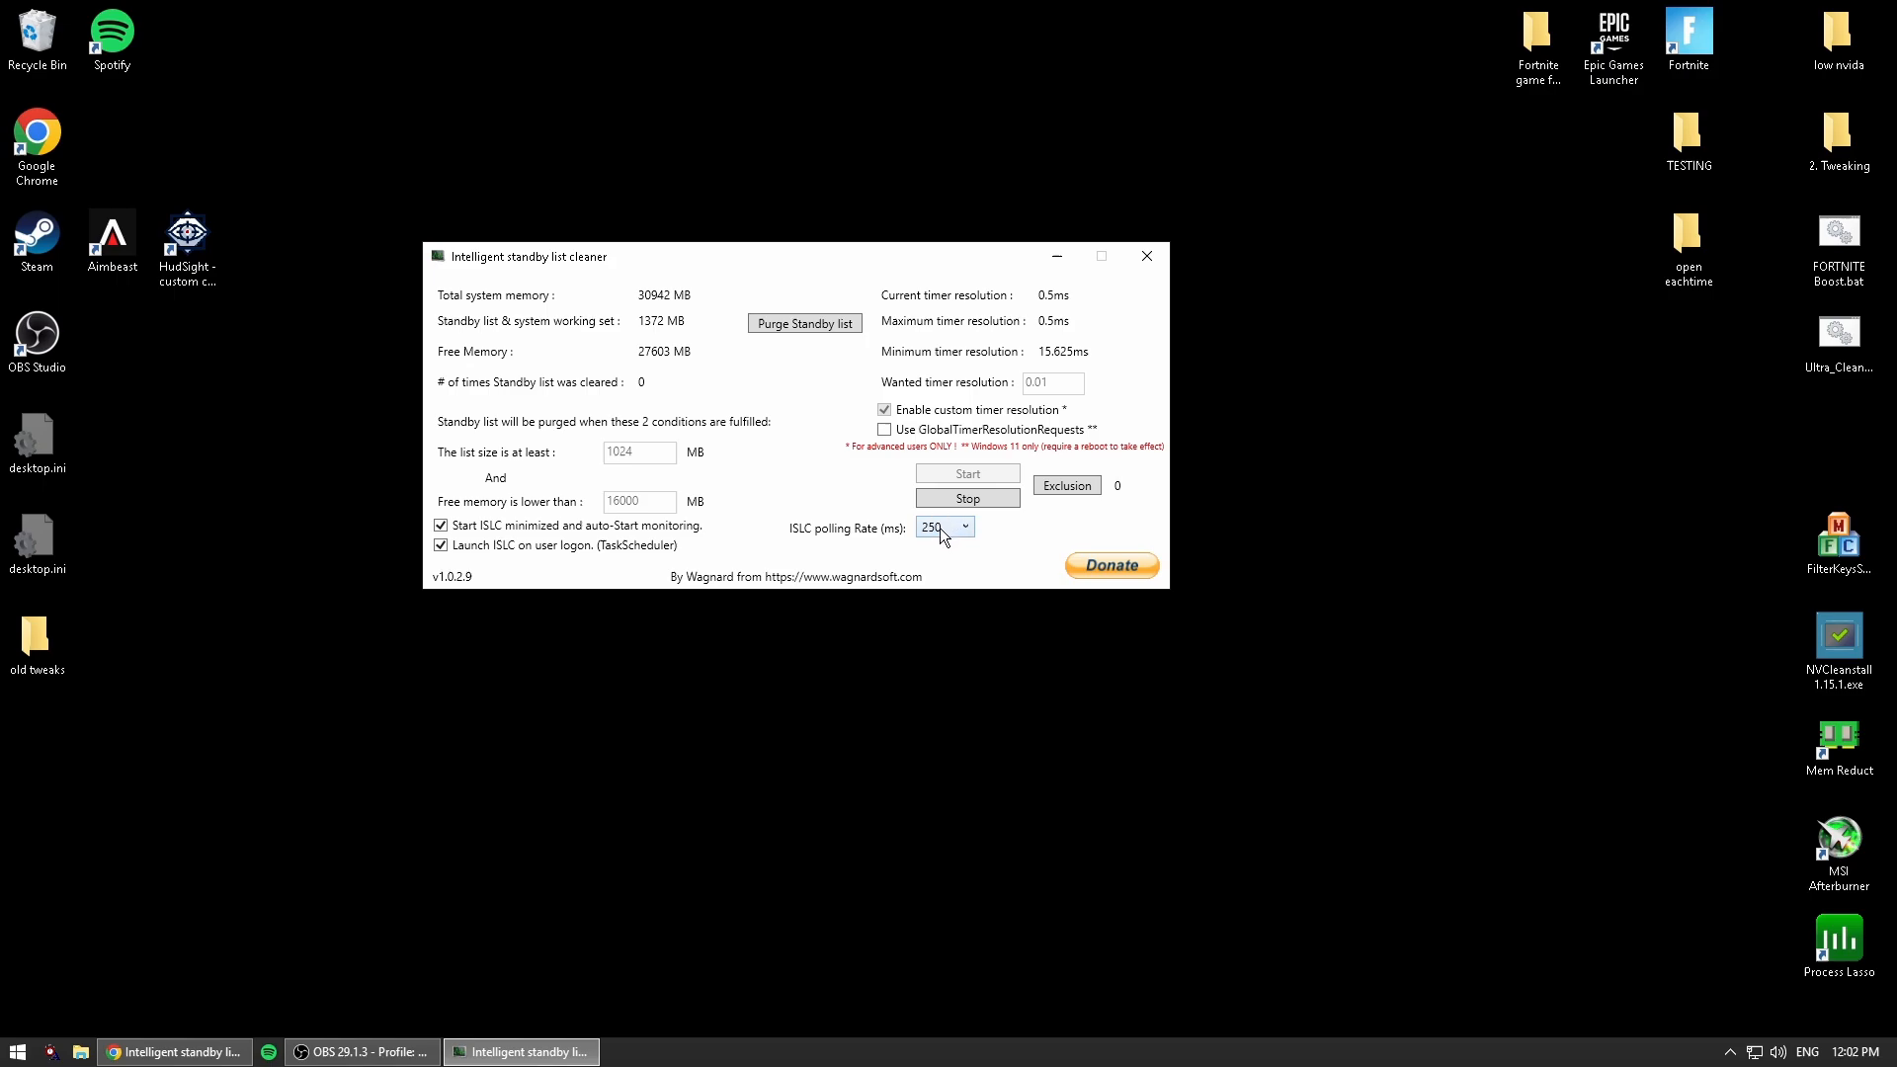
pyautogui.click(964, 526)
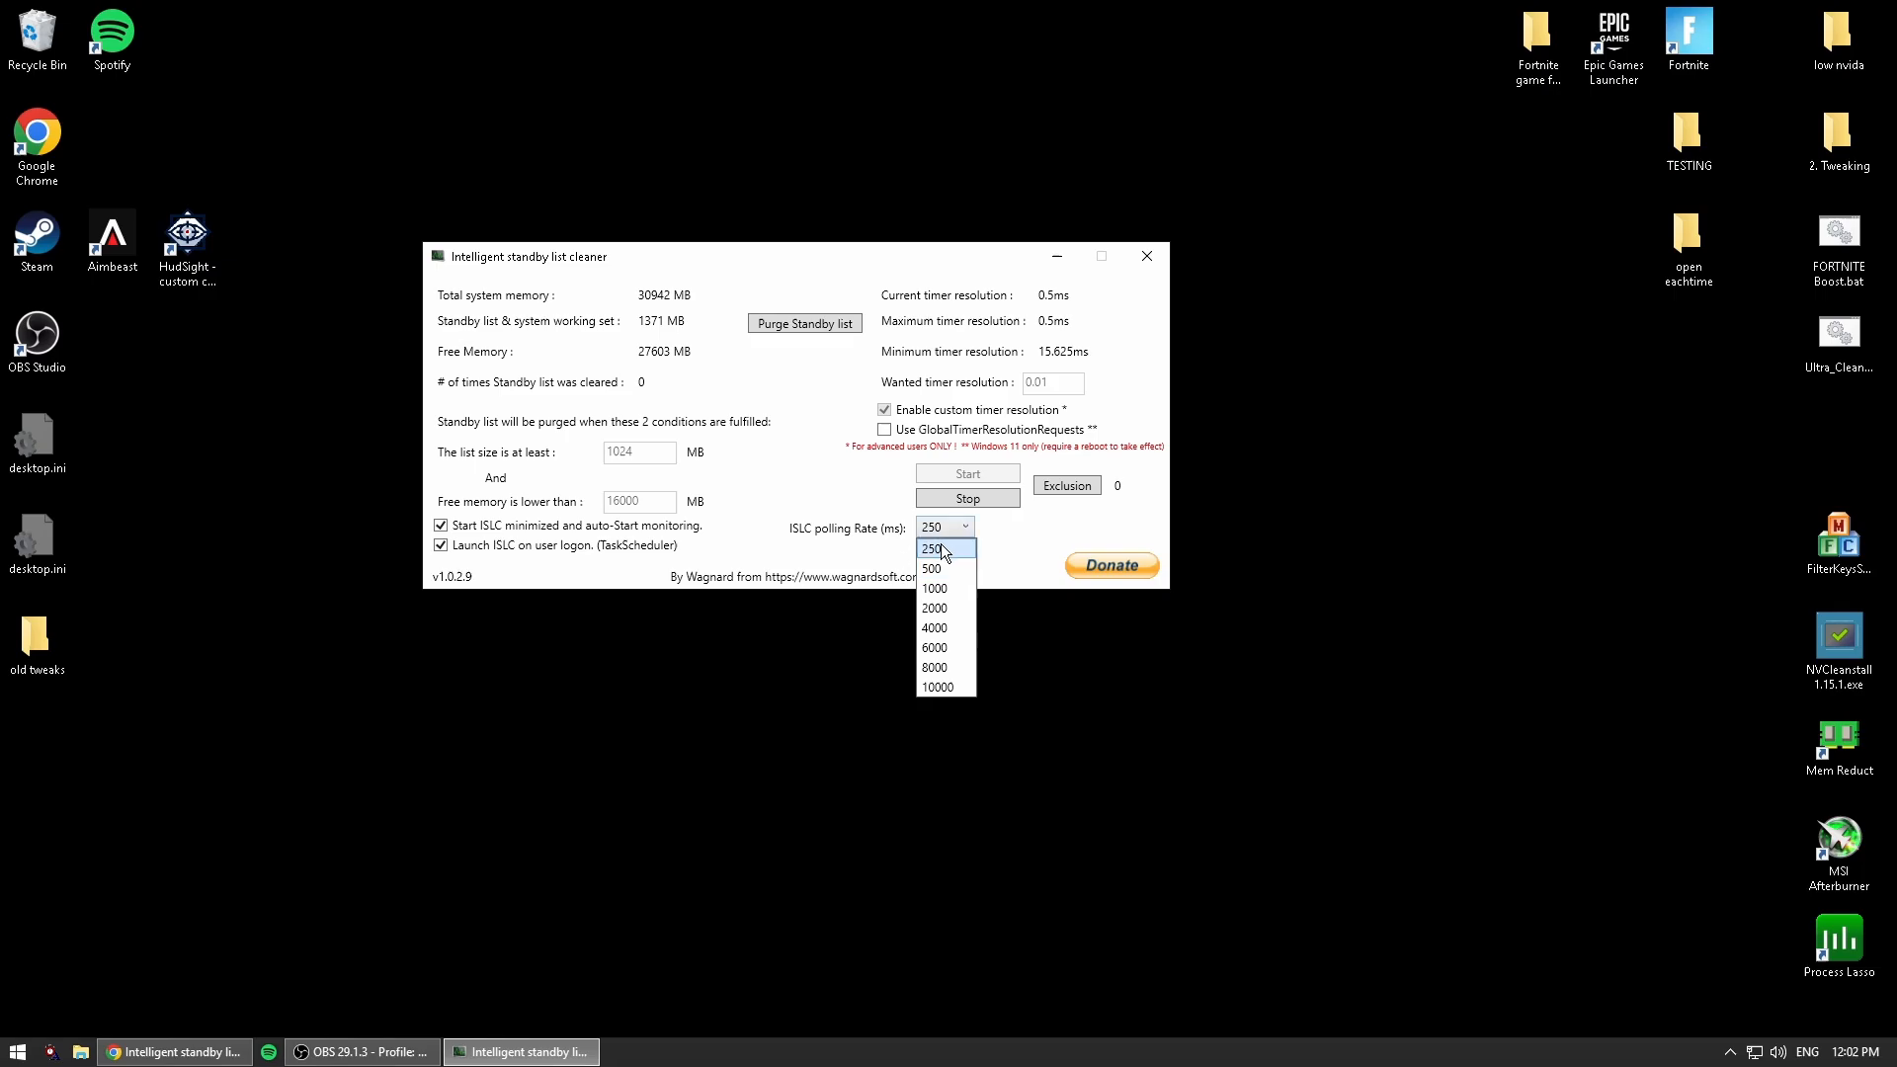
pyautogui.click(936, 549)
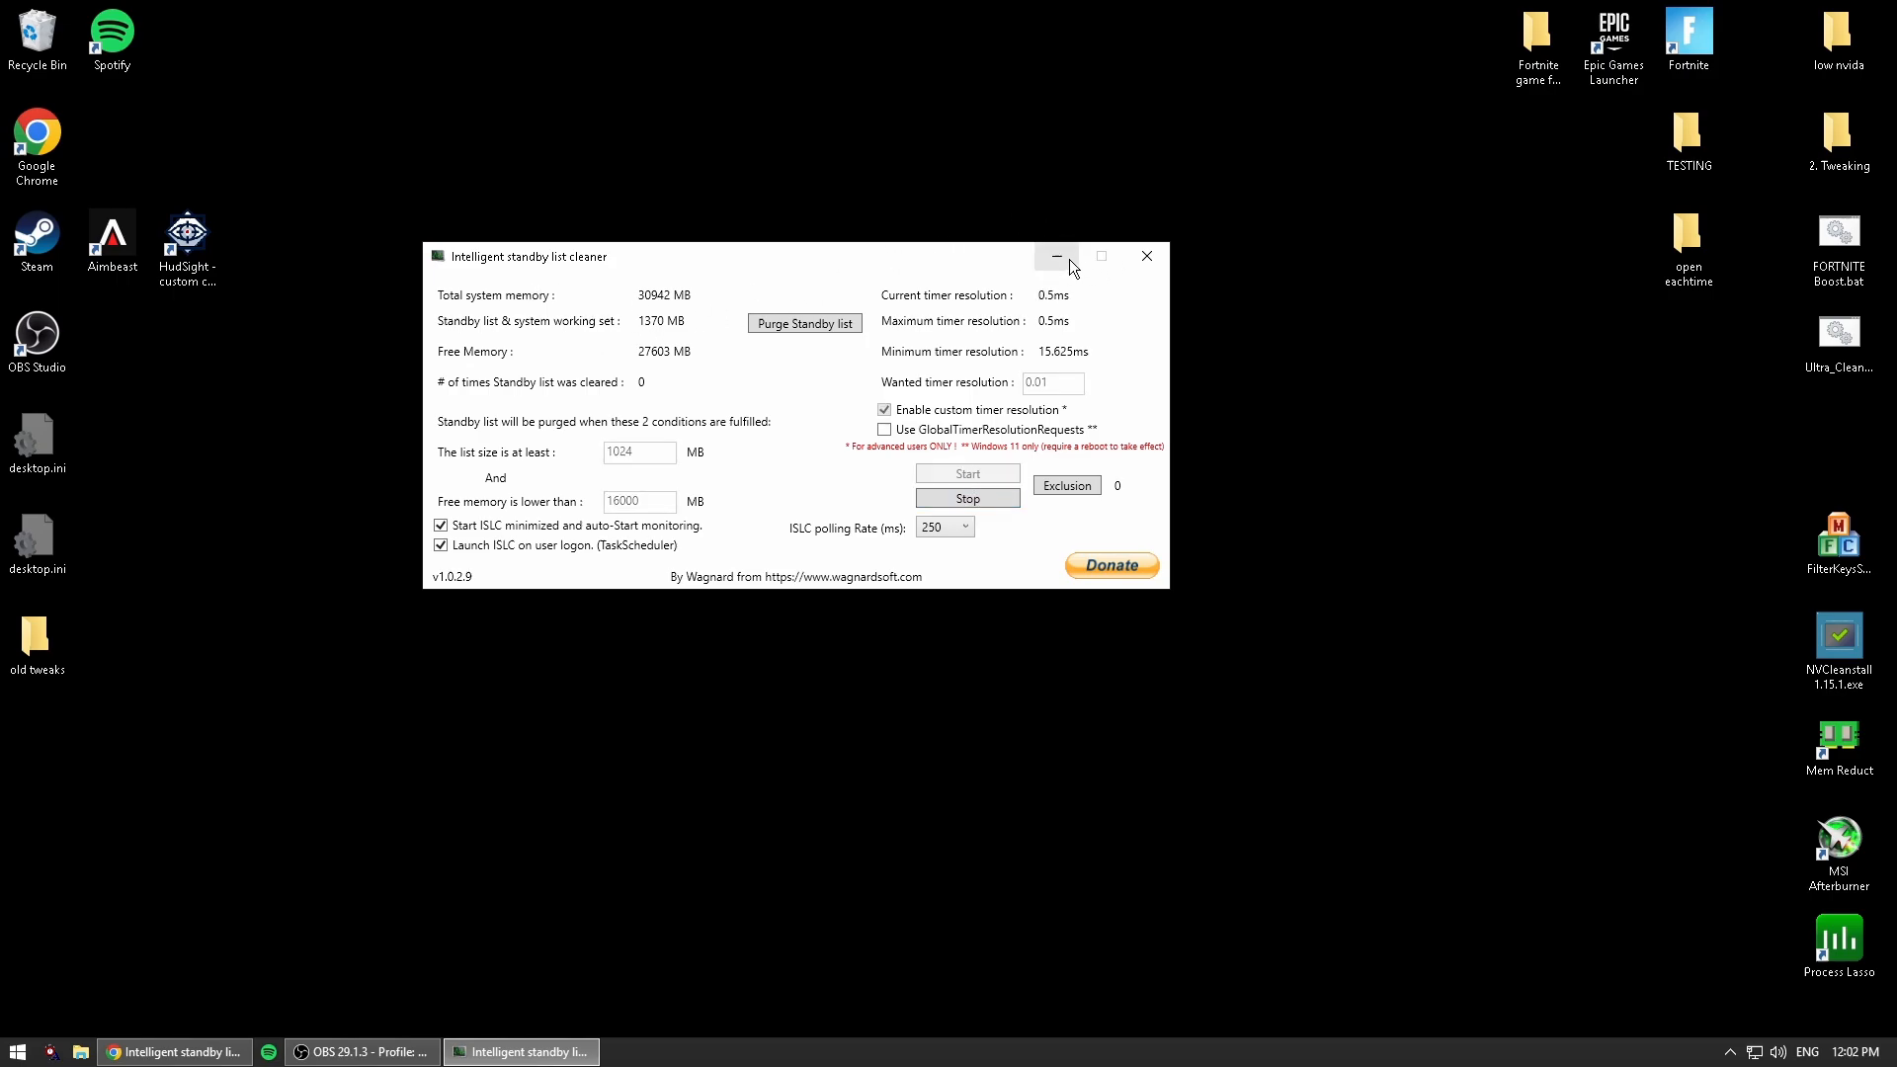
# Minimize ISLC, bring up Mem Reduct from the tray and clean system memory.
pyautogui.click(1055, 255)
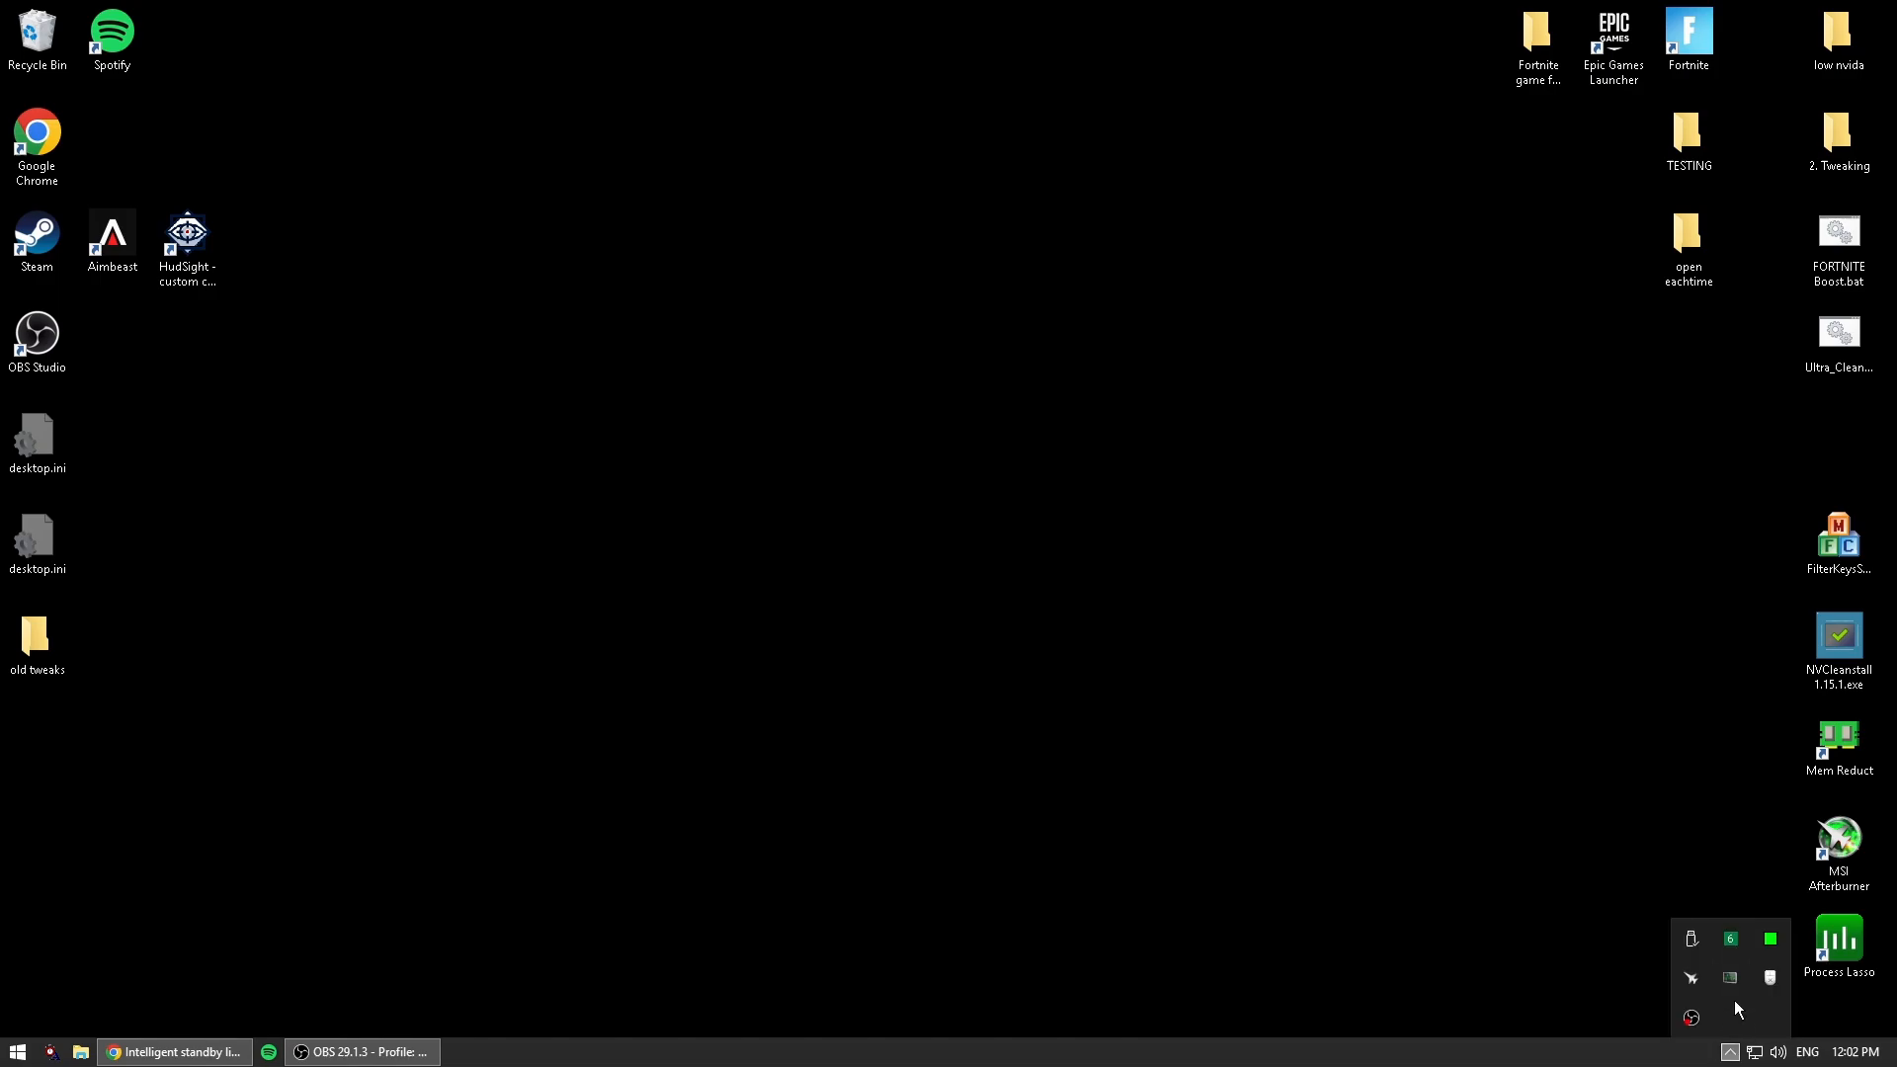
pyautogui.moveTo(1731, 976)
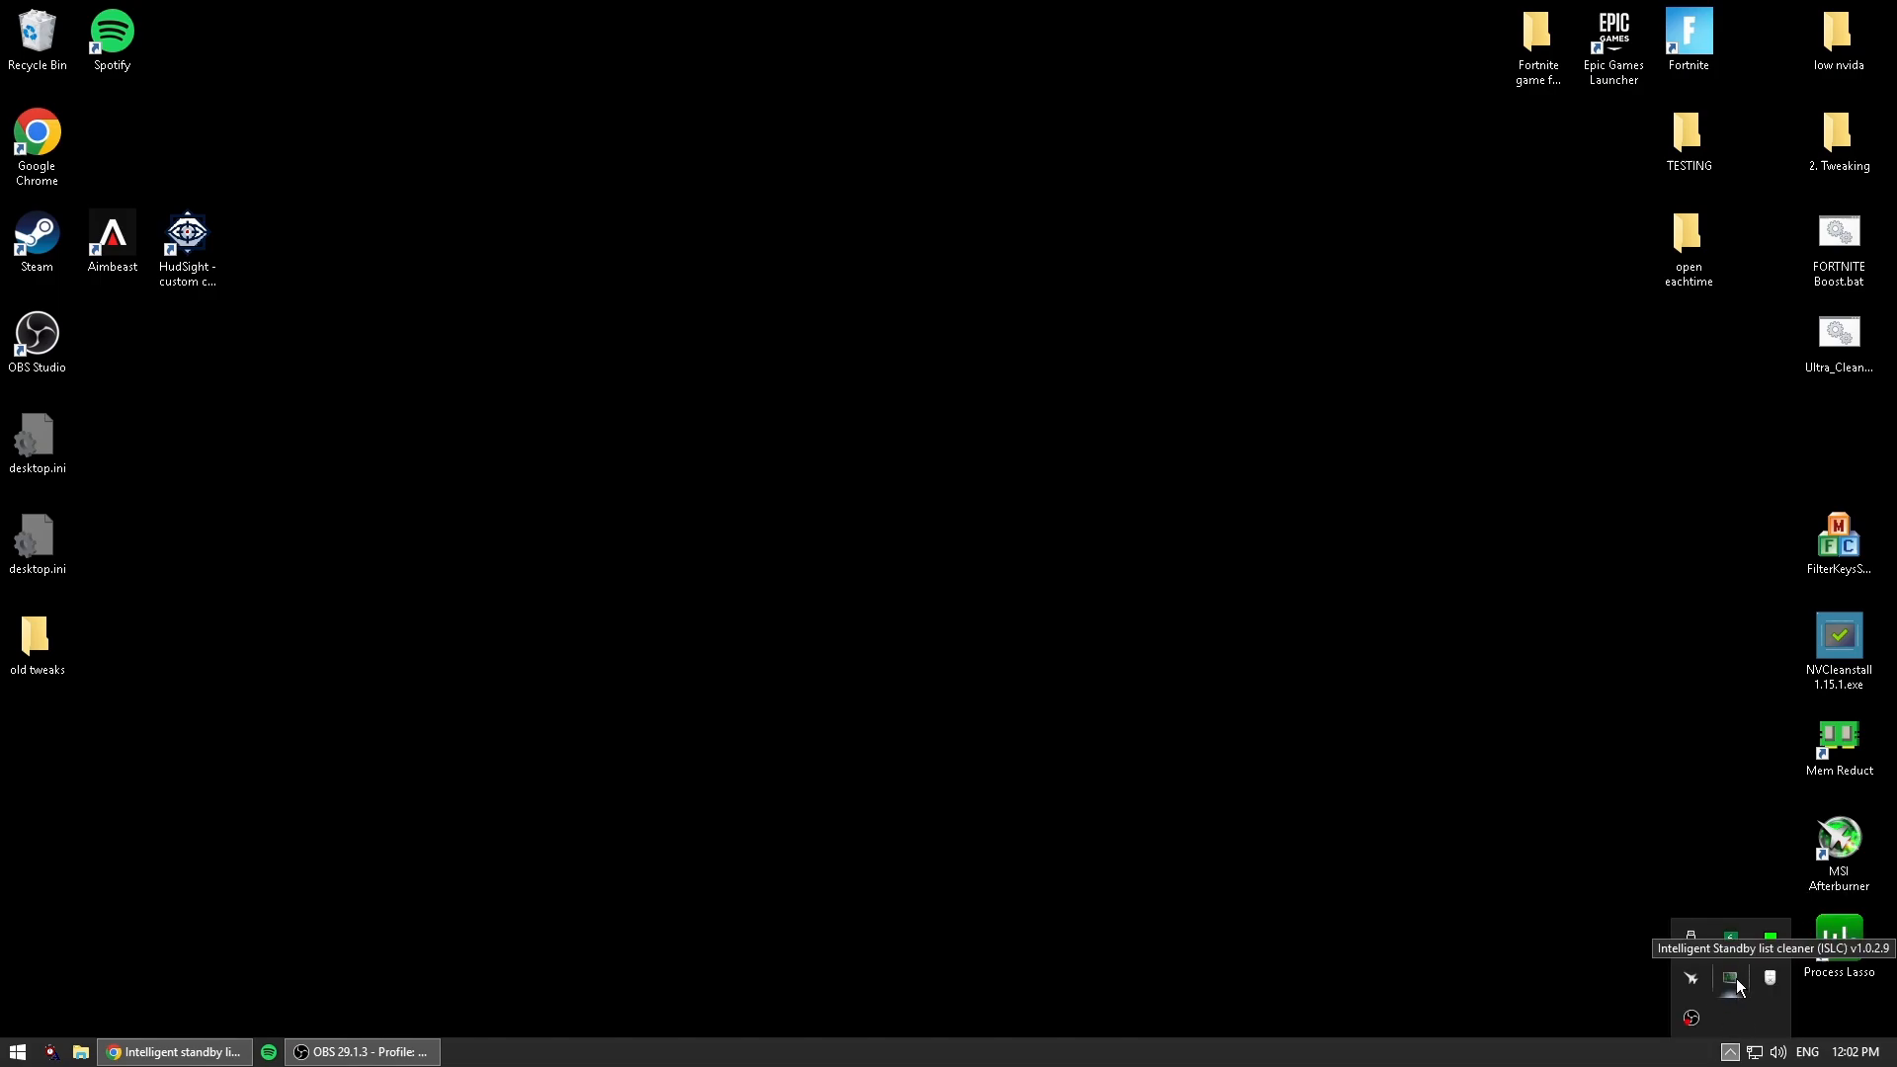
pyautogui.click(1730, 980)
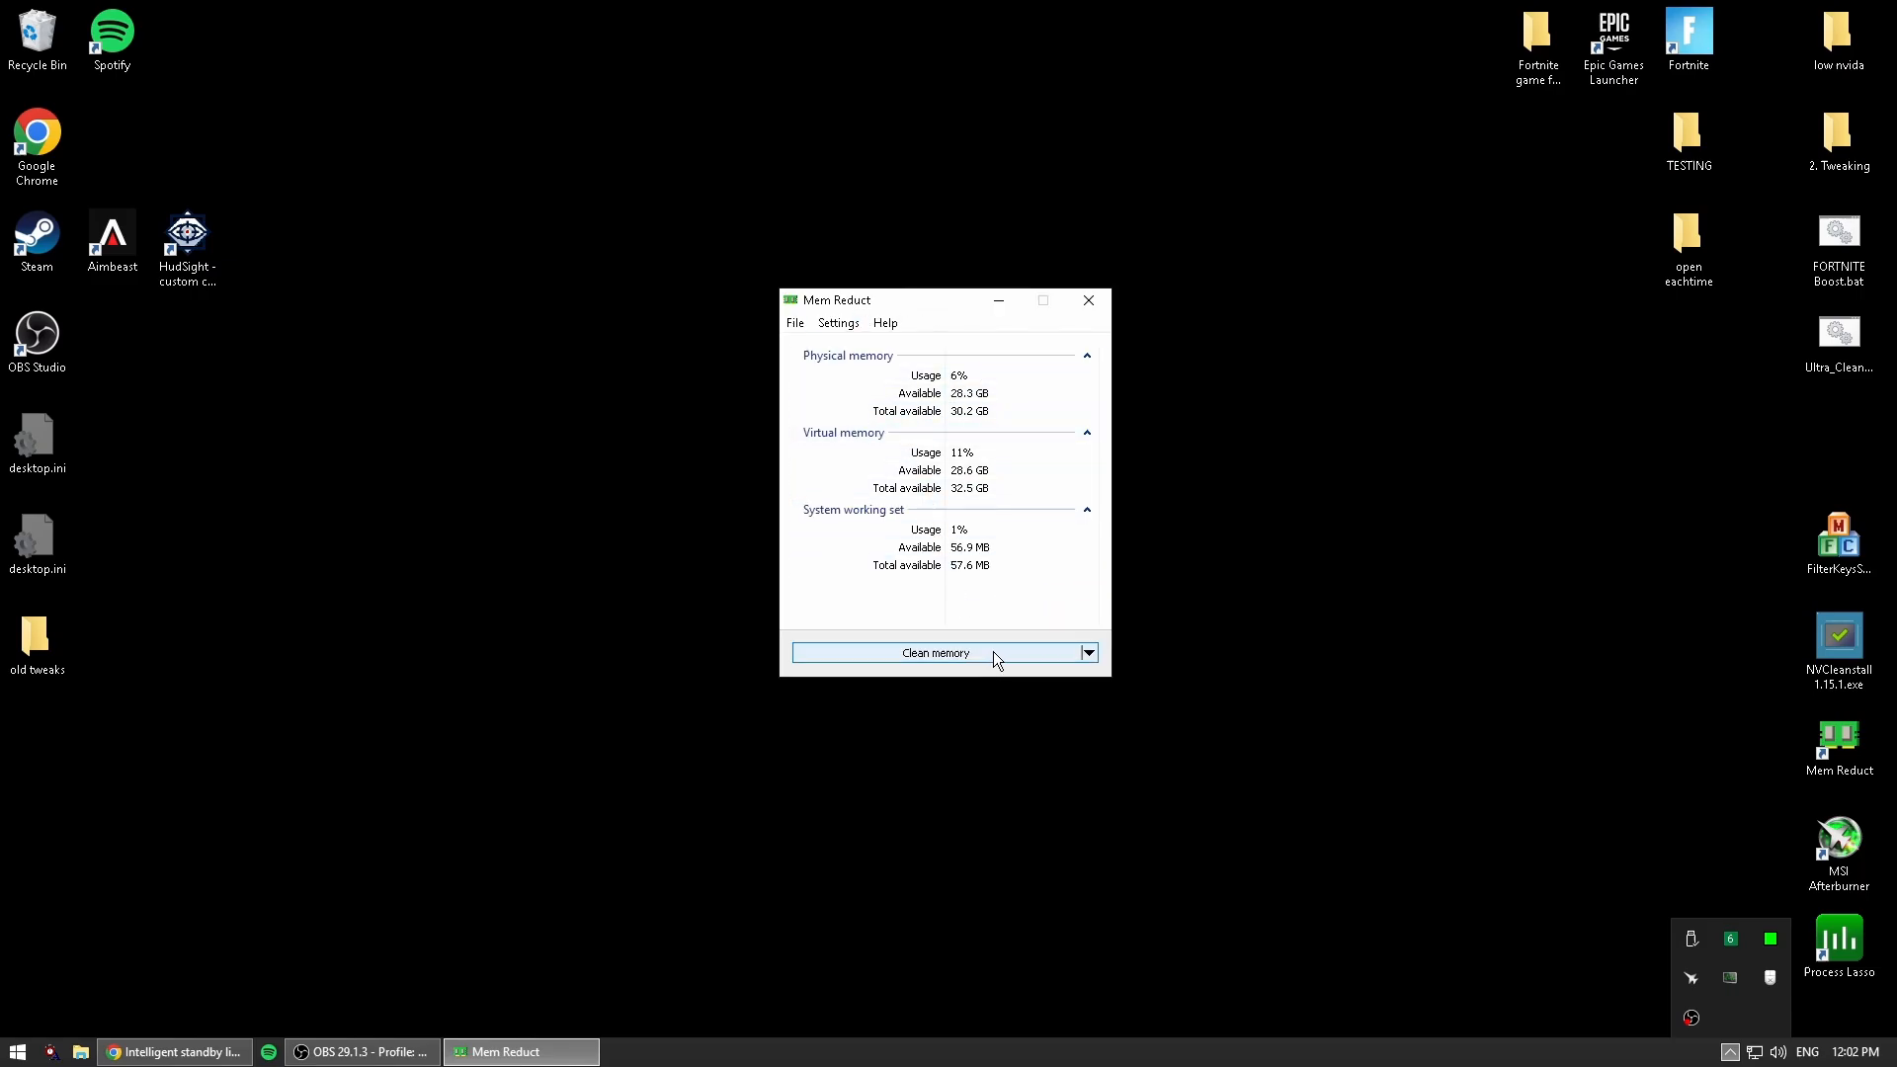
pyautogui.click(1087, 301)
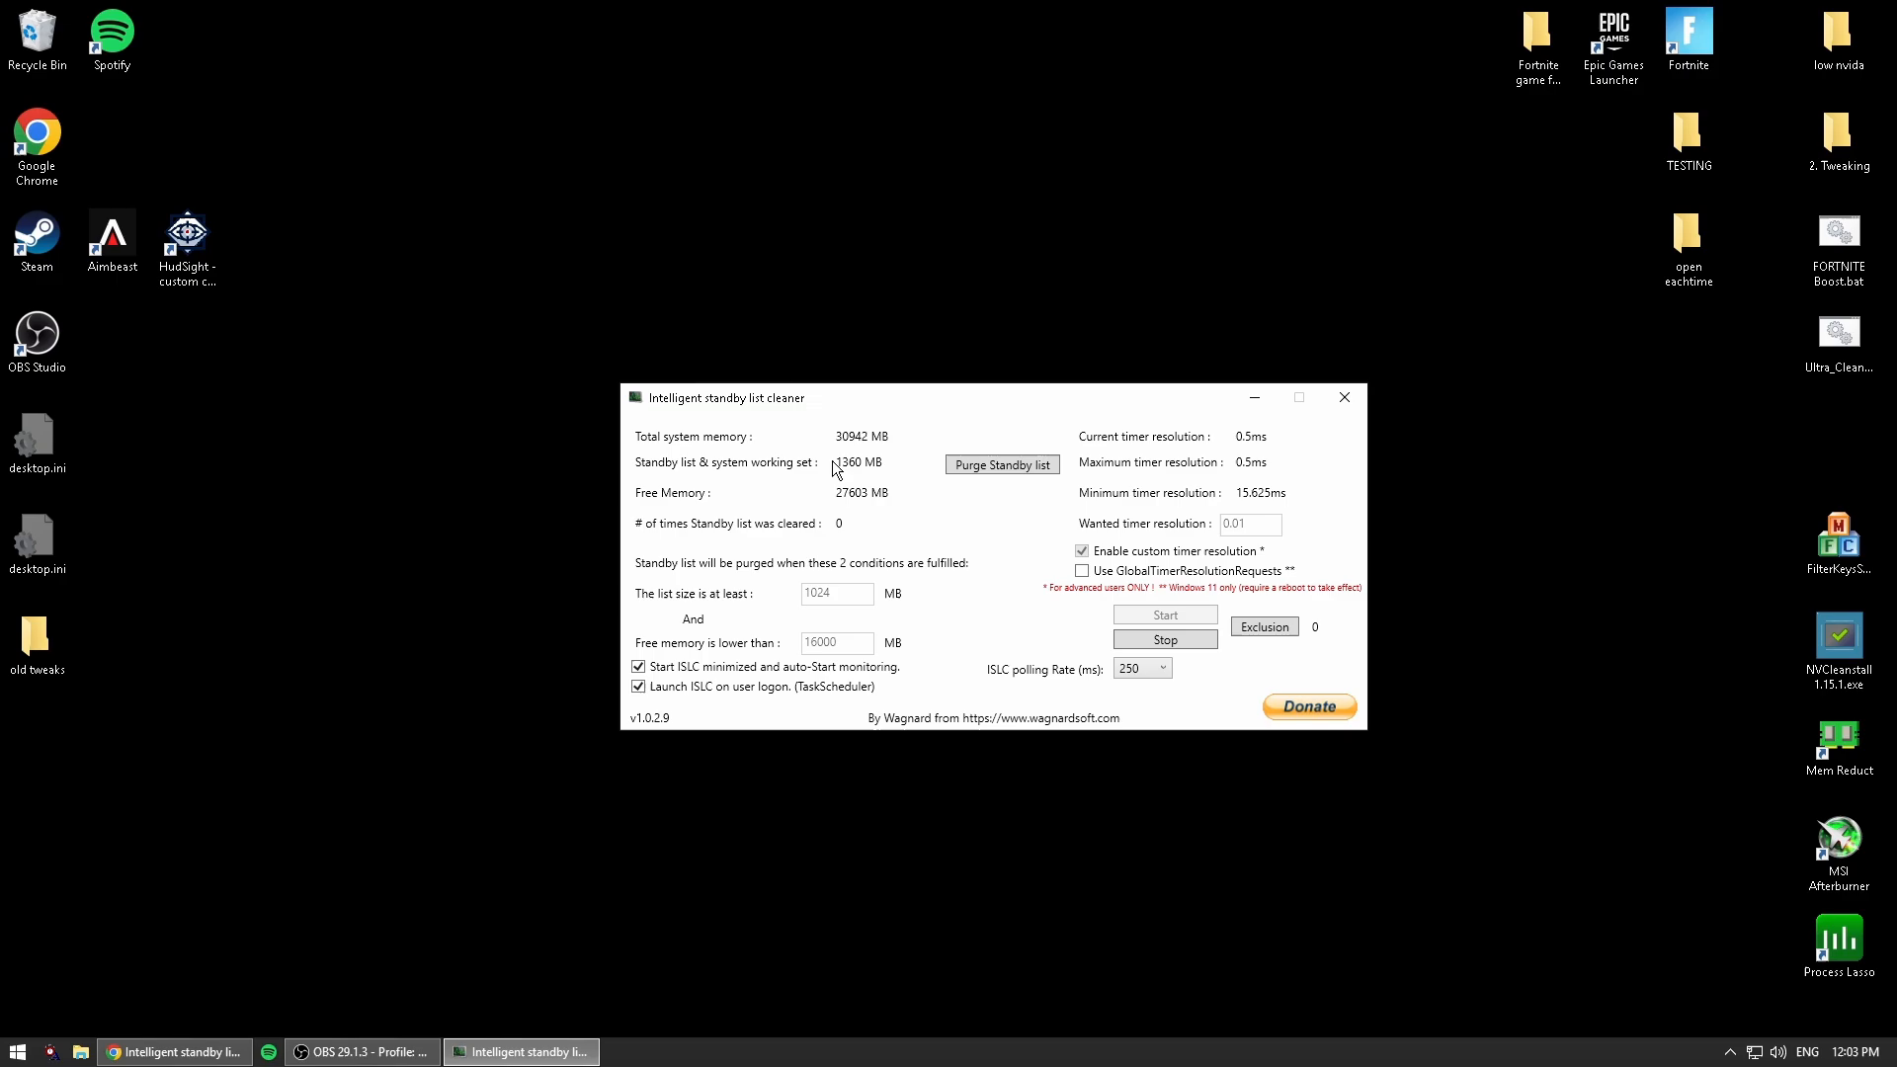
pyautogui.moveTo(857, 472)
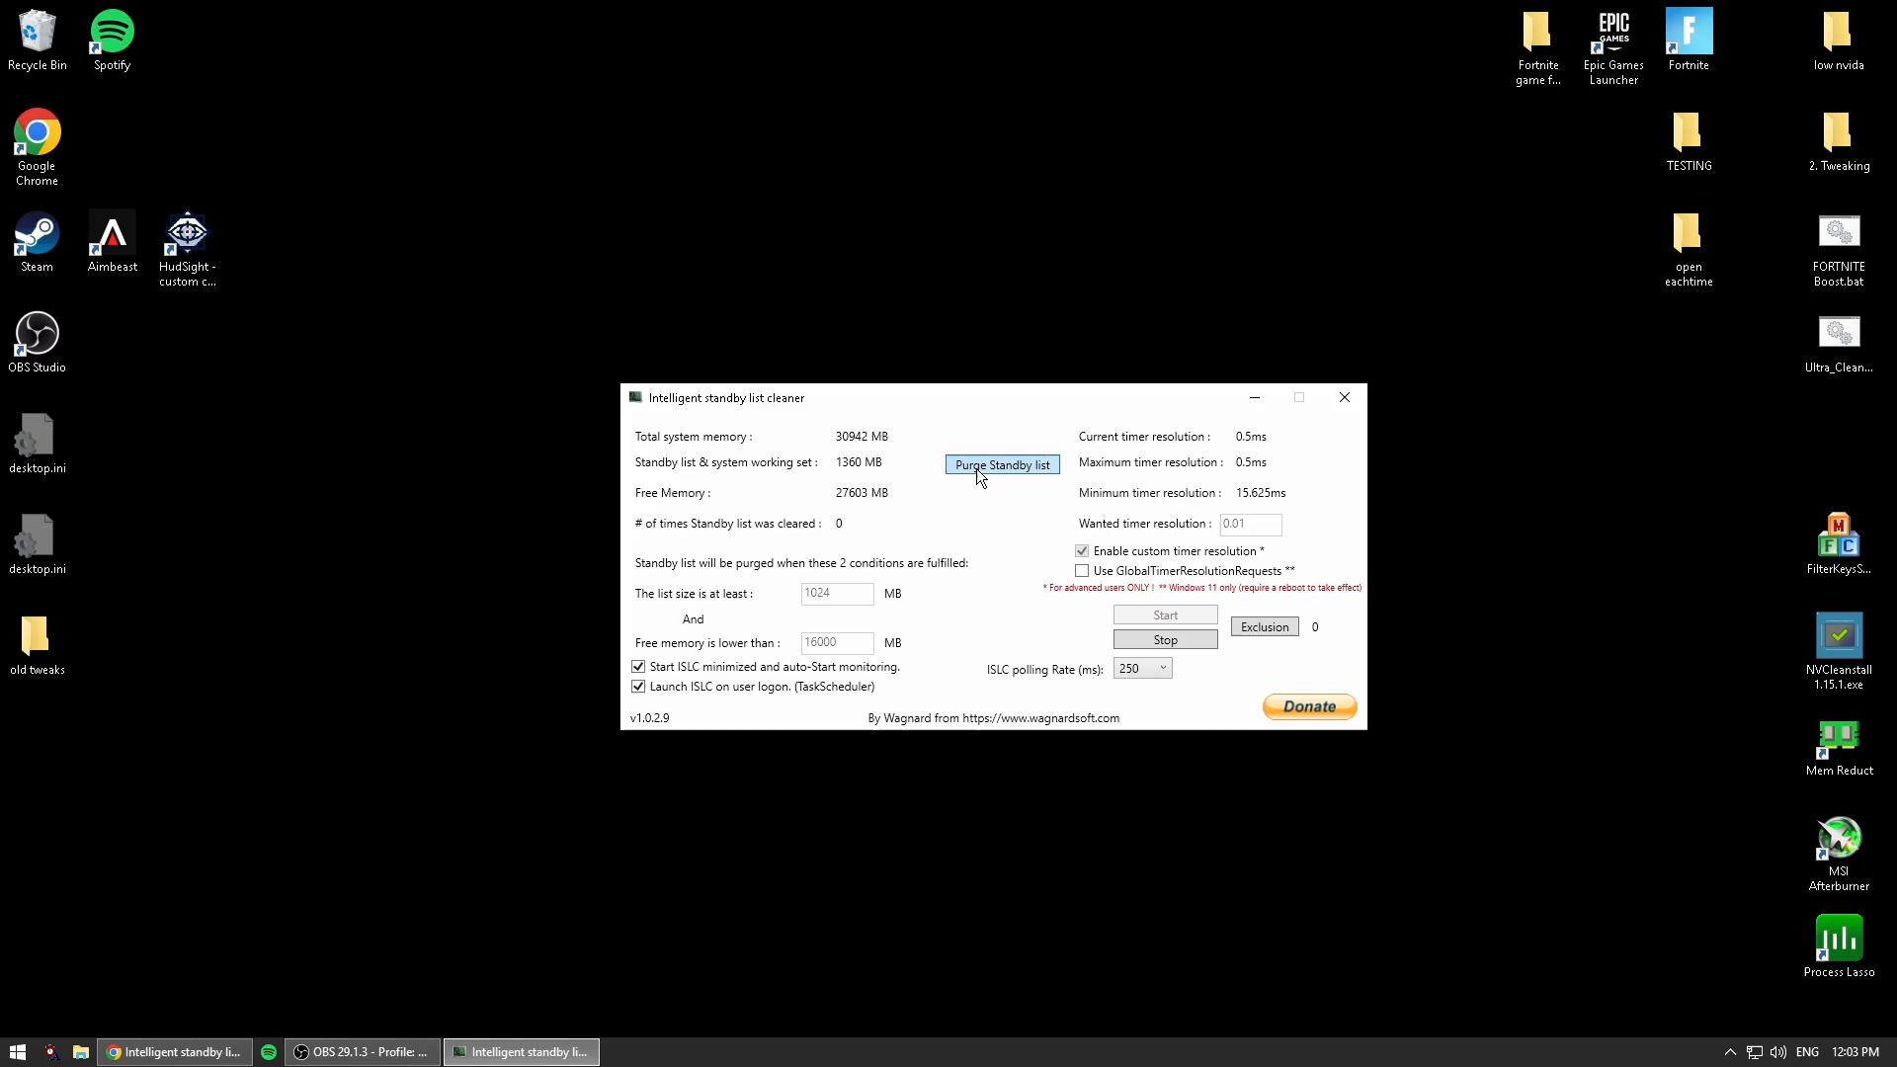
# Purge the standby list now, dropping it to 0 MB with the cleared count at 1.
pyautogui.click(1002, 464)
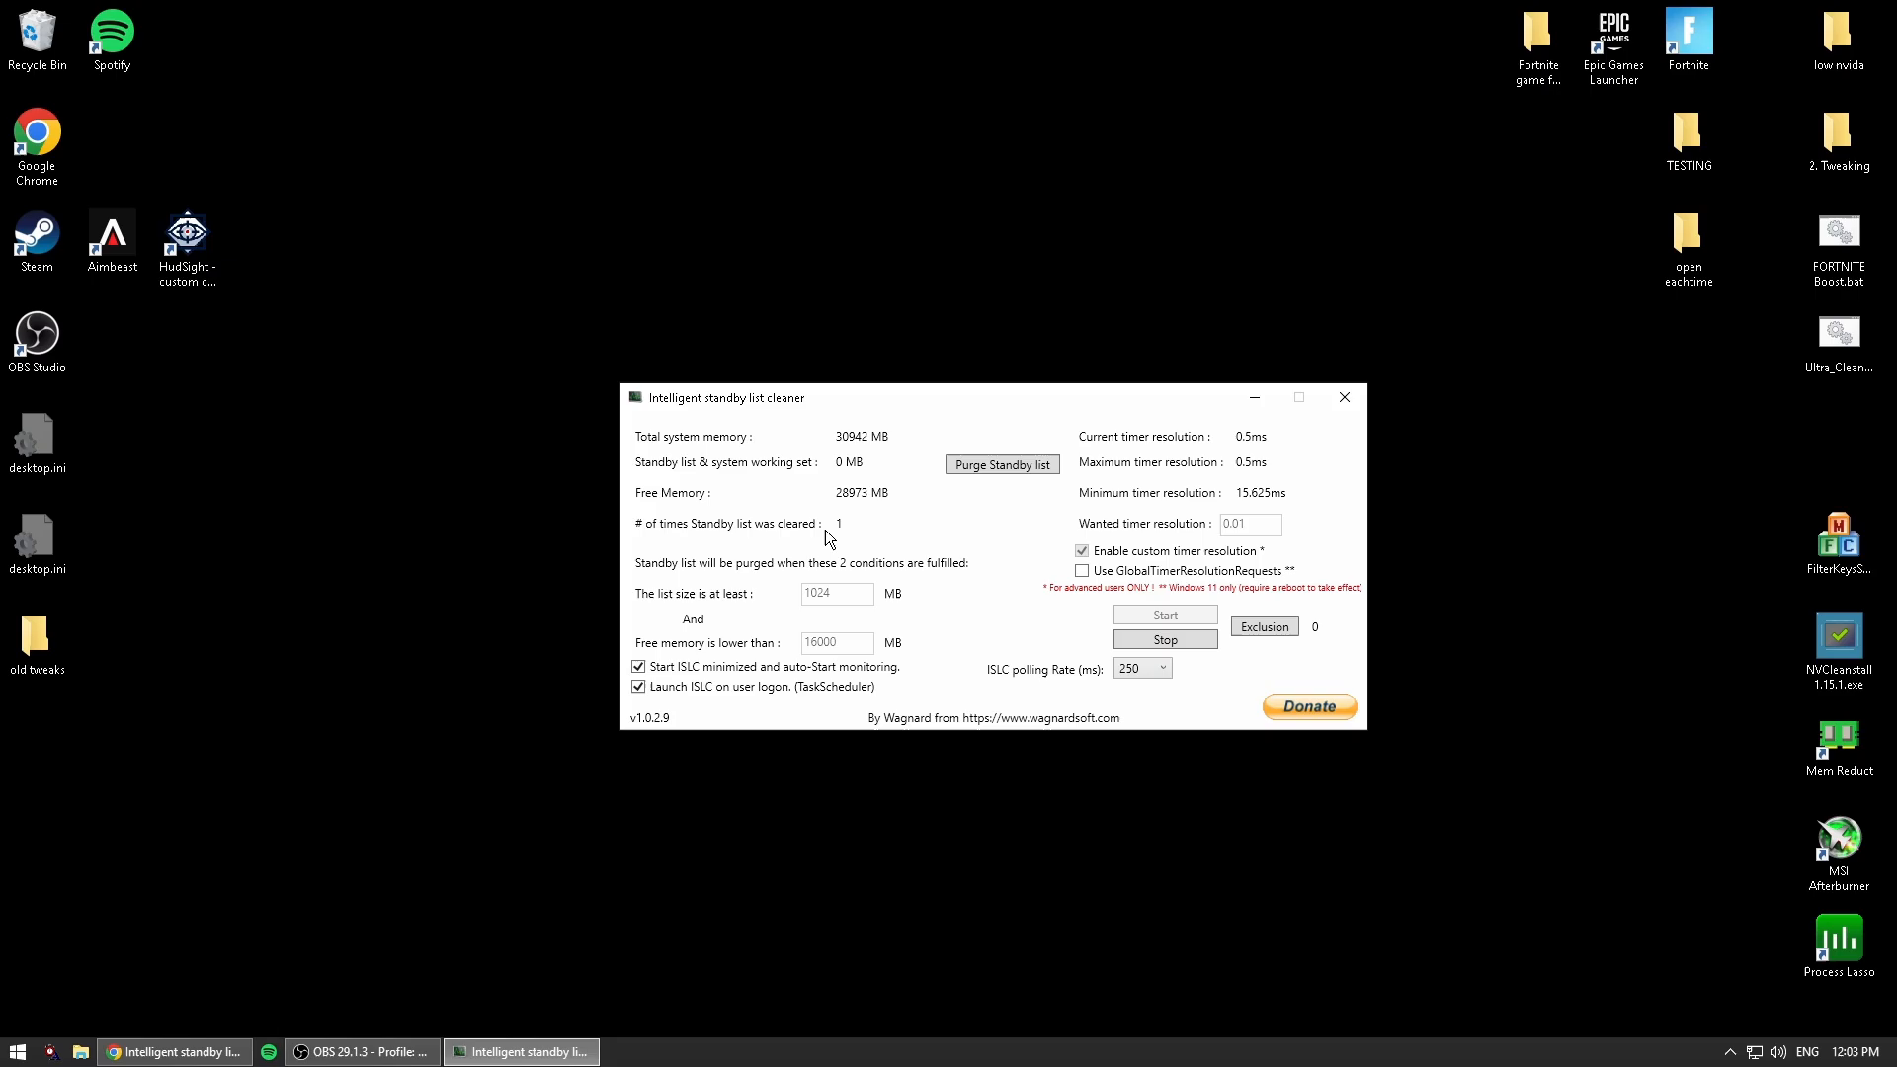
pyautogui.moveTo(696, 470)
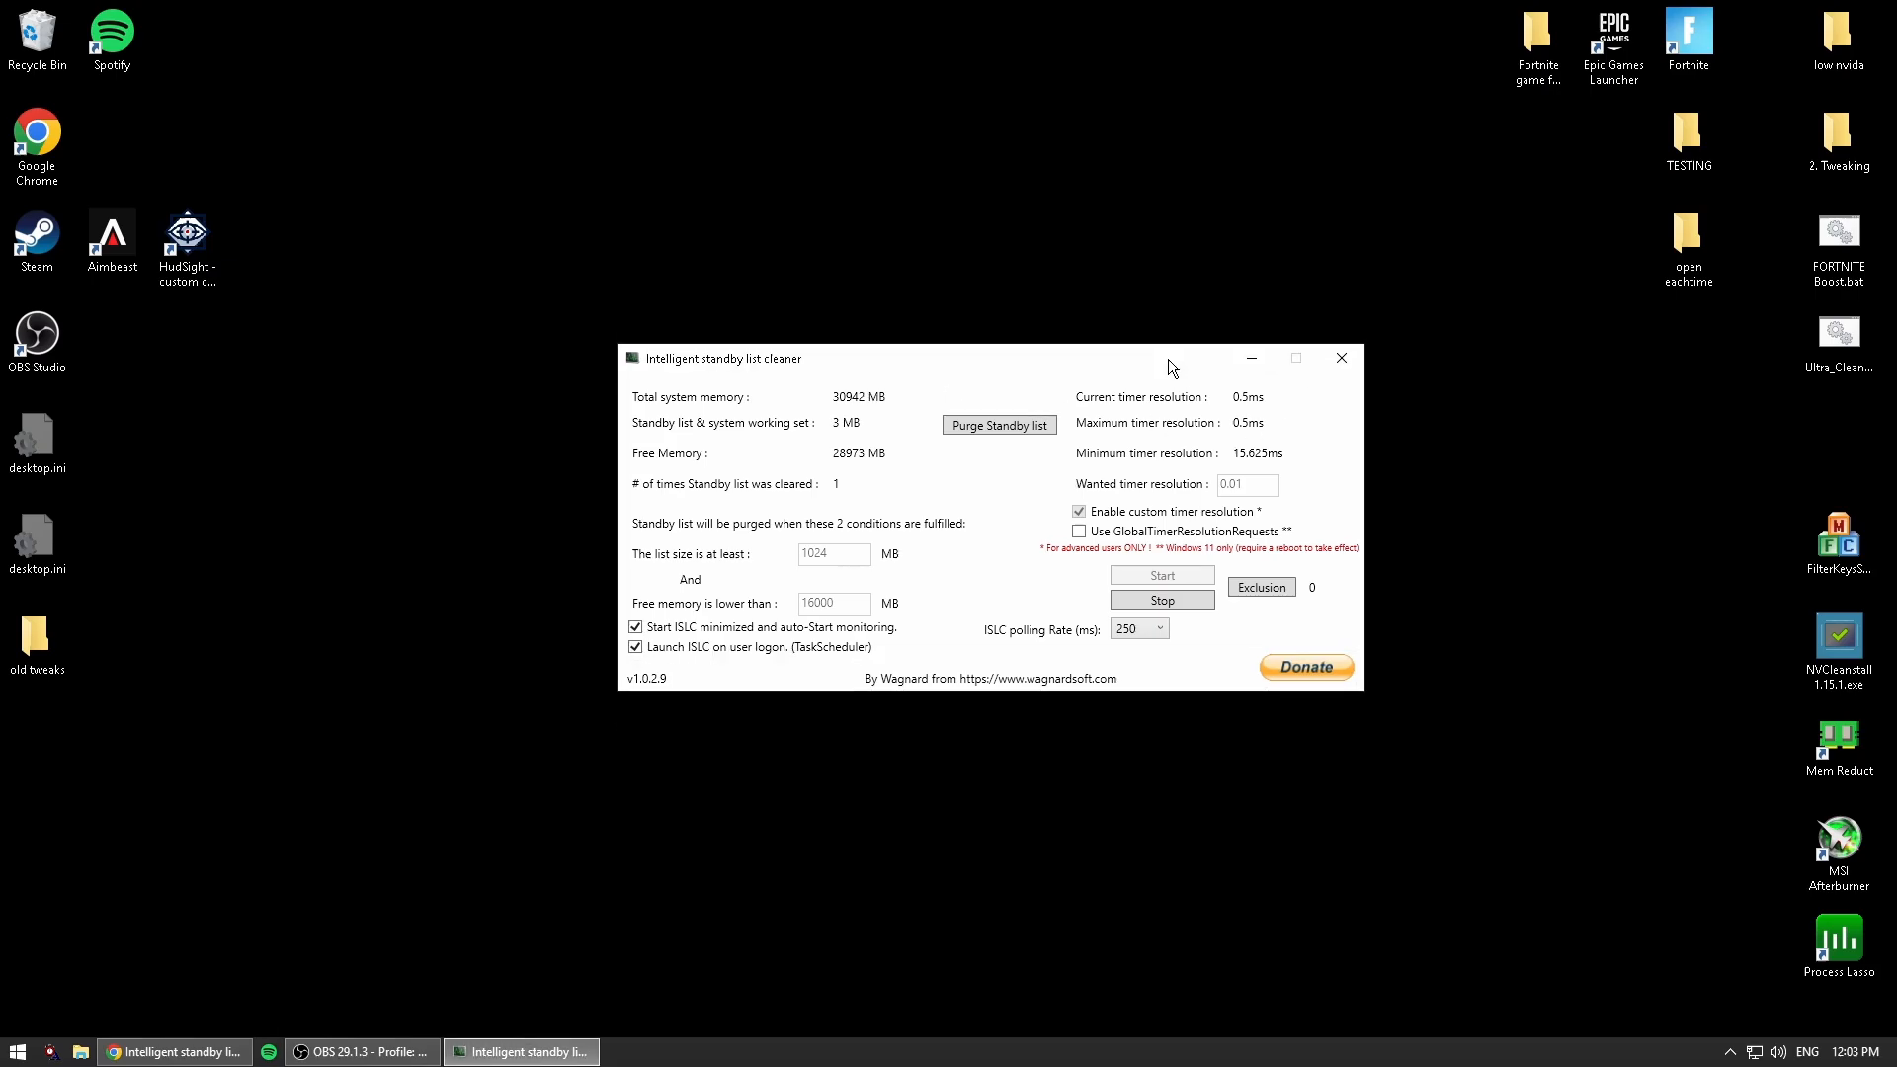
pyautogui.moveTo(1158, 381)
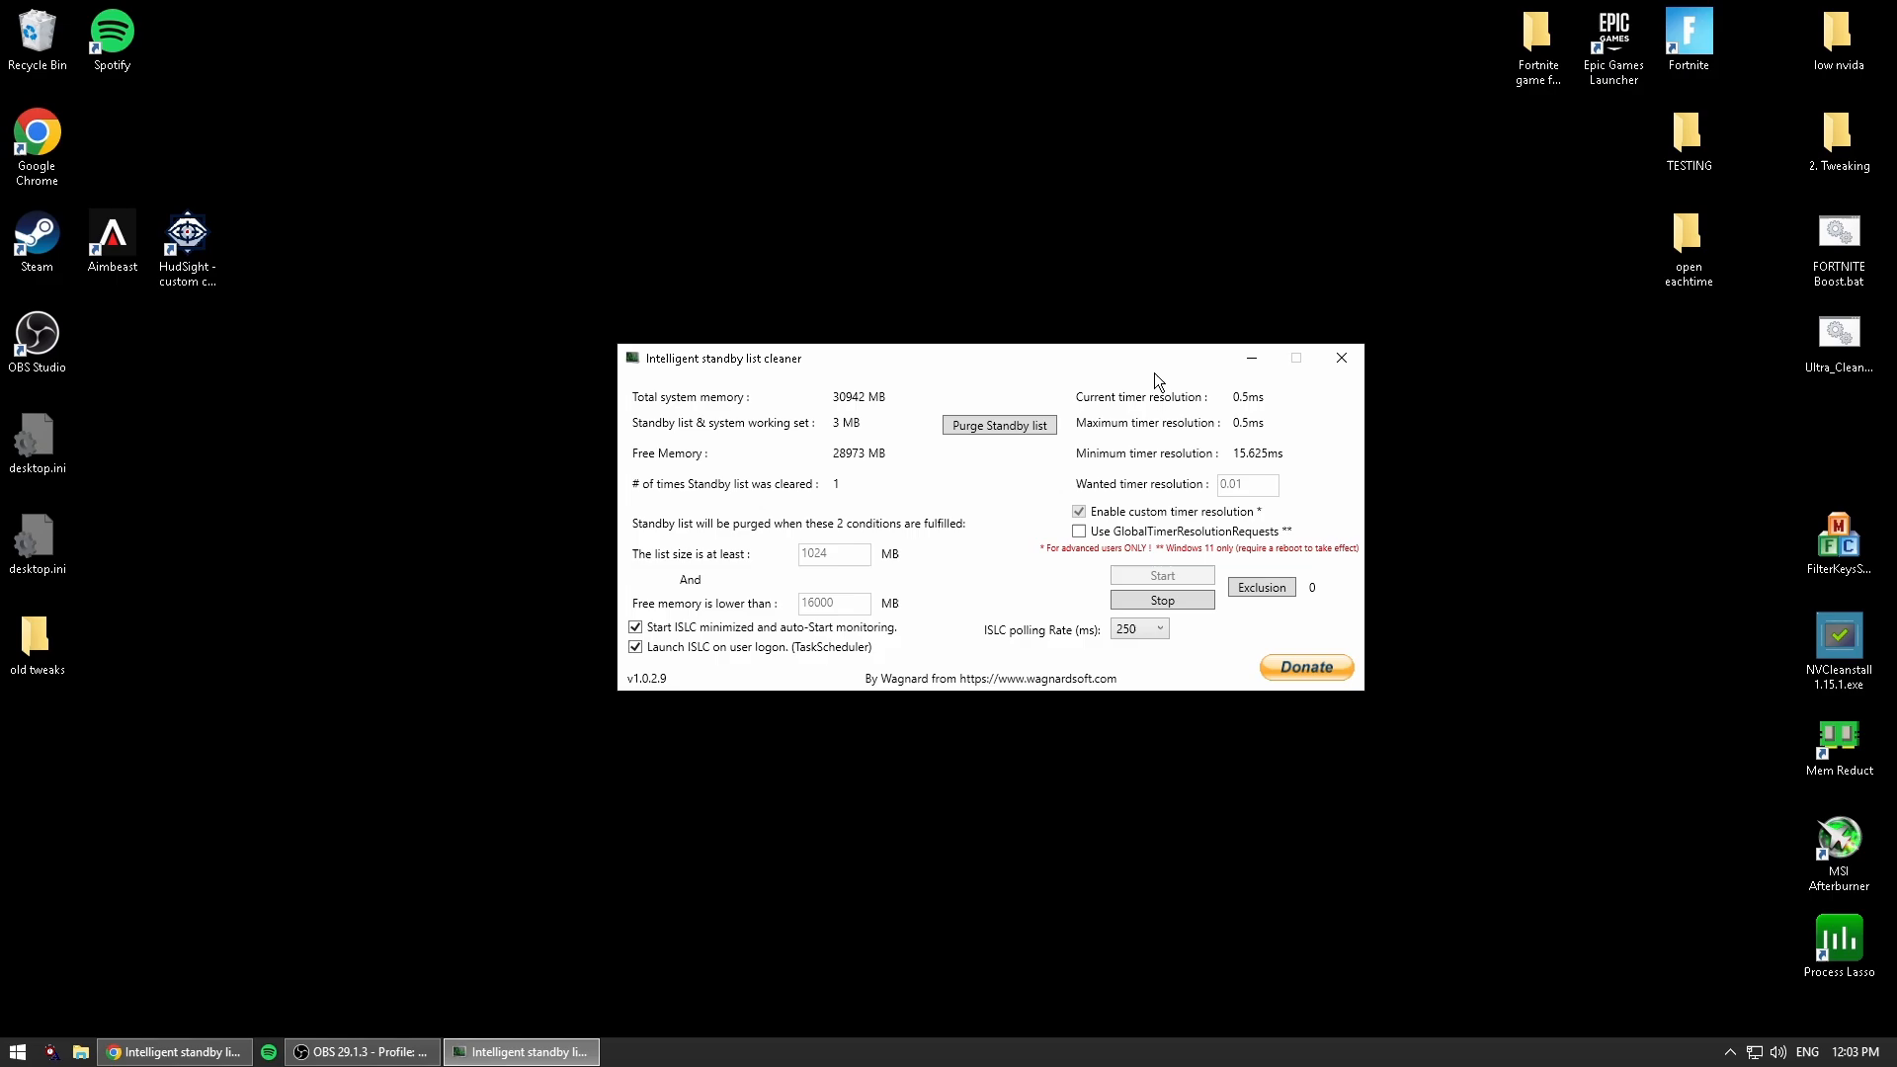